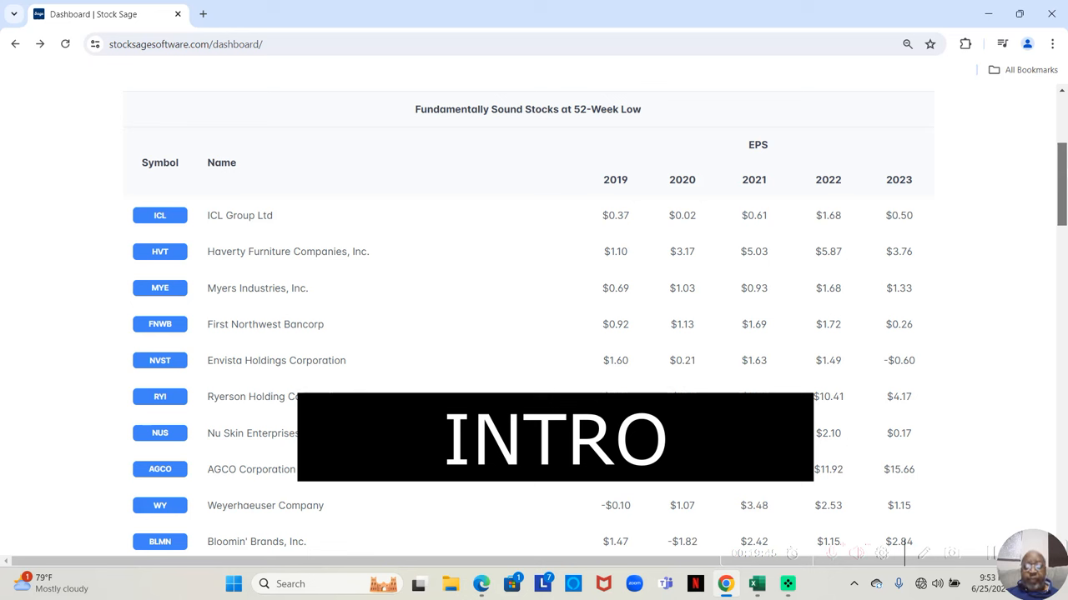
{"action": "mouse_move", "coordinate": [750, 211]}
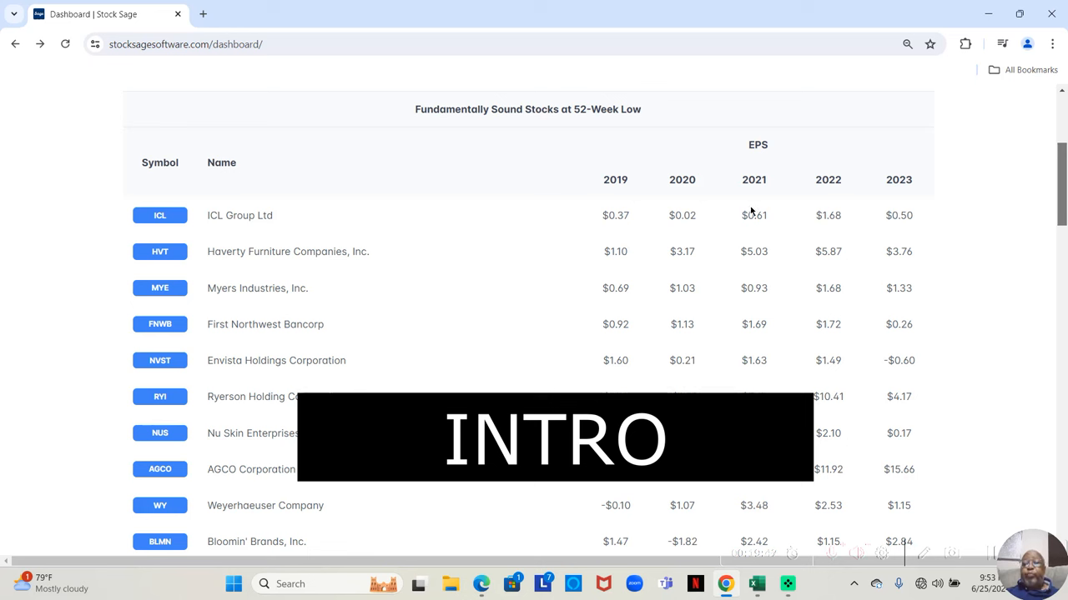
{"action": "mouse_move", "coordinate": [639, 238]}
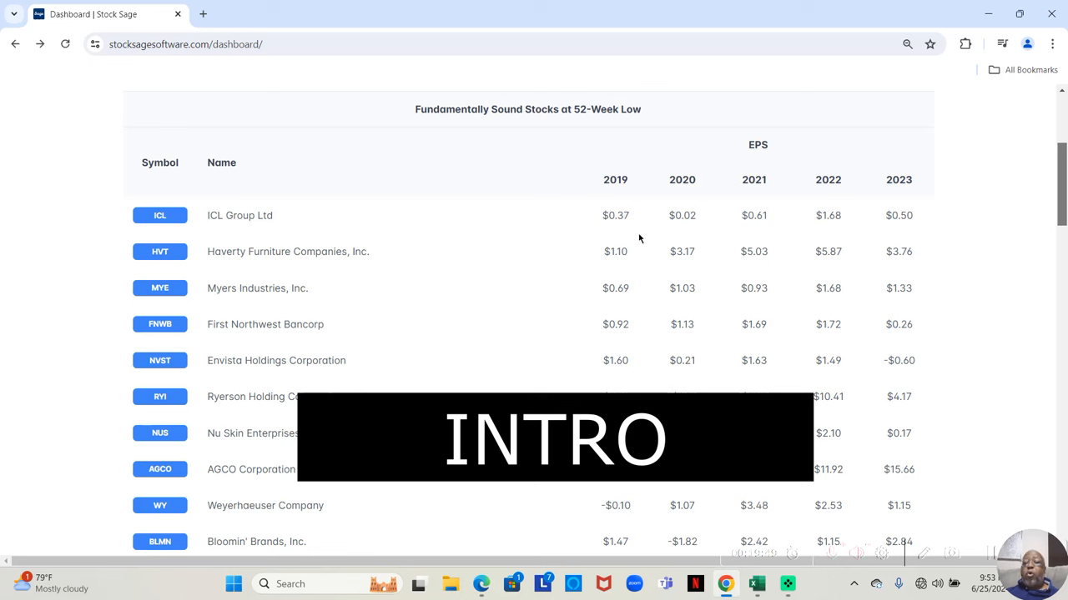
{"action": "mouse_move", "coordinate": [764, 239]}
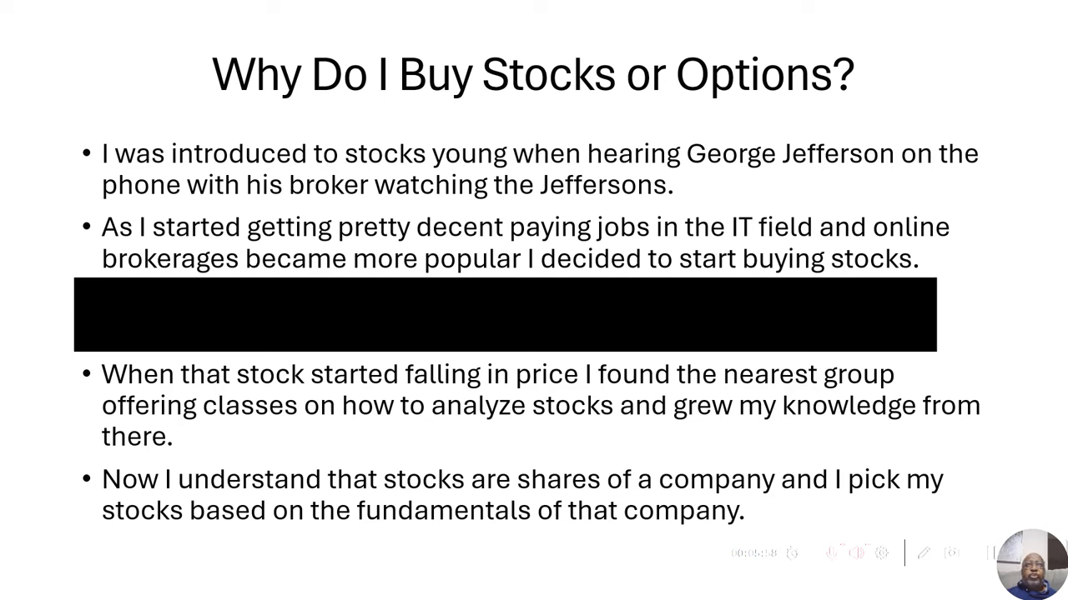
Advance the slideshow to the 'Why Do I Buy Stocks or Options?' slide.
{"action": "key", "text": "Right"}
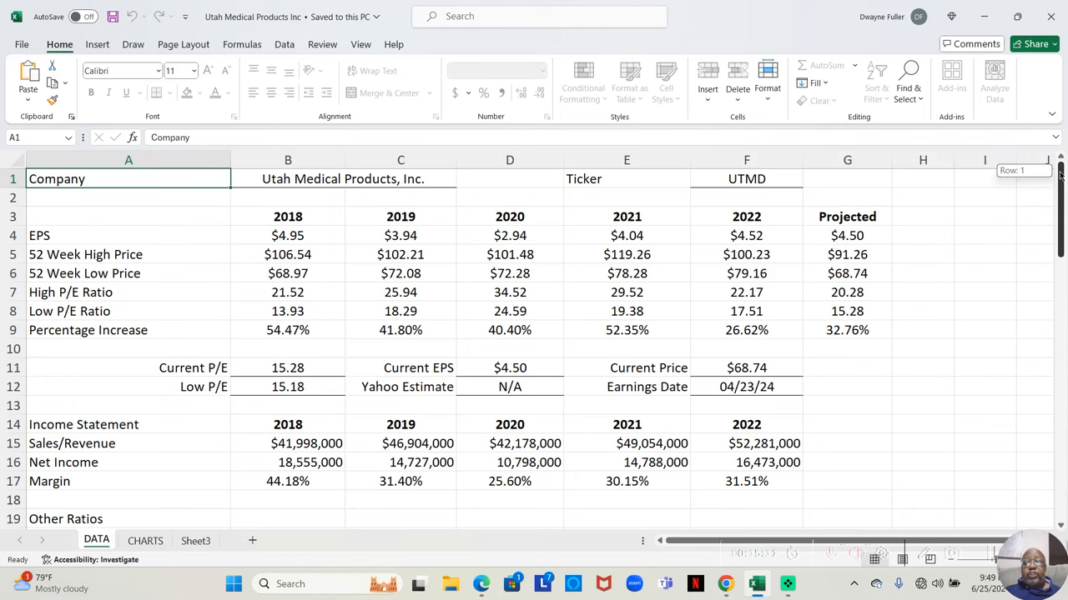
{"action": "scroll", "scroll_direction": "down", "scroll_amount": 3}
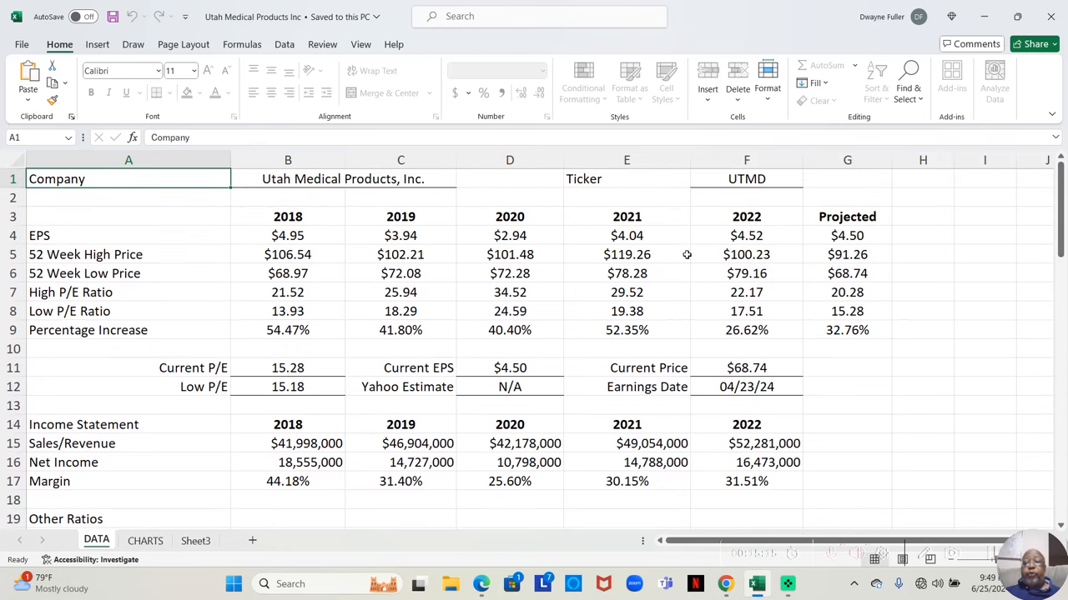
{"action": "mouse_move", "coordinate": [888, 322]}
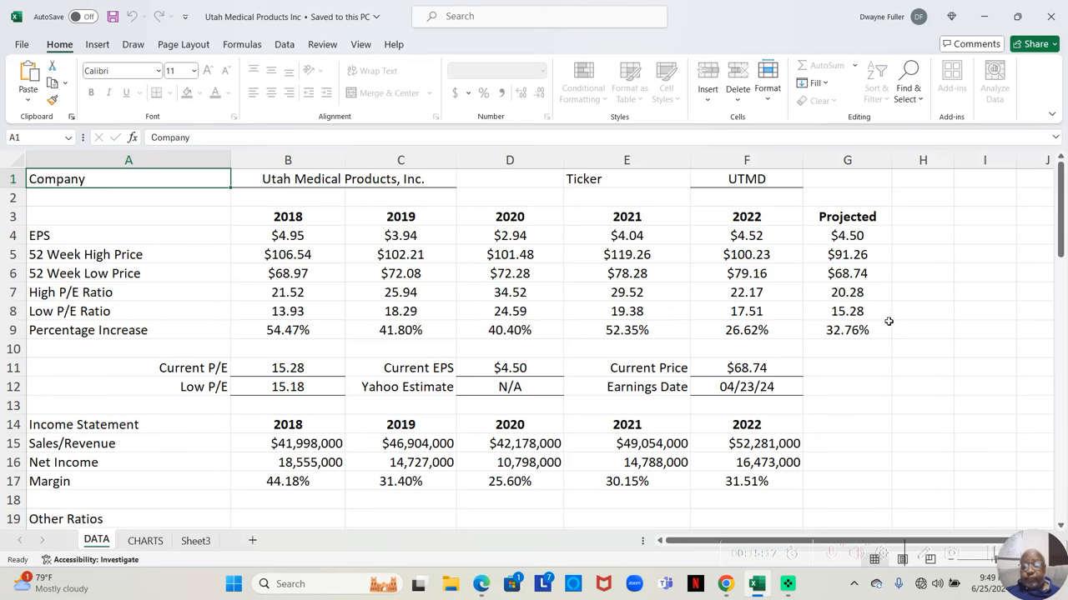
{"action": "mouse_move", "coordinate": [949, 282]}
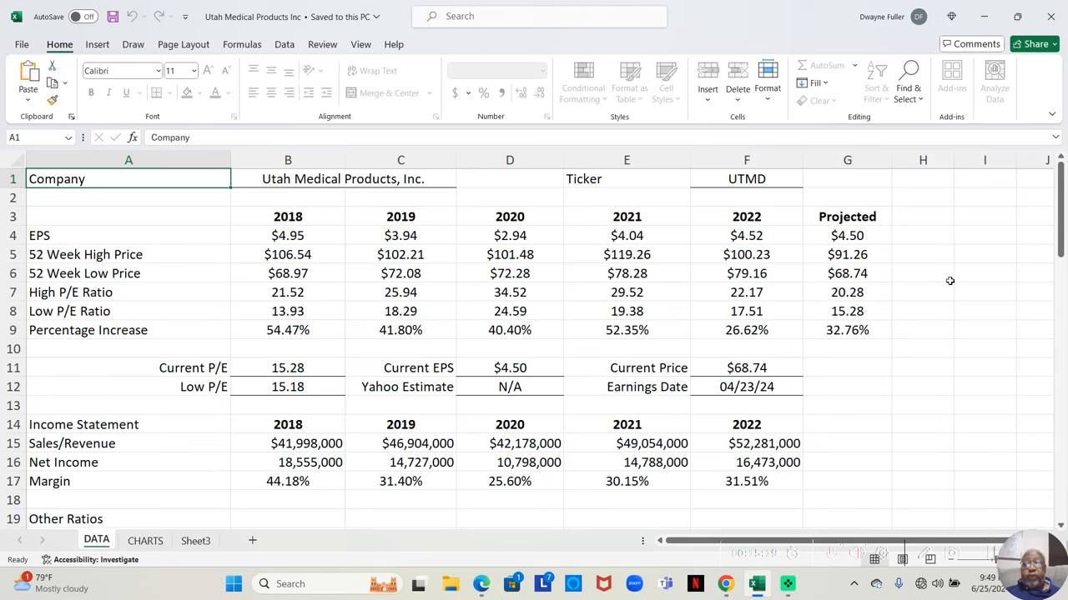
{"action": "mouse_move", "coordinate": [580, 291]}
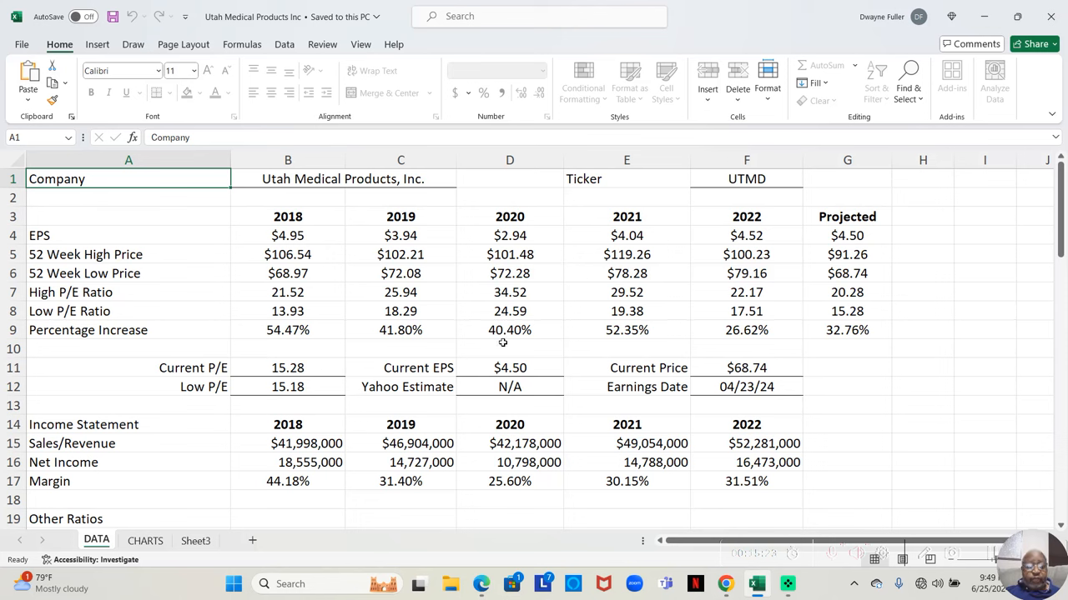
{"action": "mouse_move", "coordinate": [697, 338]}
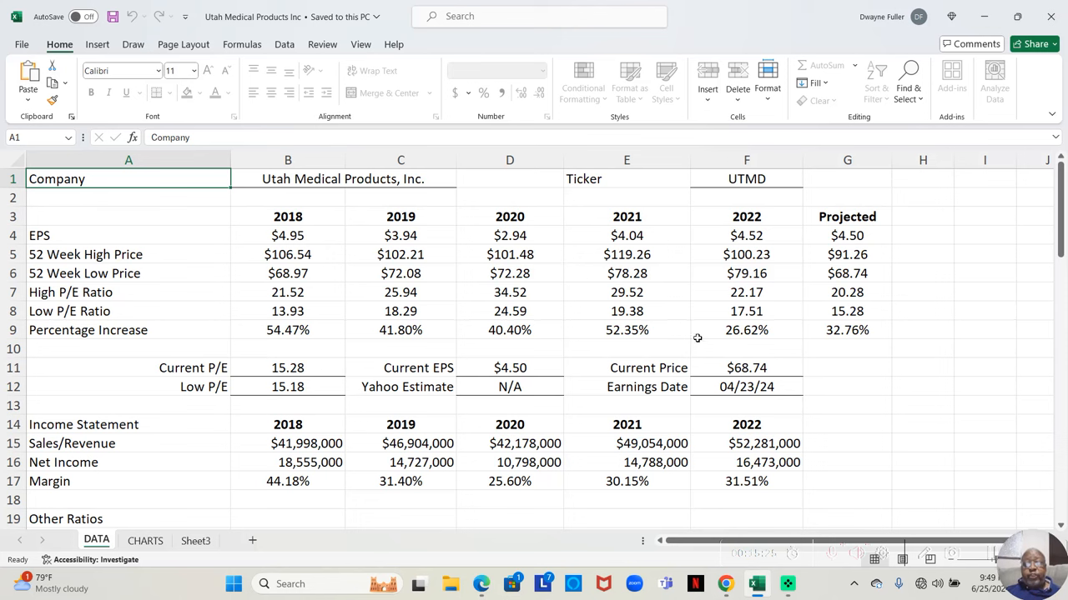
{"action": "mouse_move", "coordinate": [685, 387]}
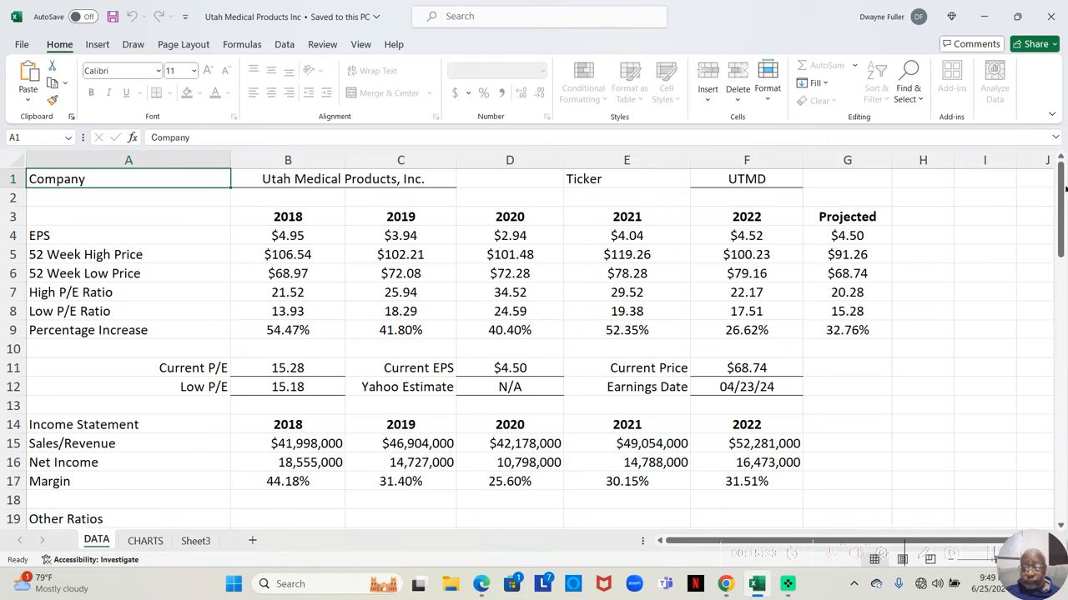
{"action": "scroll", "scroll_direction": "down", "scroll_amount": 3}
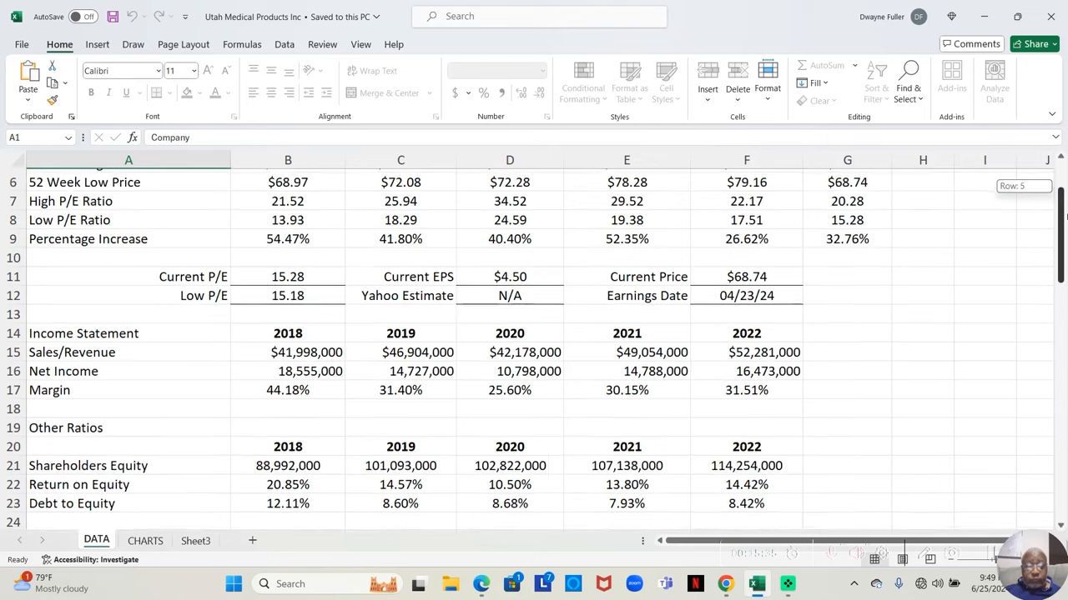
{"action": "scroll", "scroll_direction": "down", "scroll_amount": 3}
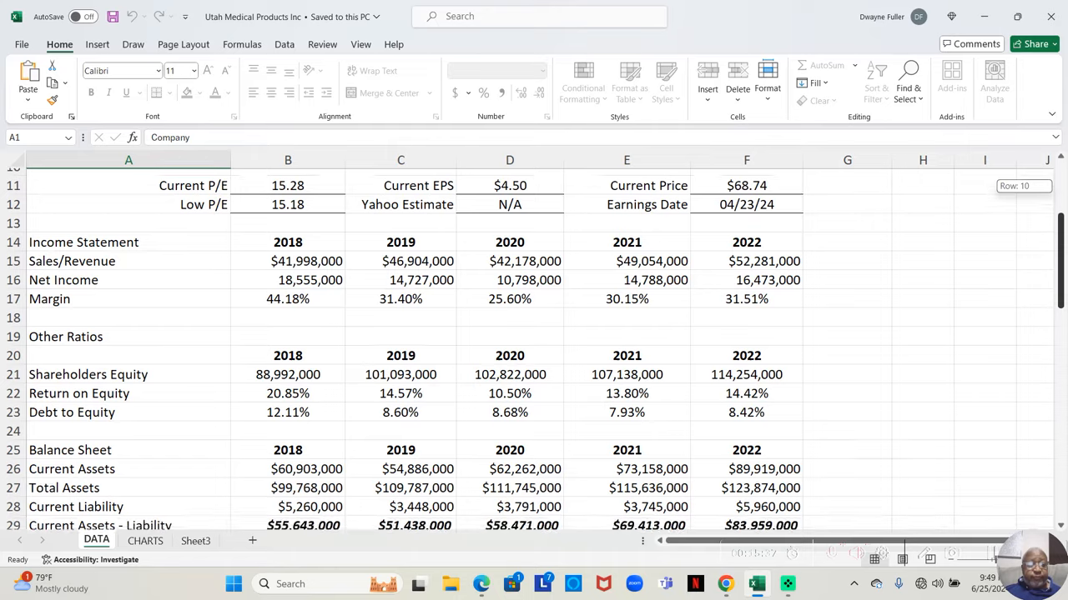
{"action": "scroll", "scroll_direction": "down", "scroll_amount": 3}
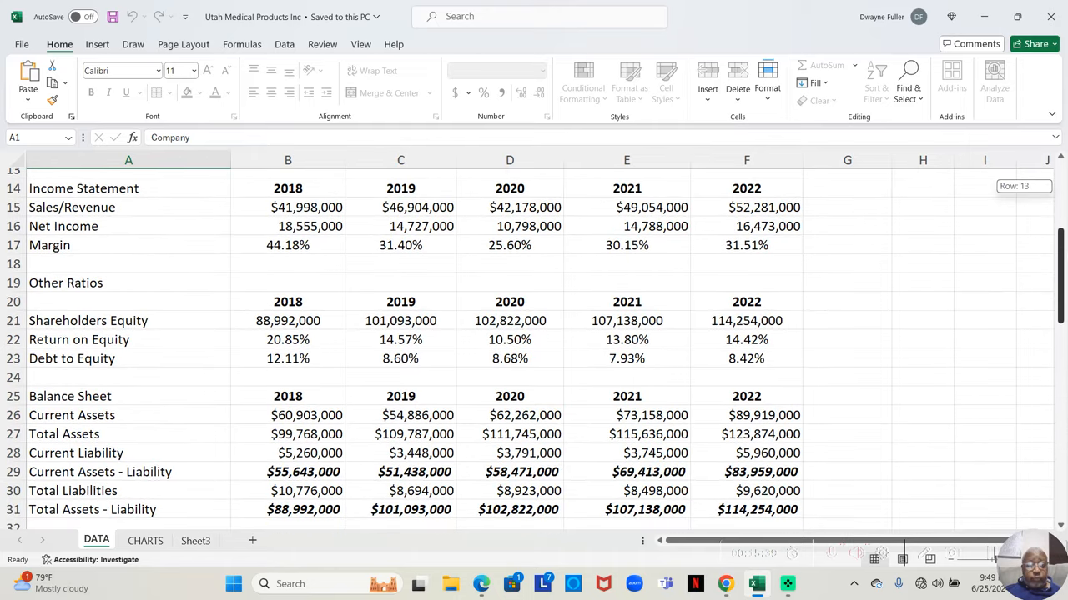
{"action": "scroll", "scroll_direction": "down", "scroll_amount": 3}
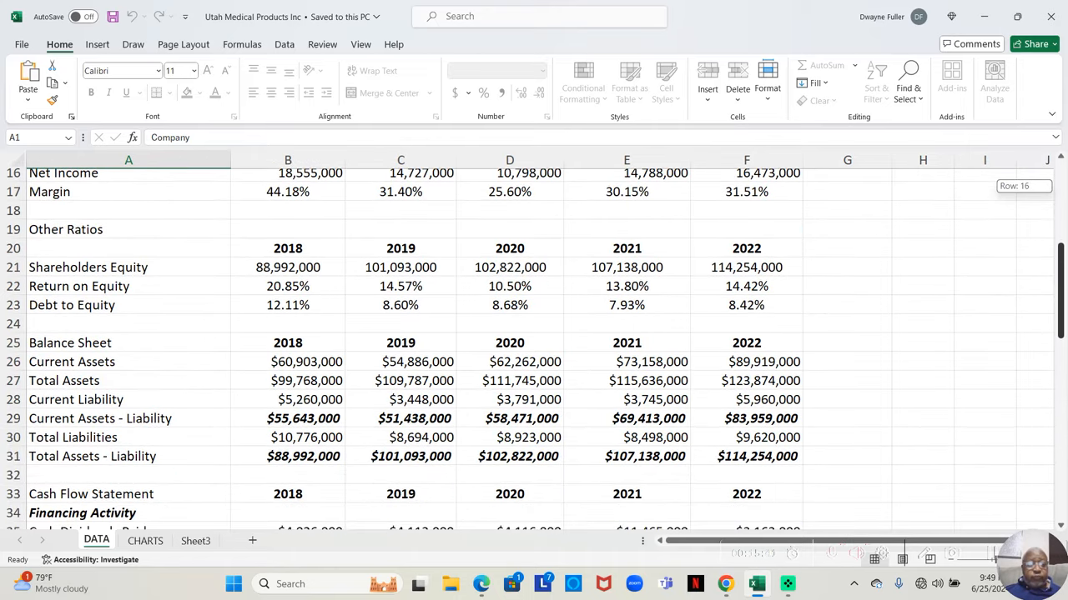
{"action": "scroll", "scroll_direction": "down", "scroll_amount": 3}
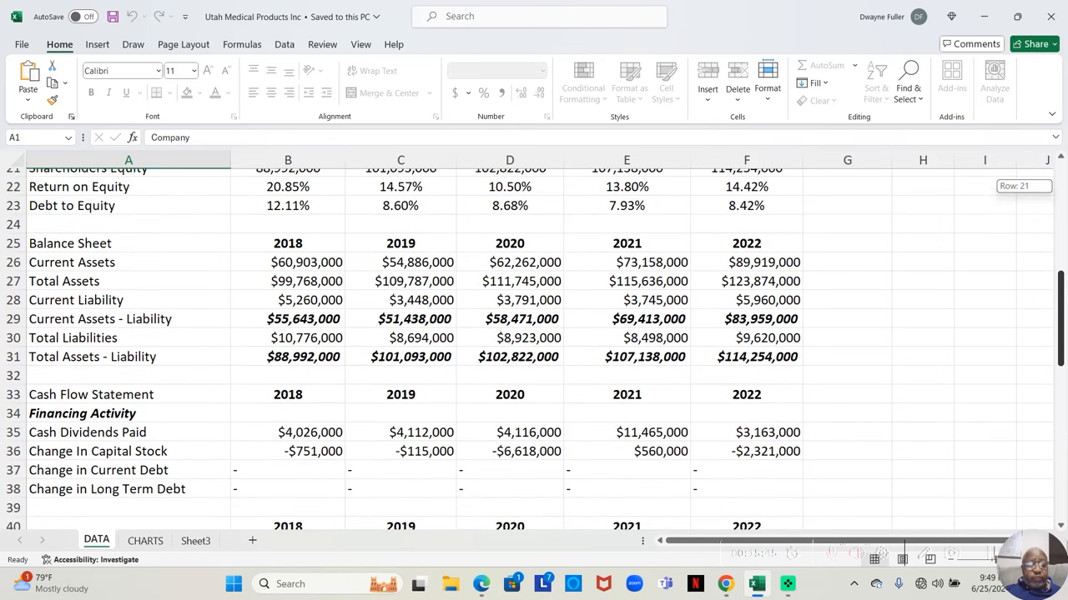
{"action": "scroll", "scroll_direction": "down", "scroll_amount": 3}
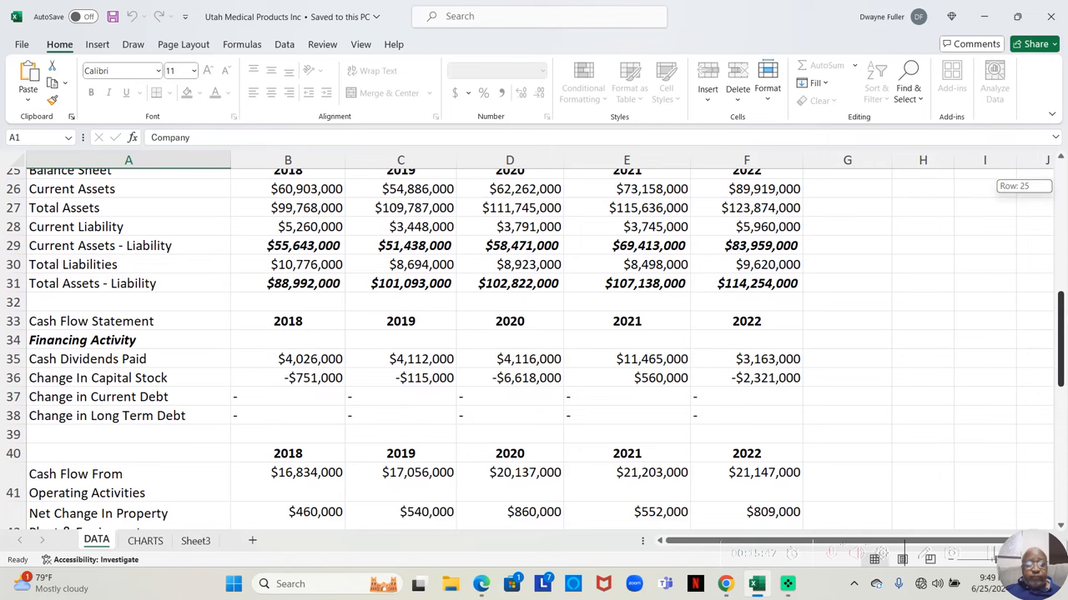
{"action": "scroll", "scroll_direction": "down", "scroll_amount": 3}
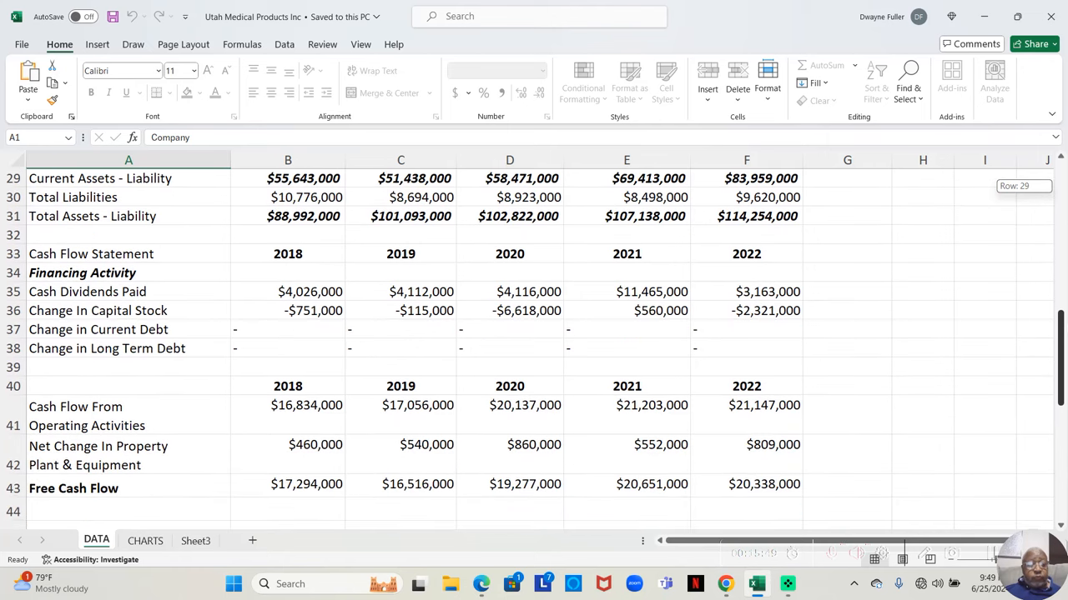
{"action": "scroll", "scroll_direction": "down", "scroll_amount": 3}
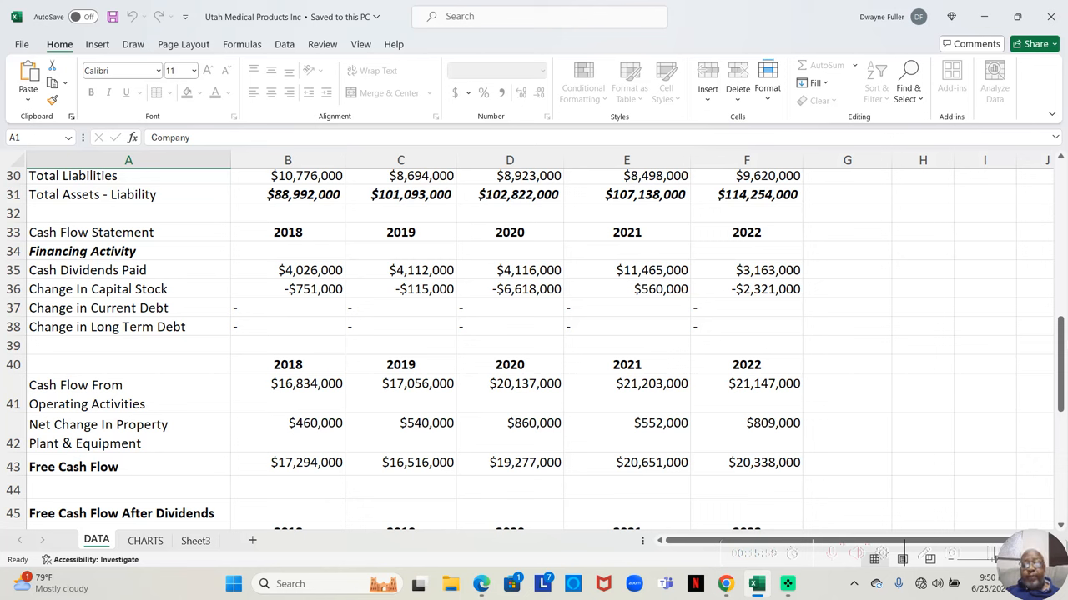
{"action": "mouse_move", "coordinate": [1060, 342]}
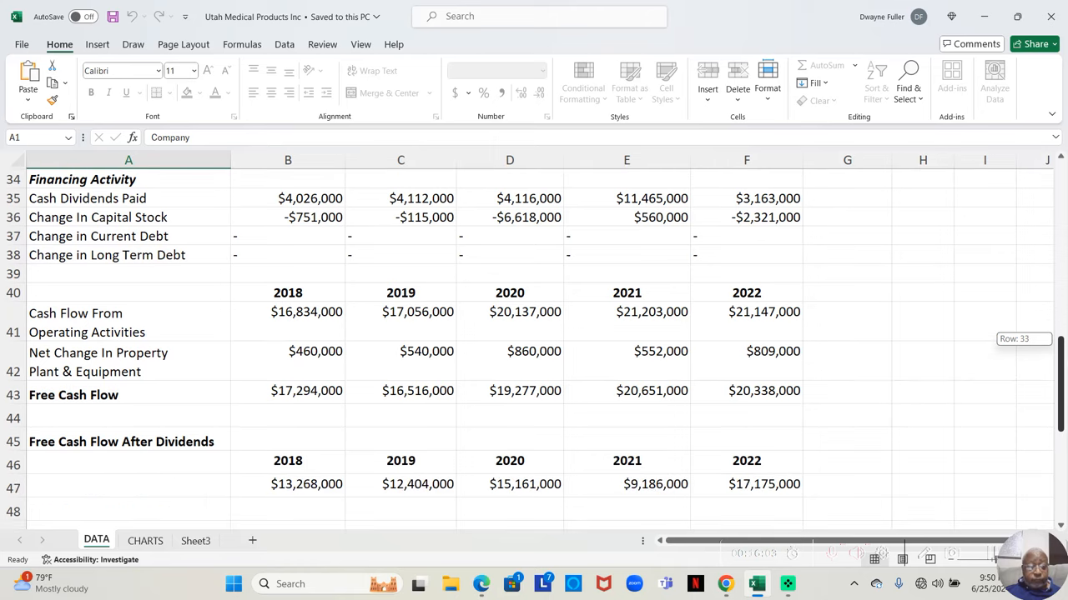
{"action": "scroll", "scroll_direction": "down", "scroll_amount": 3}
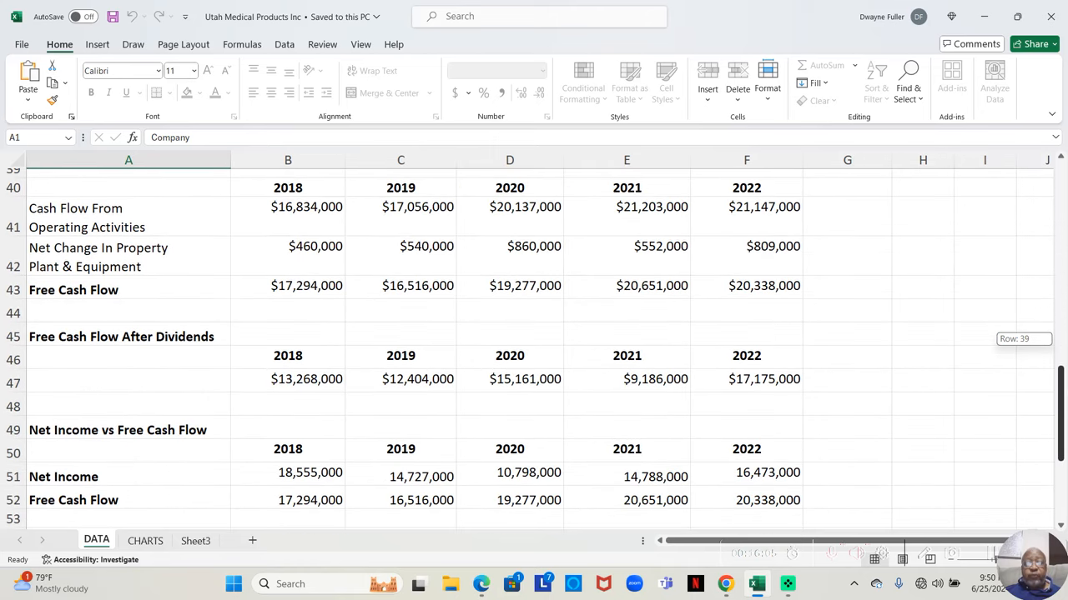
{"action": "scroll", "scroll_direction": "down", "scroll_amount": 3}
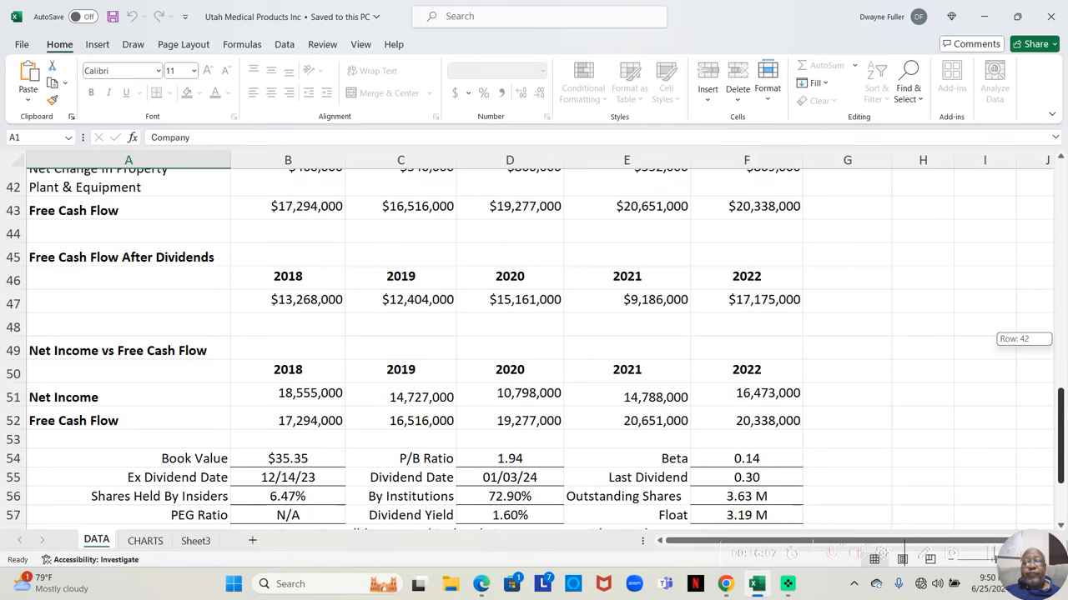
{"action": "scroll", "scroll_direction": "down", "scroll_amount": 3}
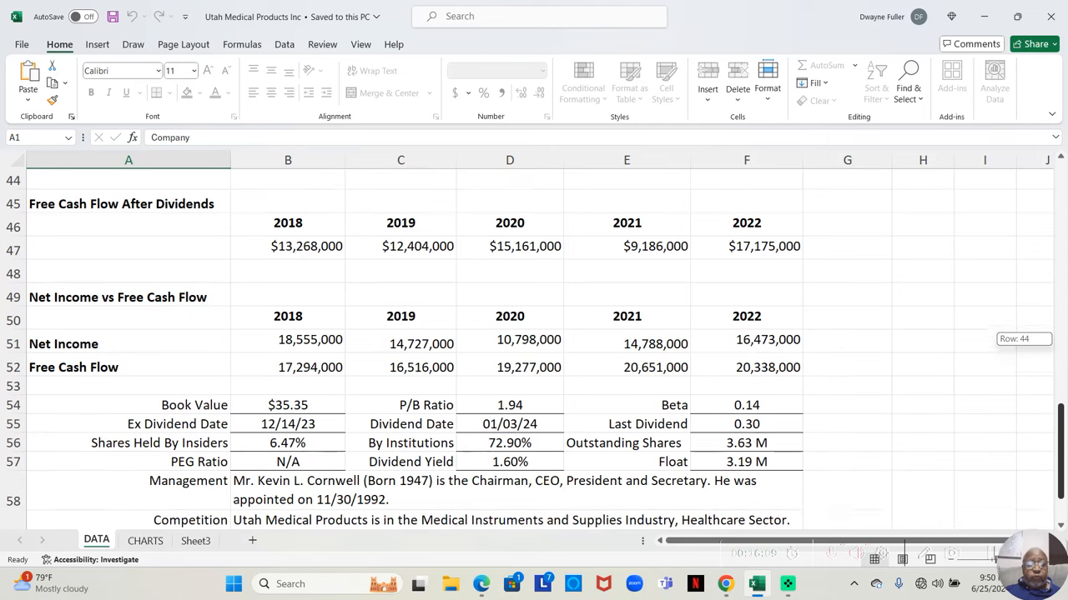
{"action": "scroll", "scroll_direction": "down", "scroll_amount": 3}
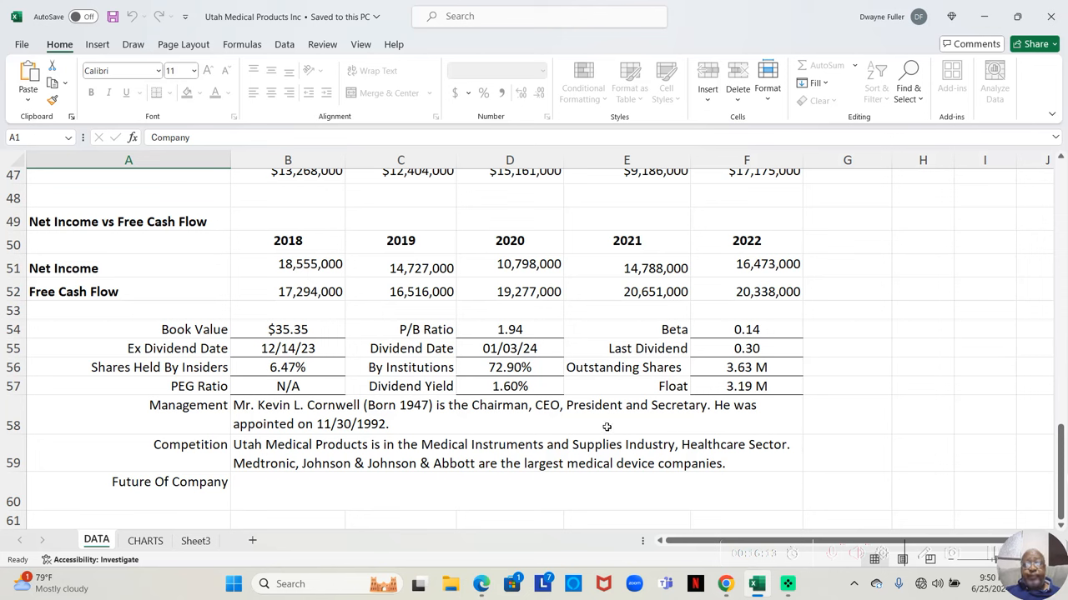
{"action": "mouse_move", "coordinate": [546, 405]}
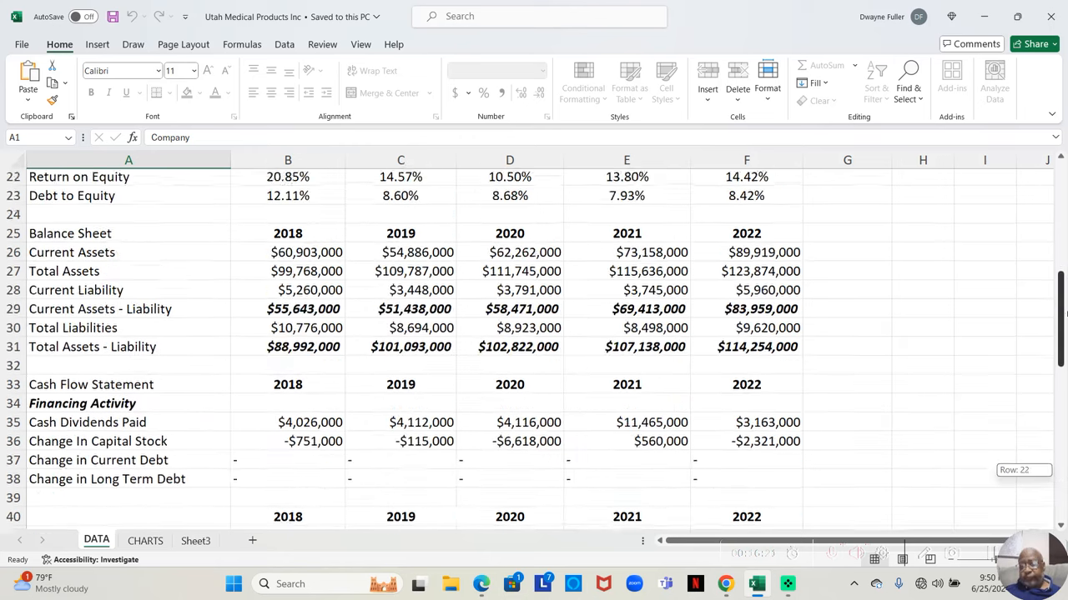
{"action": "scroll", "scroll_direction": "up", "scroll_amount": 3}
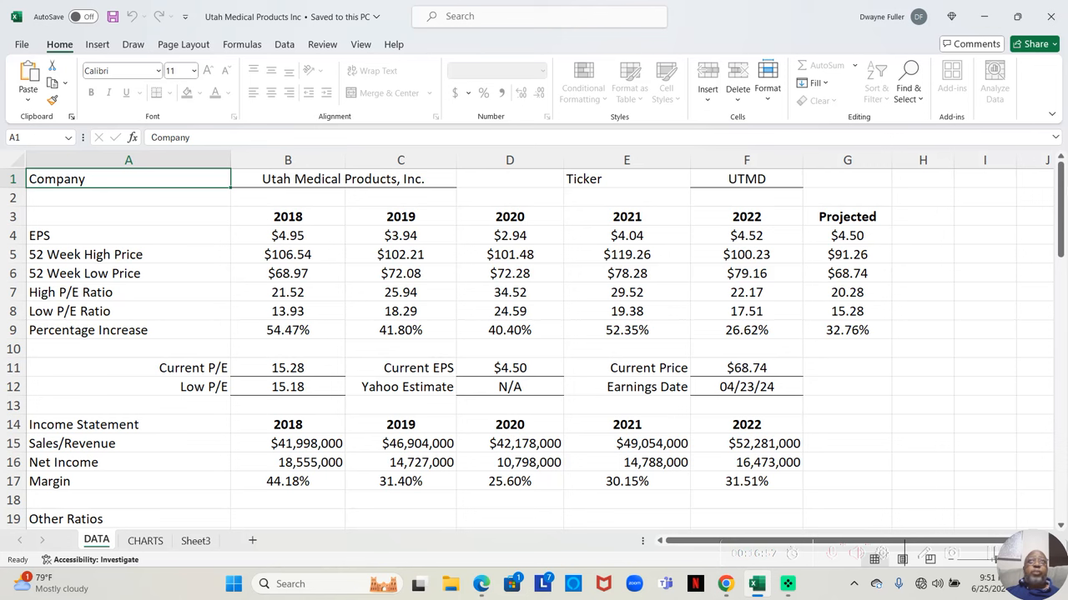
{"action": "mouse_move", "coordinate": [976, 142]}
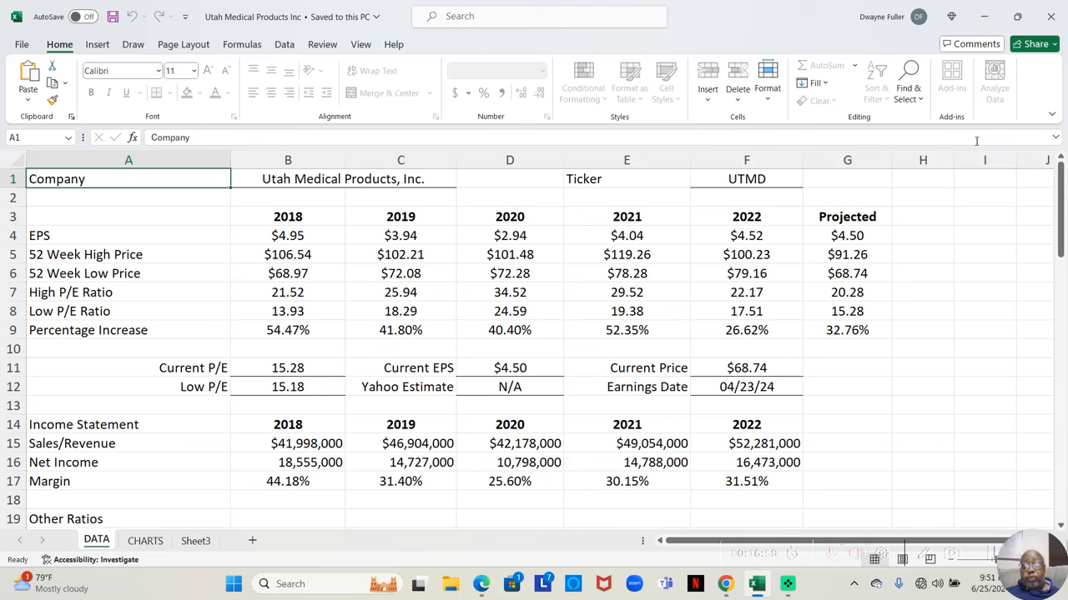
{"action": "mouse_move", "coordinate": [777, 375]}
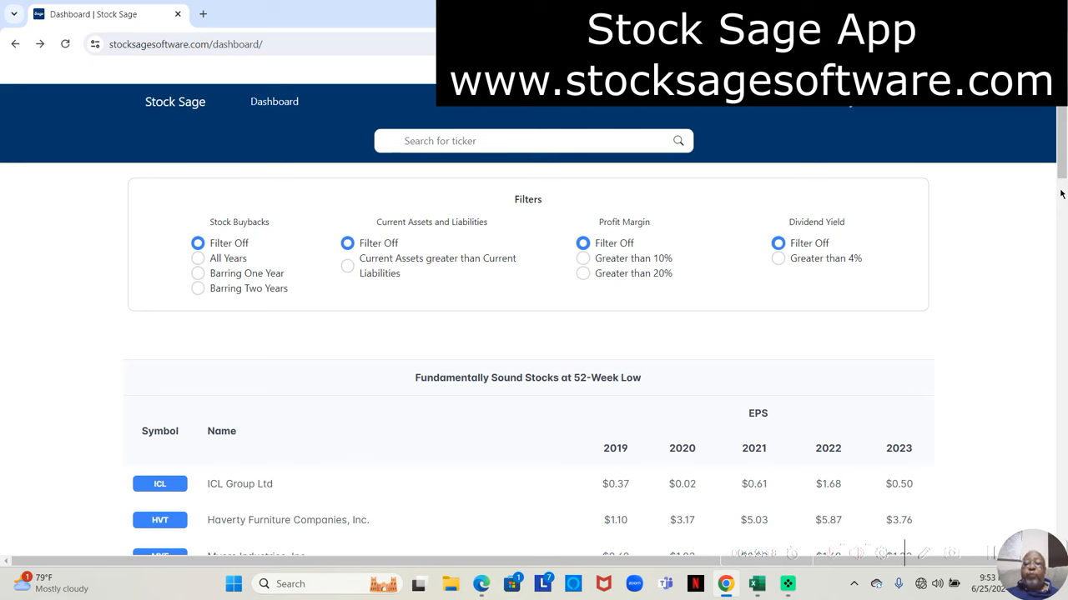
{"action": "mouse_move", "coordinate": [1054, 136]}
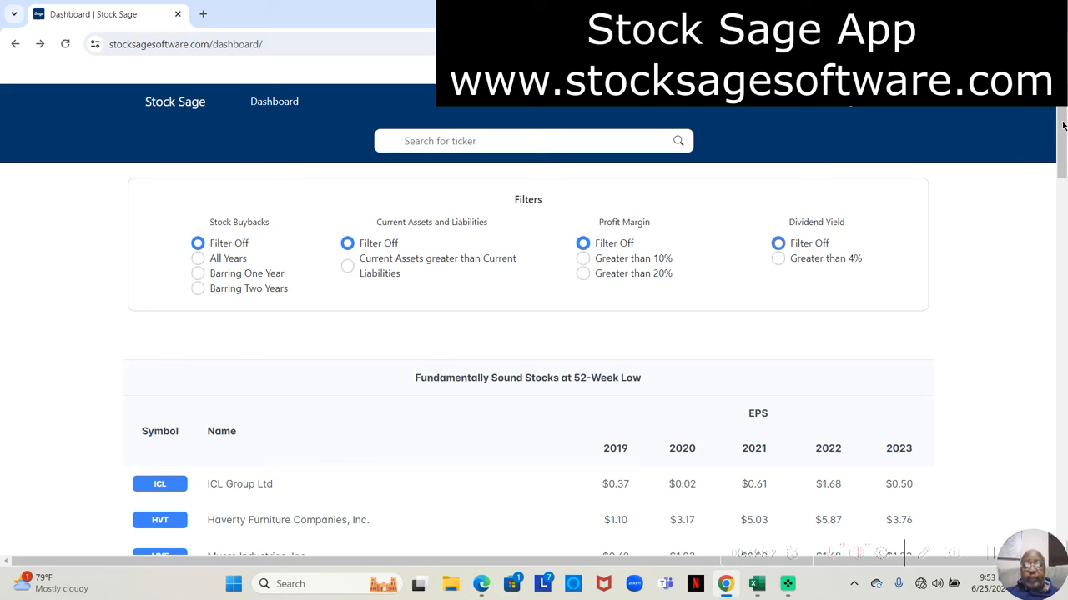
Scroll to the Fundamentally Sound Stocks at 52-Week Low table listing ICL, HVT, MYE, AGCO.
{"action": "scroll", "scroll_direction": "down", "scroll_amount": 3}
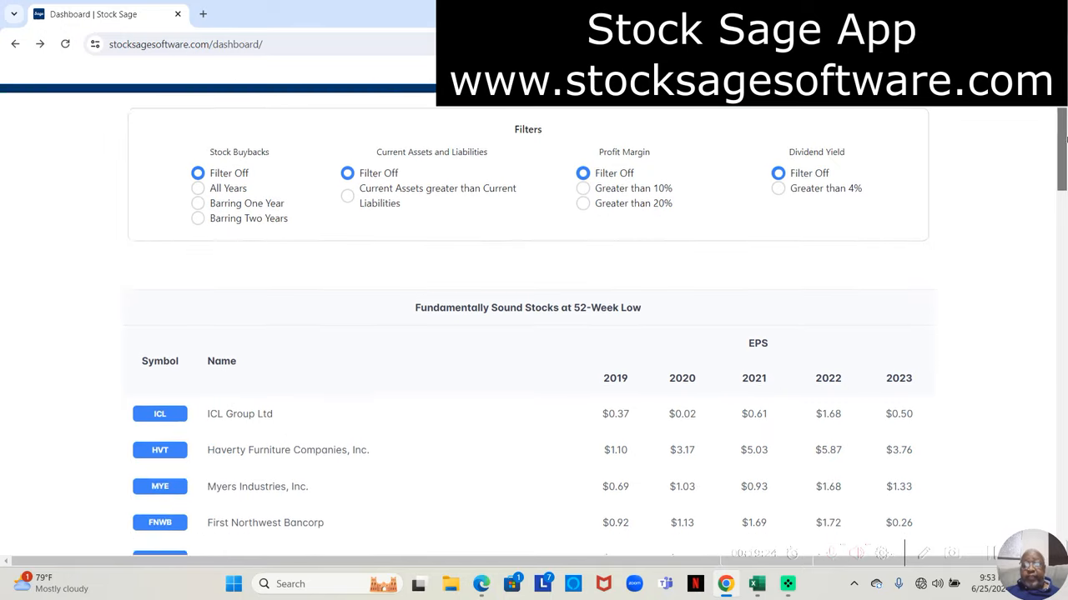
{"action": "scroll", "scroll_direction": "down", "scroll_amount": 3}
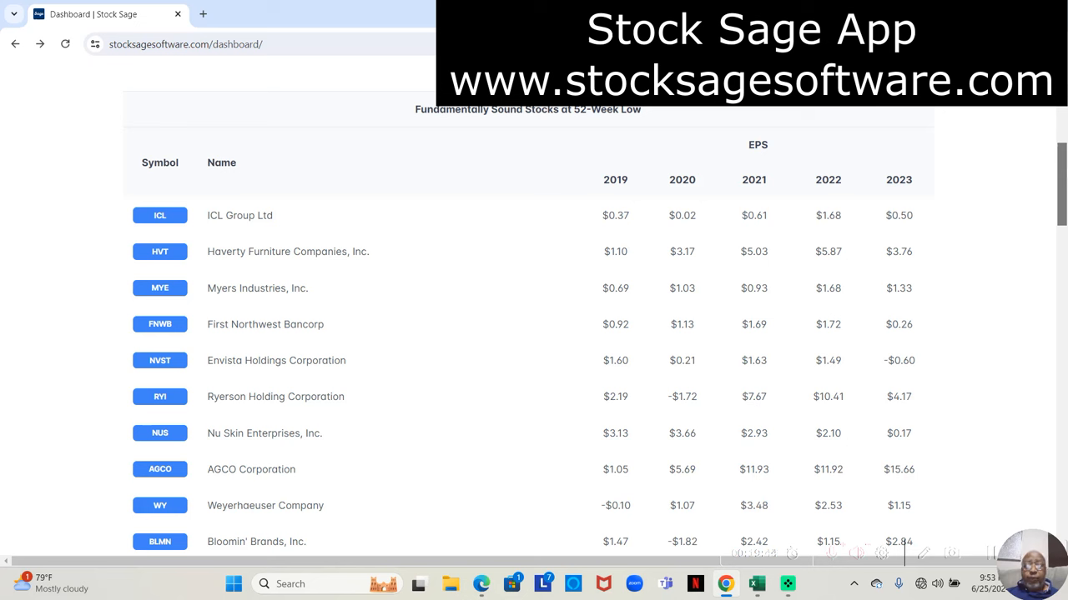
{"action": "mouse_move", "coordinate": [982, 185]}
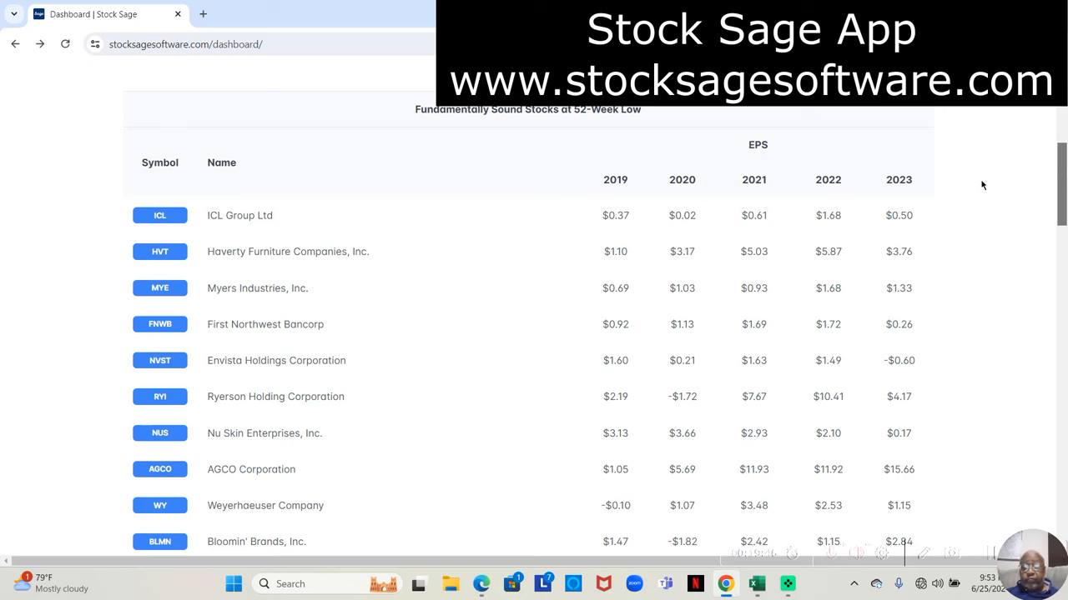
{"action": "mouse_move", "coordinate": [597, 223]}
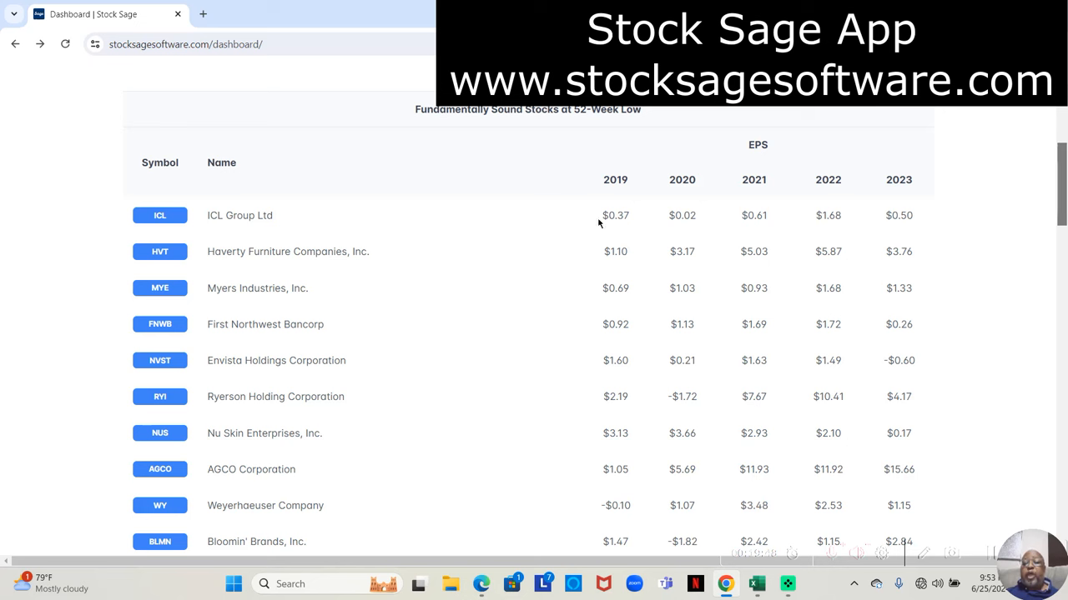
{"action": "mouse_move", "coordinate": [729, 246]}
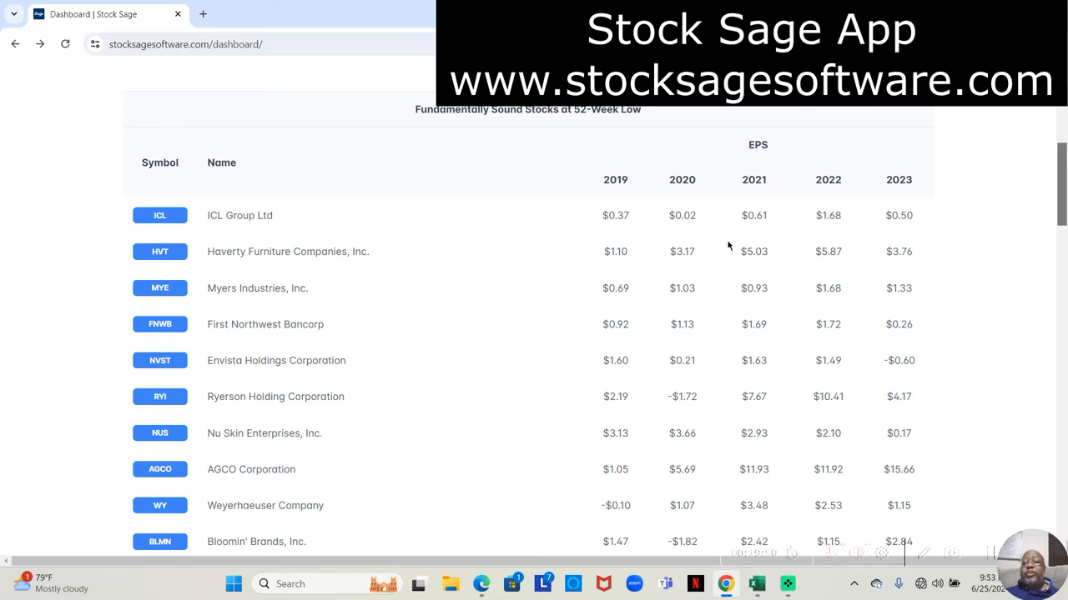
{"action": "mouse_move", "coordinate": [849, 229]}
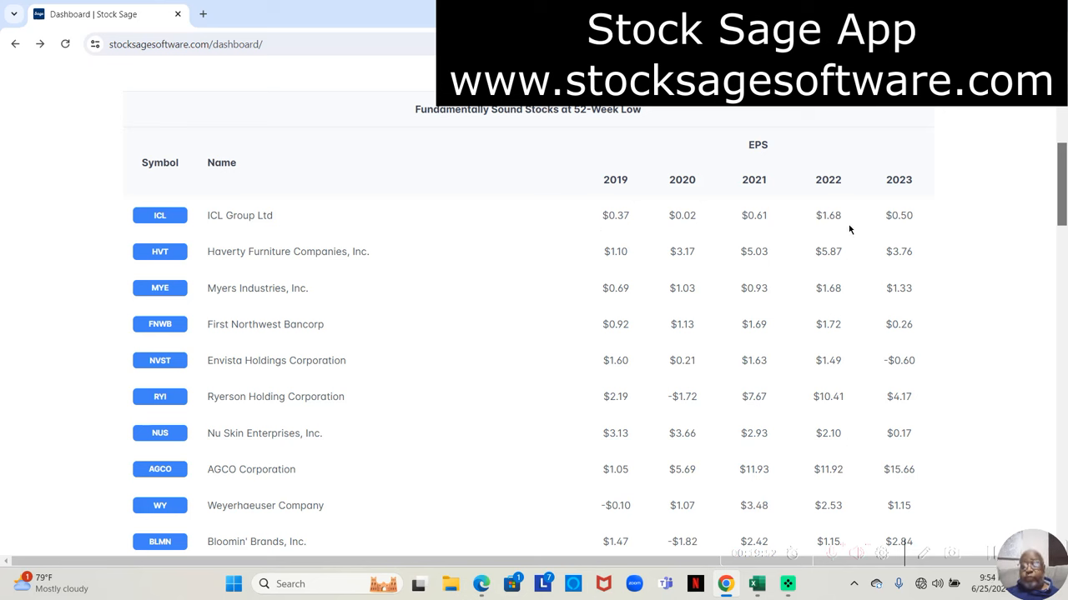
{"action": "mouse_move", "coordinate": [909, 233]}
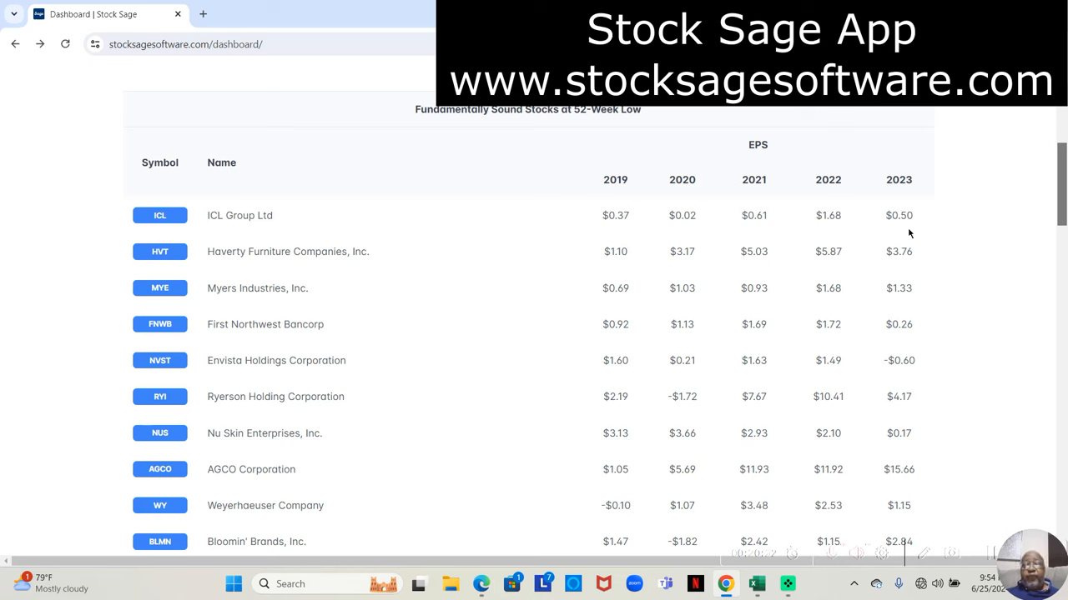
{"action": "mouse_move", "coordinate": [767, 260]}
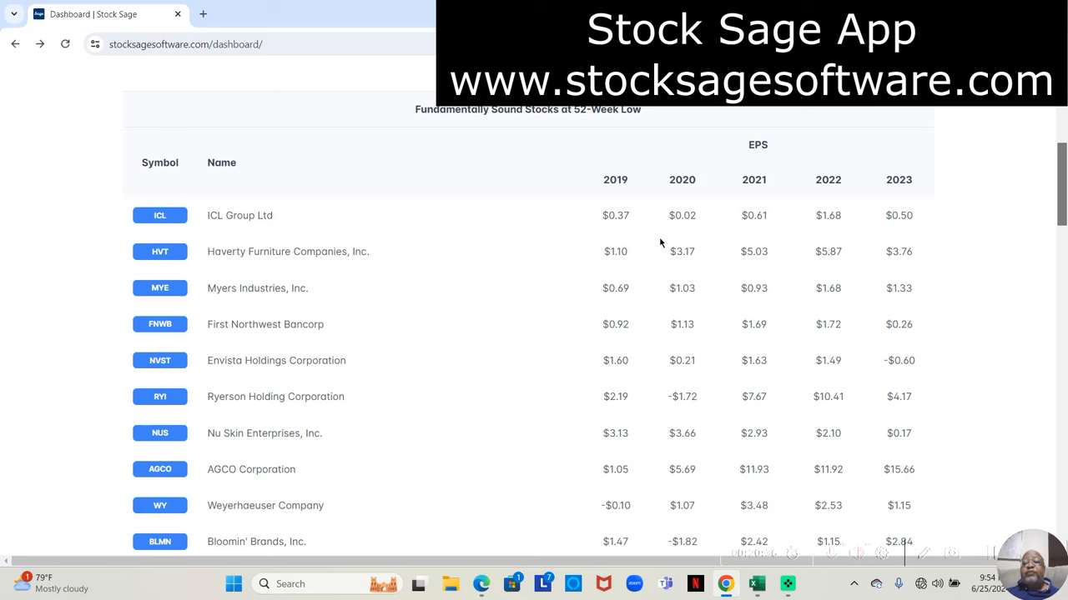
{"action": "mouse_move", "coordinate": [634, 236]}
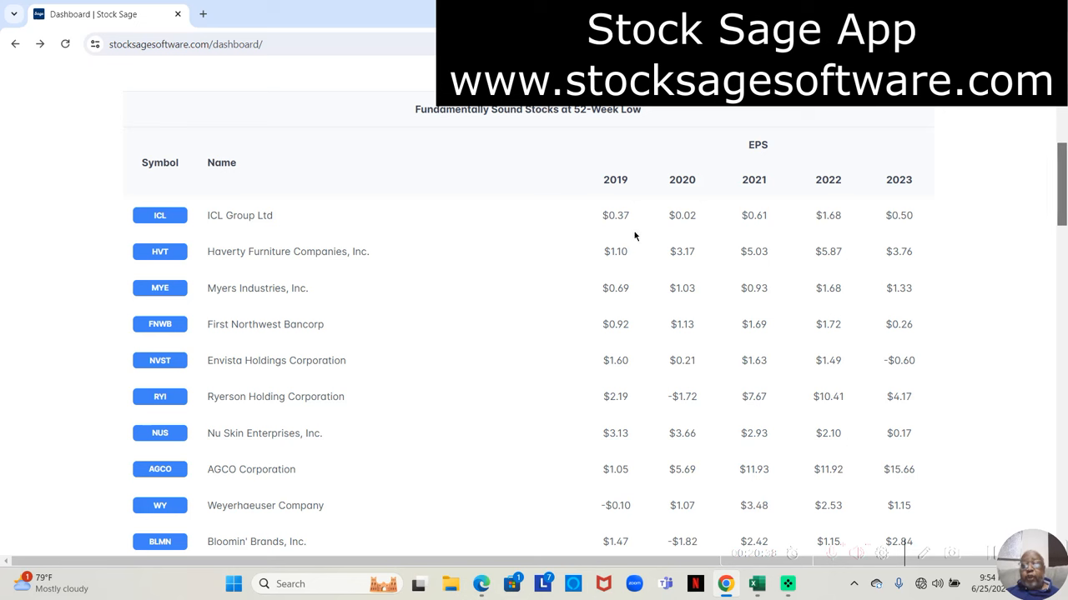
{"action": "mouse_move", "coordinate": [884, 236]}
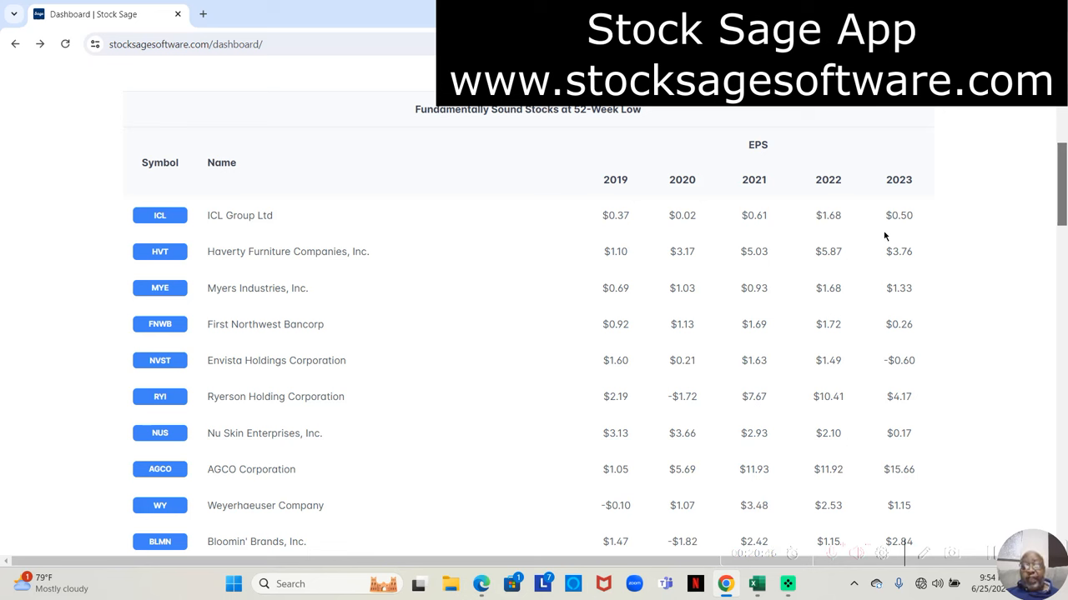
{"action": "mouse_move", "coordinate": [626, 238]}
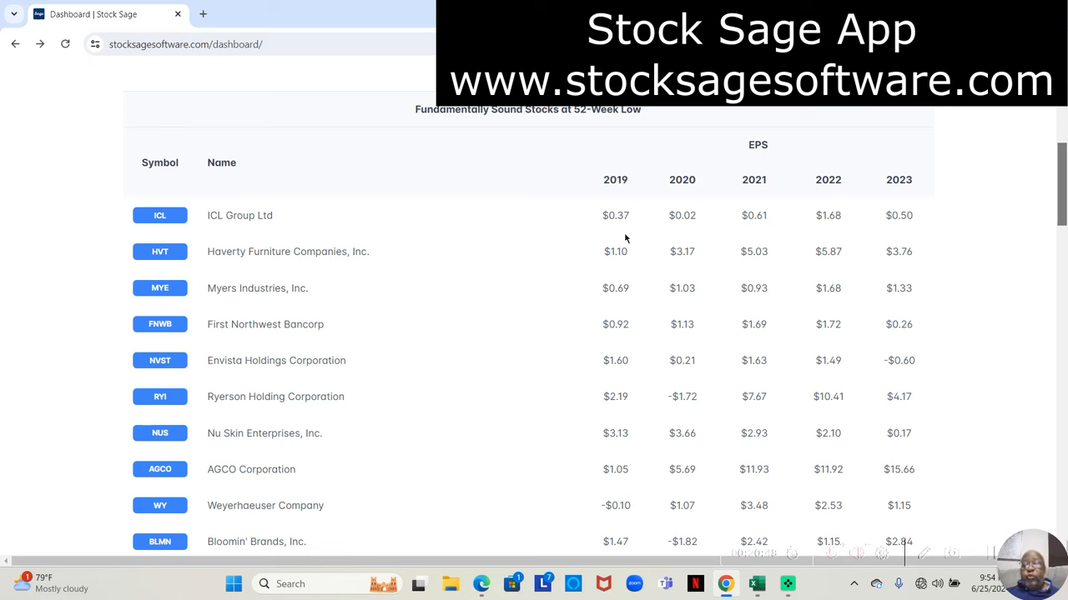
{"action": "mouse_move", "coordinate": [884, 280]}
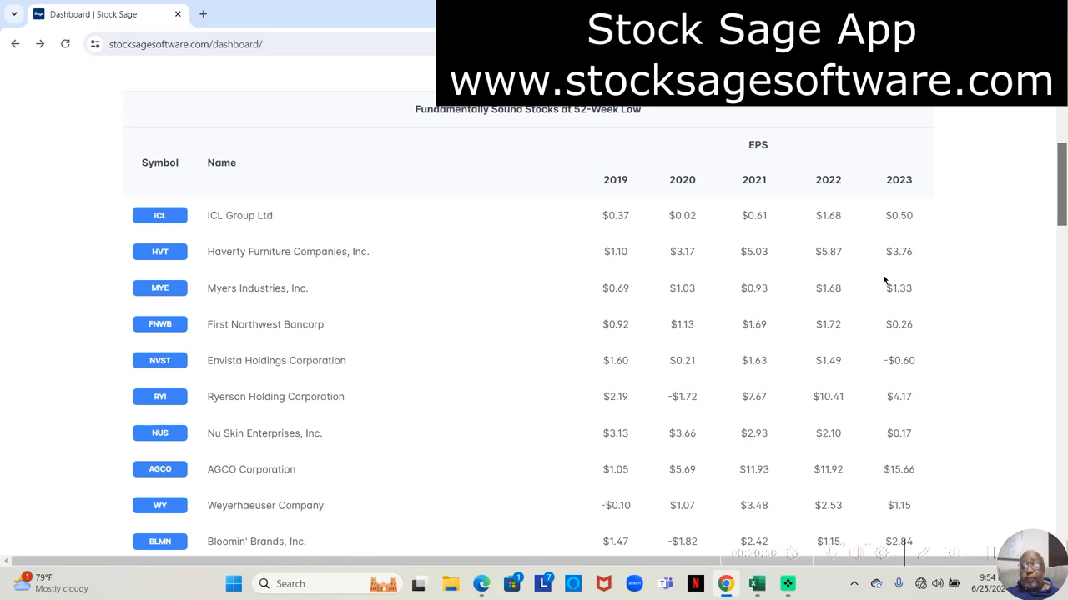
{"action": "mouse_move", "coordinate": [632, 325]}
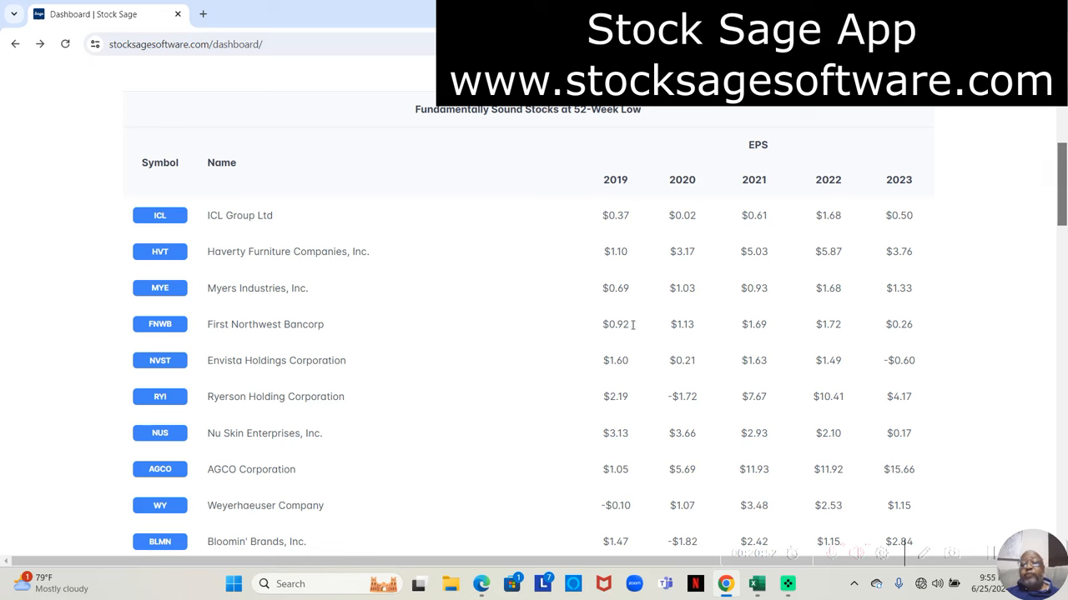
{"action": "mouse_move", "coordinate": [877, 325]}
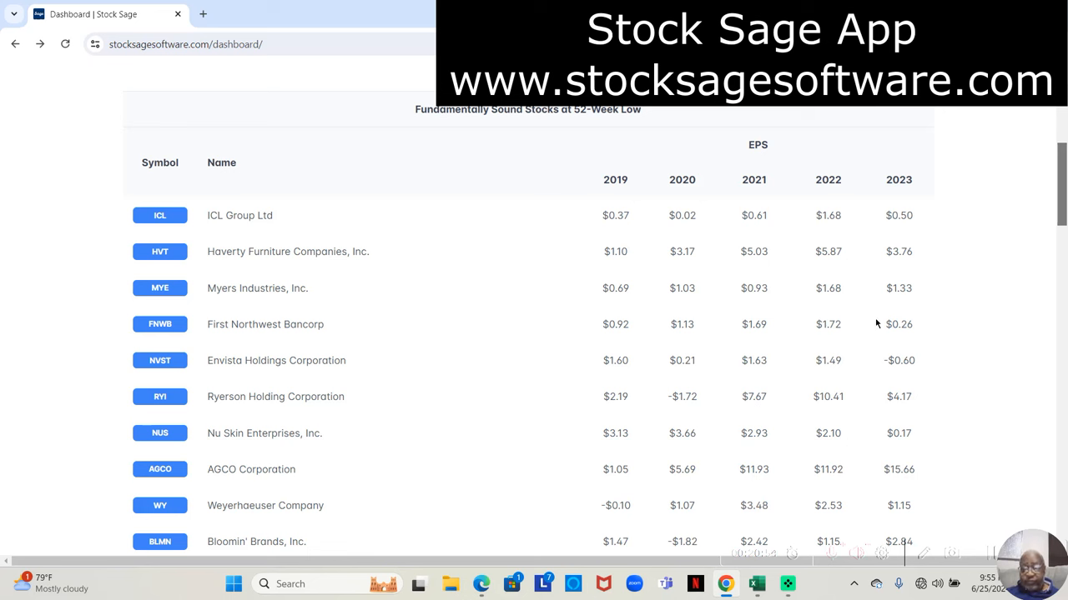
{"action": "mouse_move", "coordinate": [627, 394]}
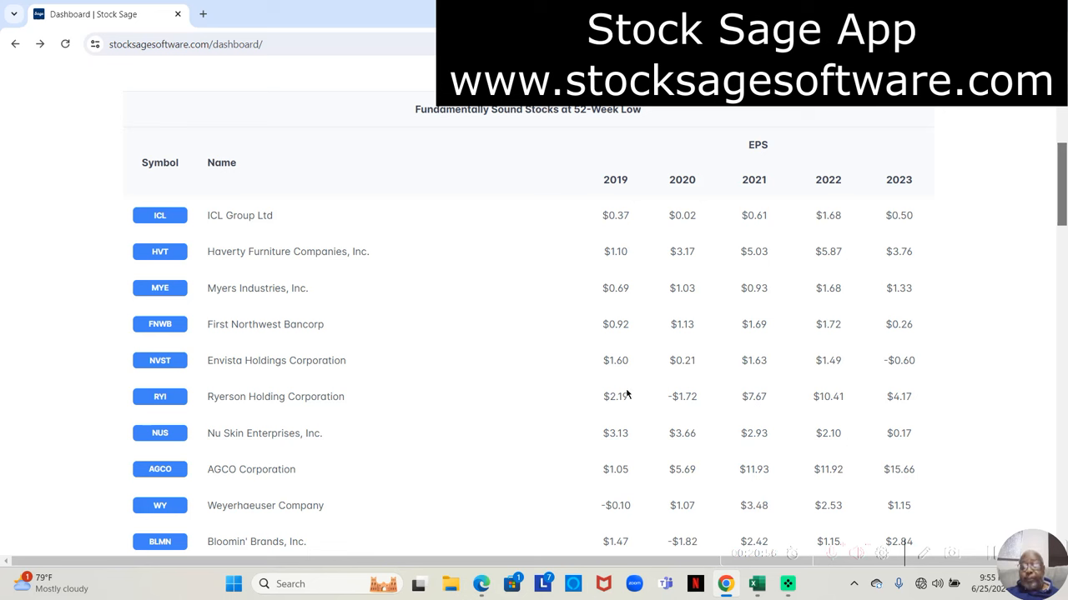
{"action": "mouse_move", "coordinate": [704, 482]}
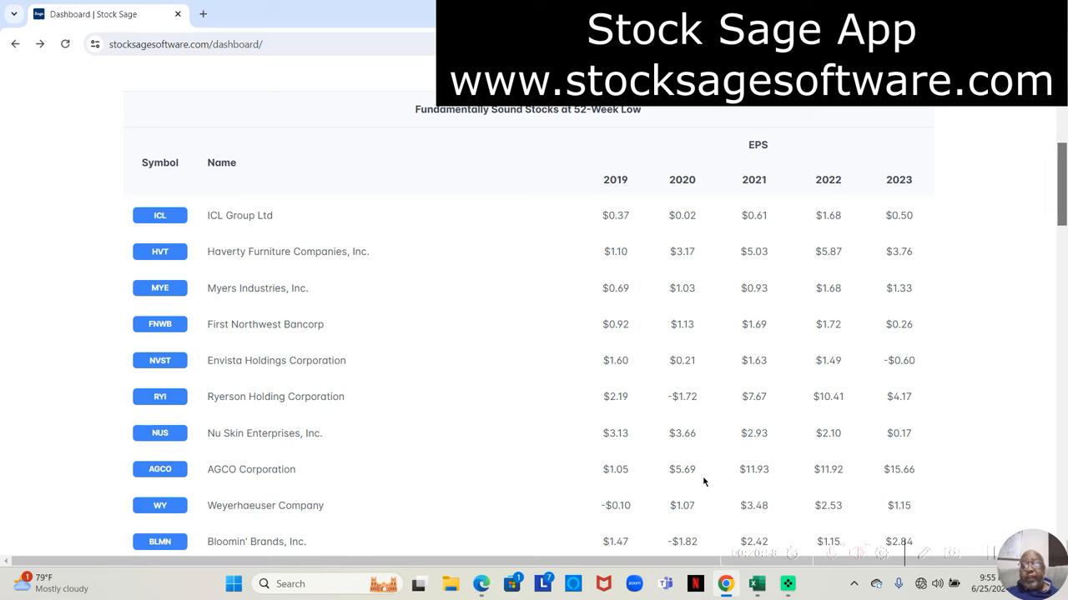
{"action": "mouse_move", "coordinate": [636, 529]}
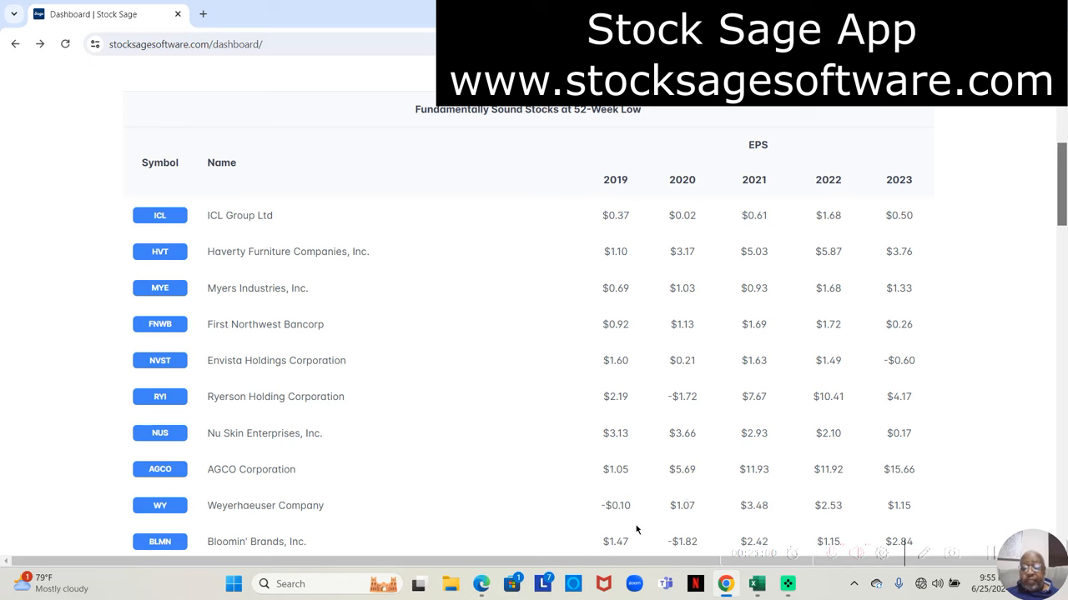
{"action": "mouse_move", "coordinate": [614, 528]}
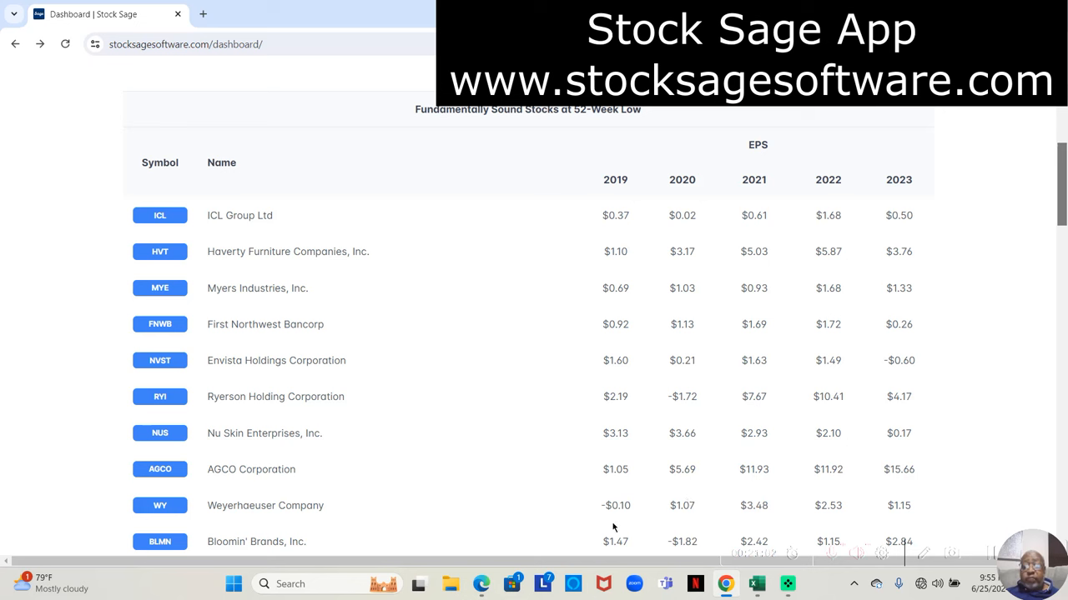
{"action": "mouse_move", "coordinate": [1001, 373]}
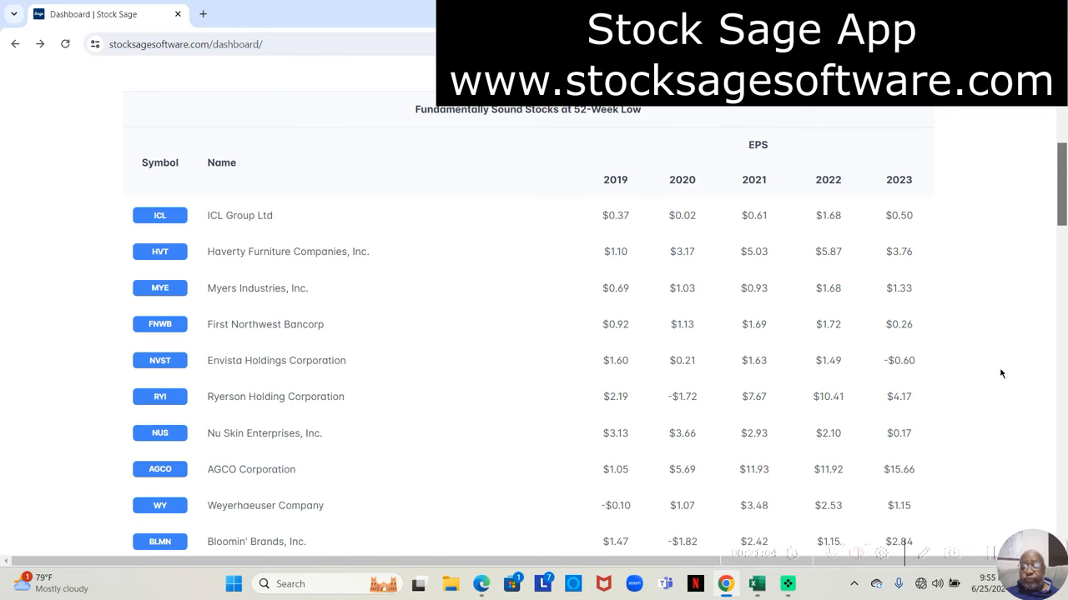
{"action": "mouse_move", "coordinate": [1064, 190]}
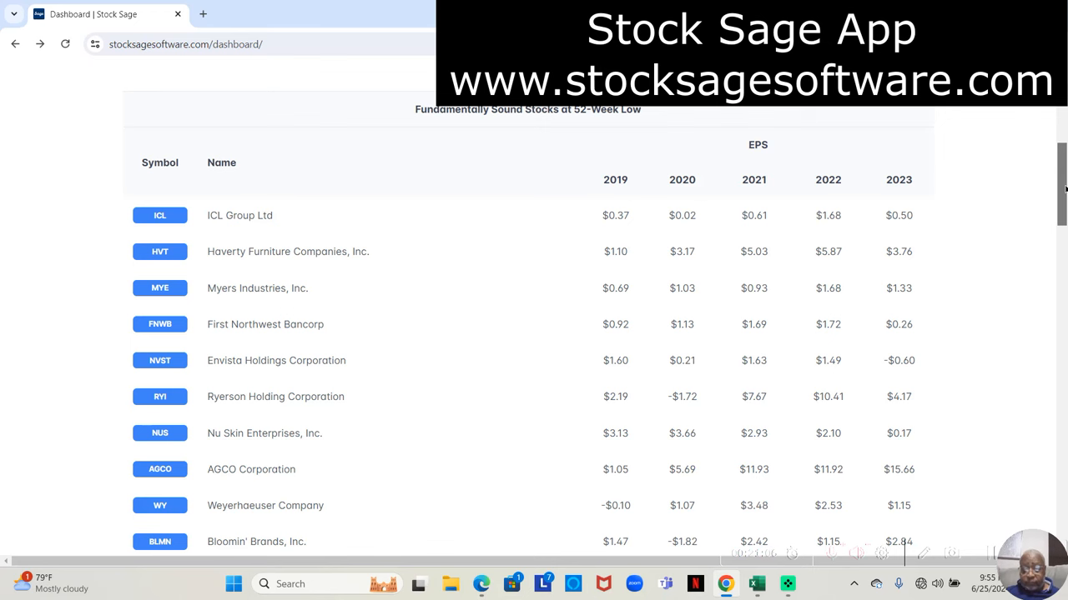
{"action": "scroll", "scroll_direction": "down", "scroll_amount": 3}
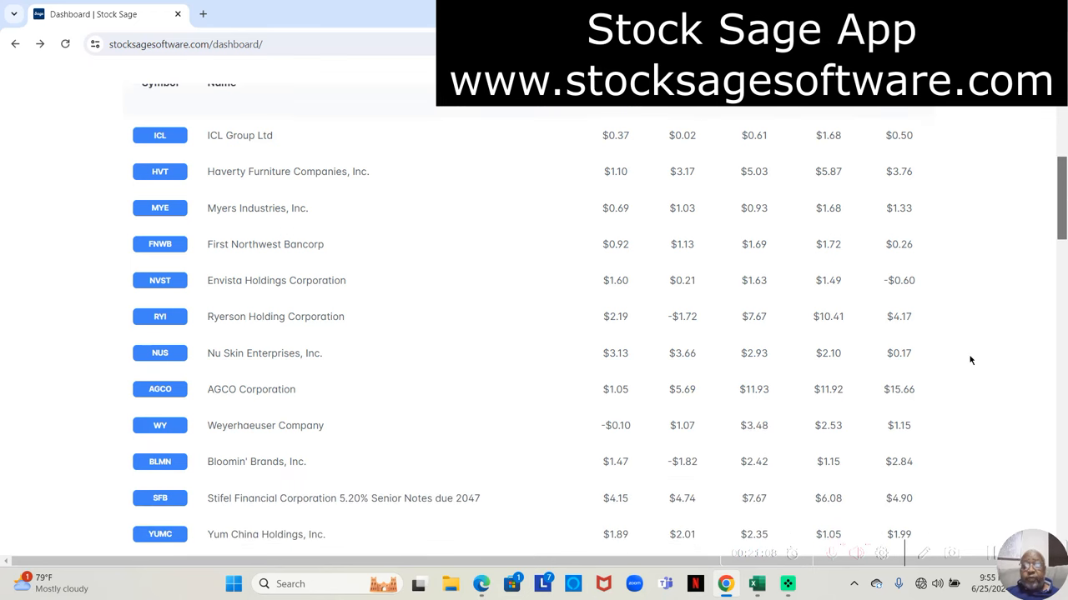
{"action": "mouse_move", "coordinate": [700, 474]}
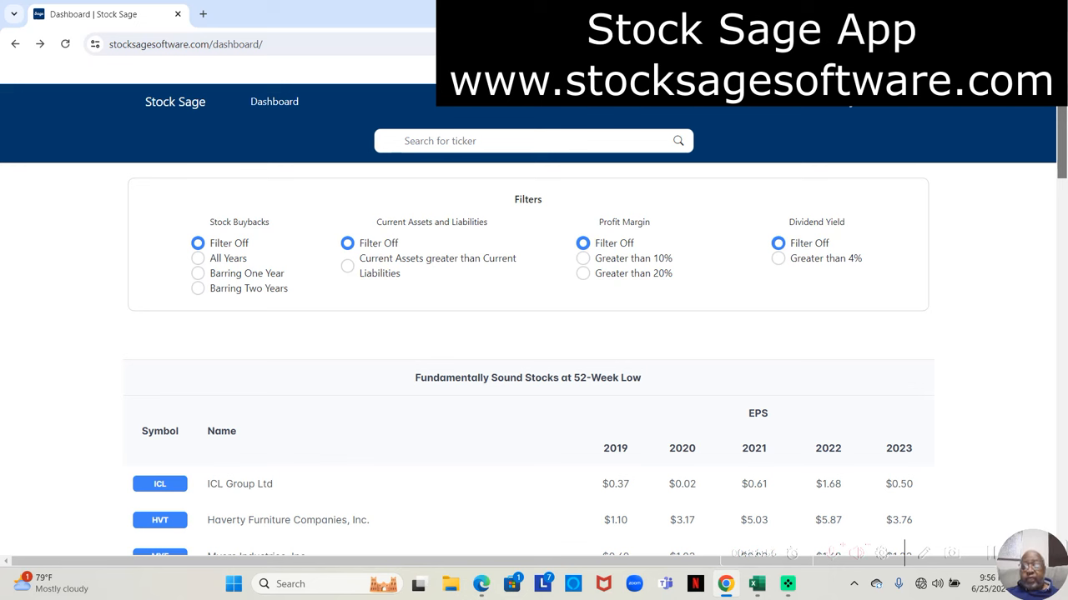
{"action": "mouse_move", "coordinate": [1062, 117]}
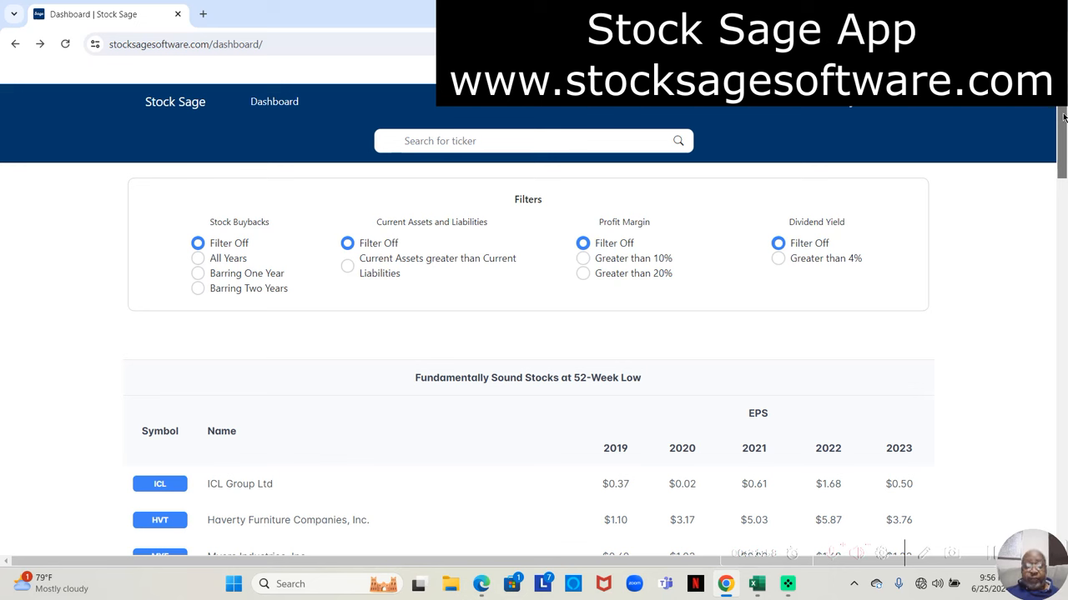
{"action": "scroll", "scroll_direction": "down", "scroll_amount": 3}
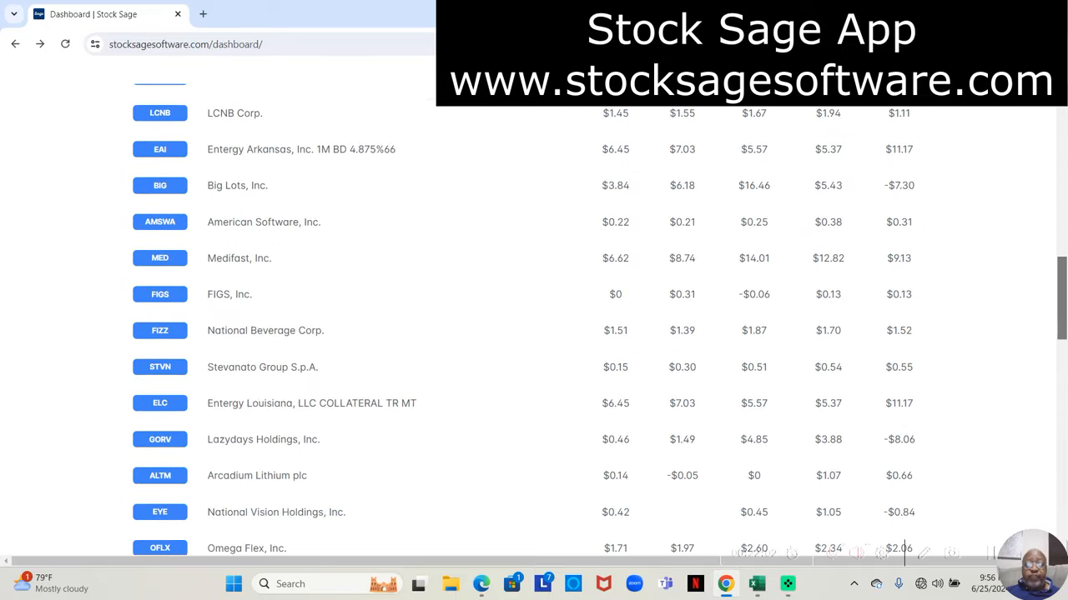
{"action": "scroll", "scroll_direction": "down", "scroll_amount": 3}
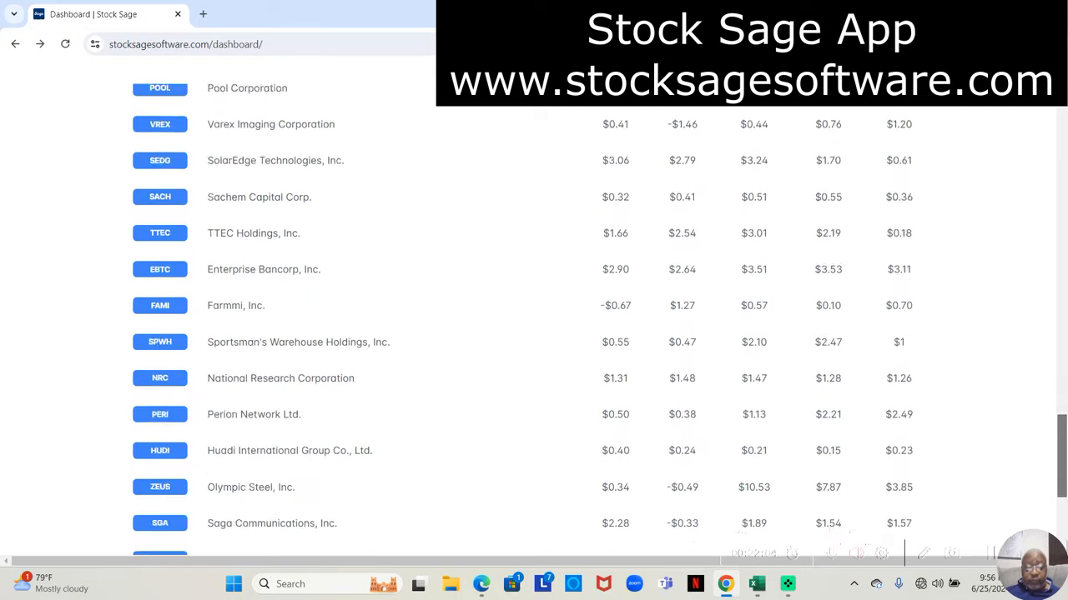
{"action": "scroll", "scroll_direction": "down", "scroll_amount": 3}
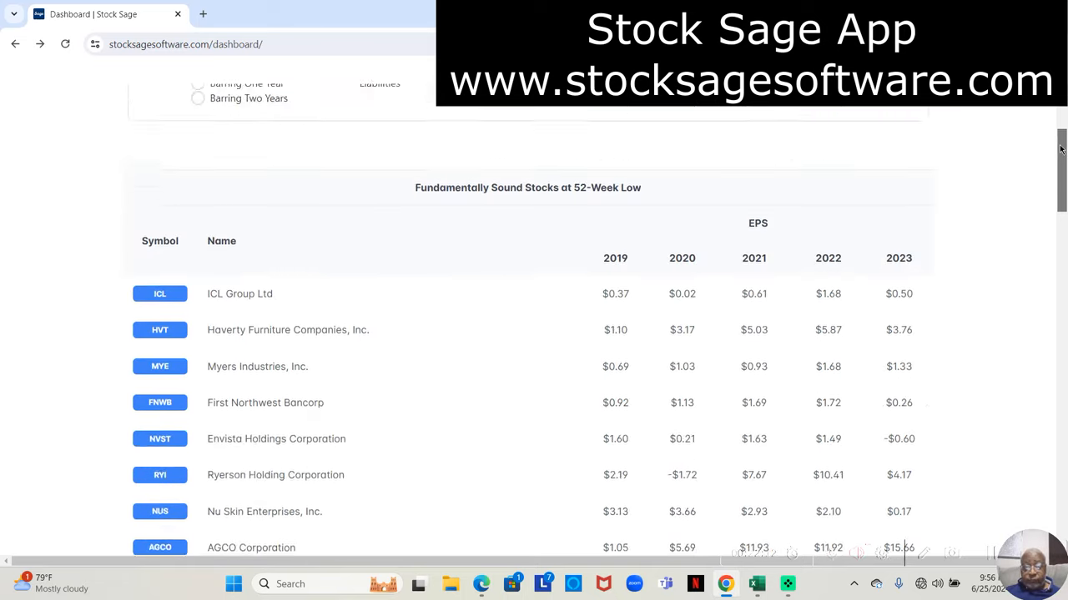
{"action": "scroll", "scroll_direction": "up", "scroll_amount": 3}
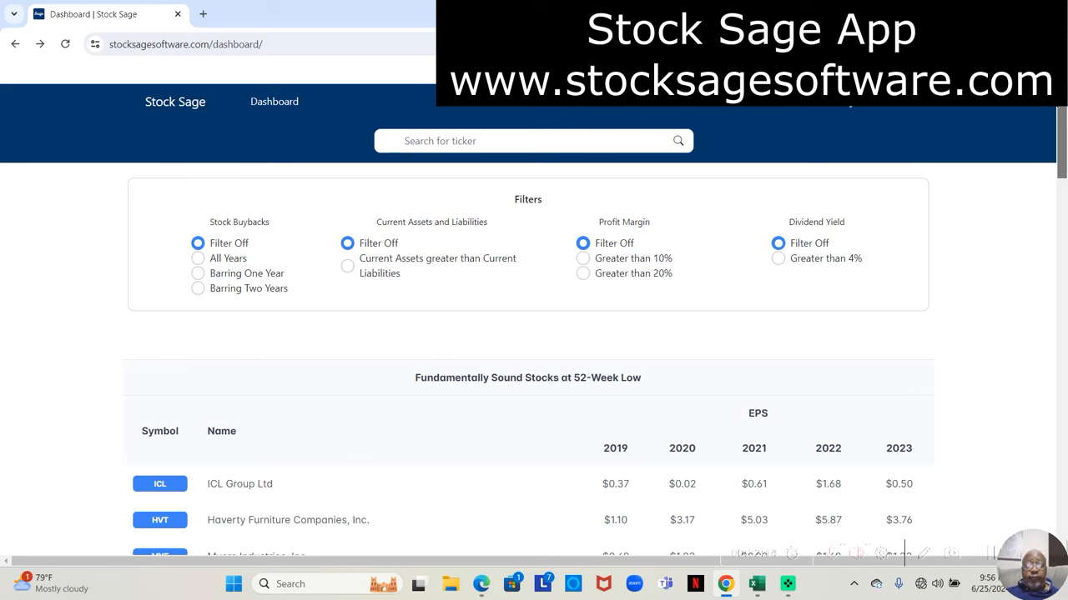
{"action": "mouse_move", "coordinate": [1008, 125]}
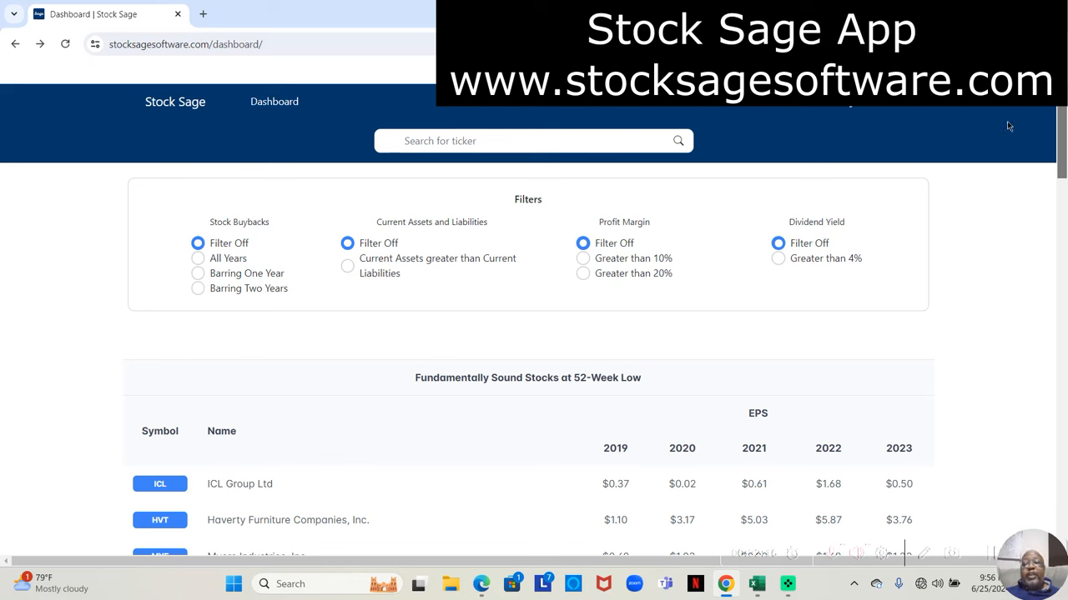
{"action": "mouse_move", "coordinate": [429, 339]}
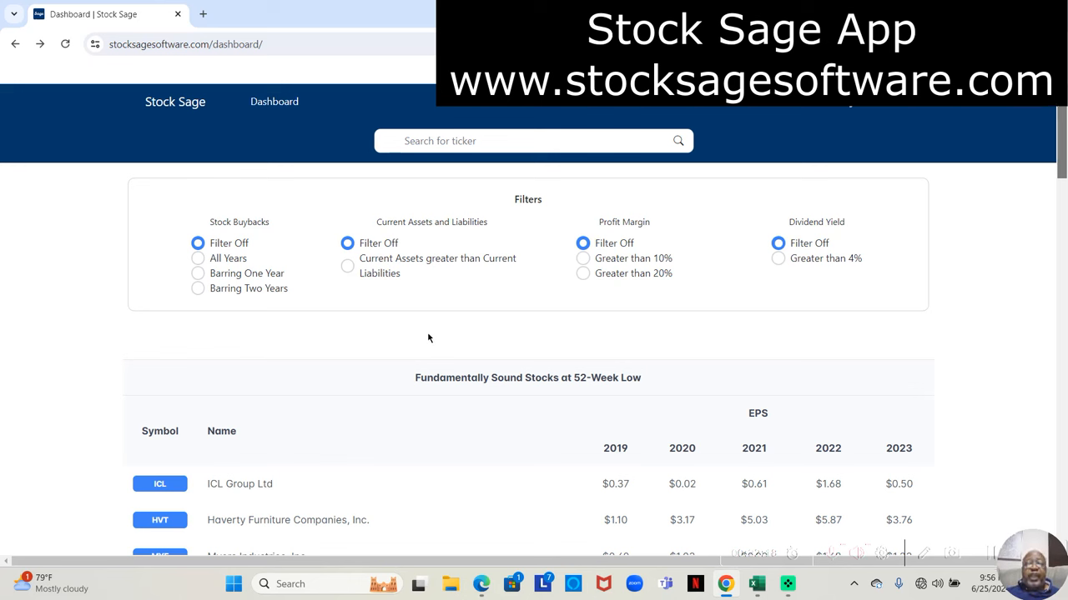
{"action": "mouse_move", "coordinate": [350, 302]}
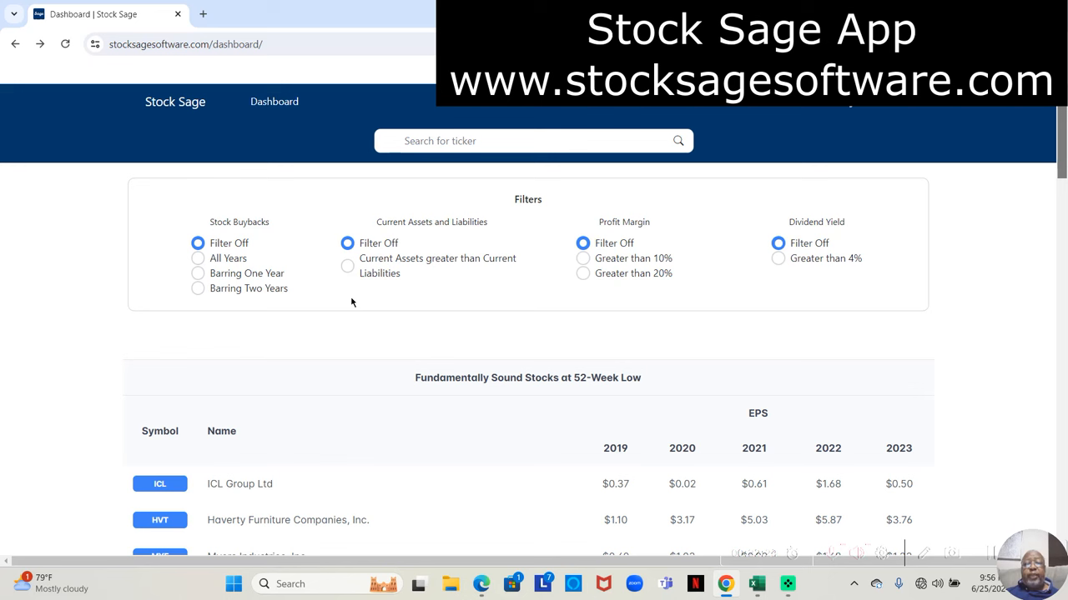
Filter for current assets greater than current liabilities and scroll the remaining stocks.
{"action": "left_click", "coordinate": [346, 242]}
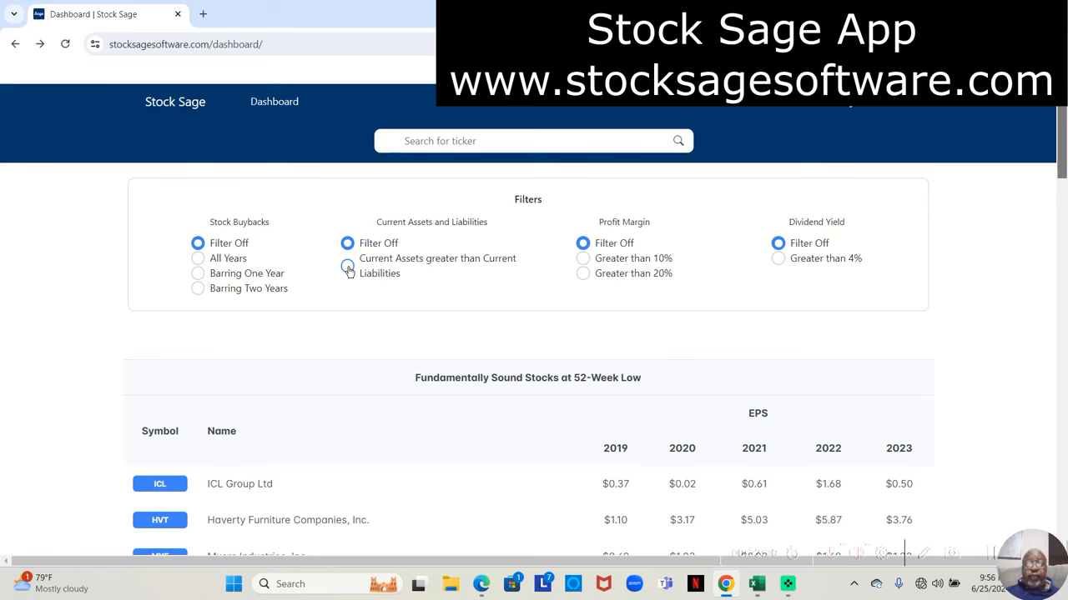
{"action": "left_click", "coordinate": [347, 265]}
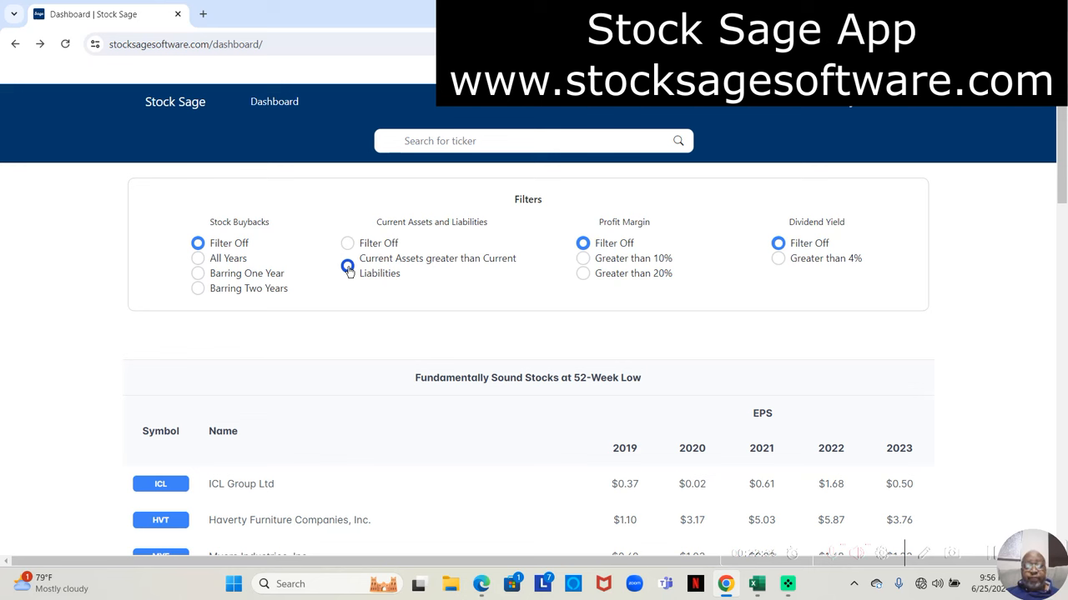
{"action": "left_click", "coordinate": [347, 265]}
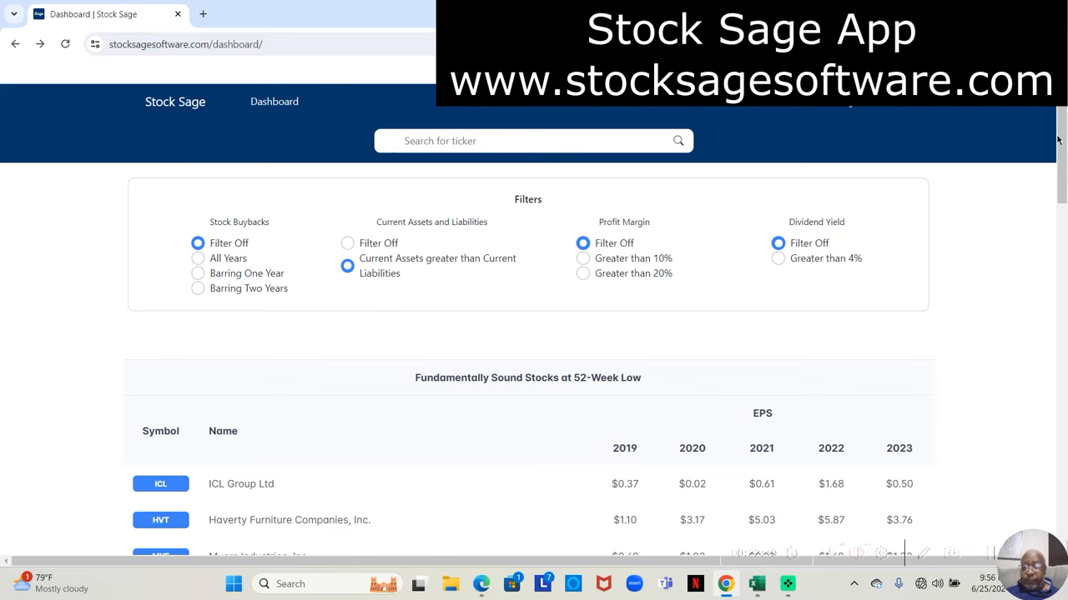
{"action": "scroll", "scroll_direction": "down", "scroll_amount": 3}
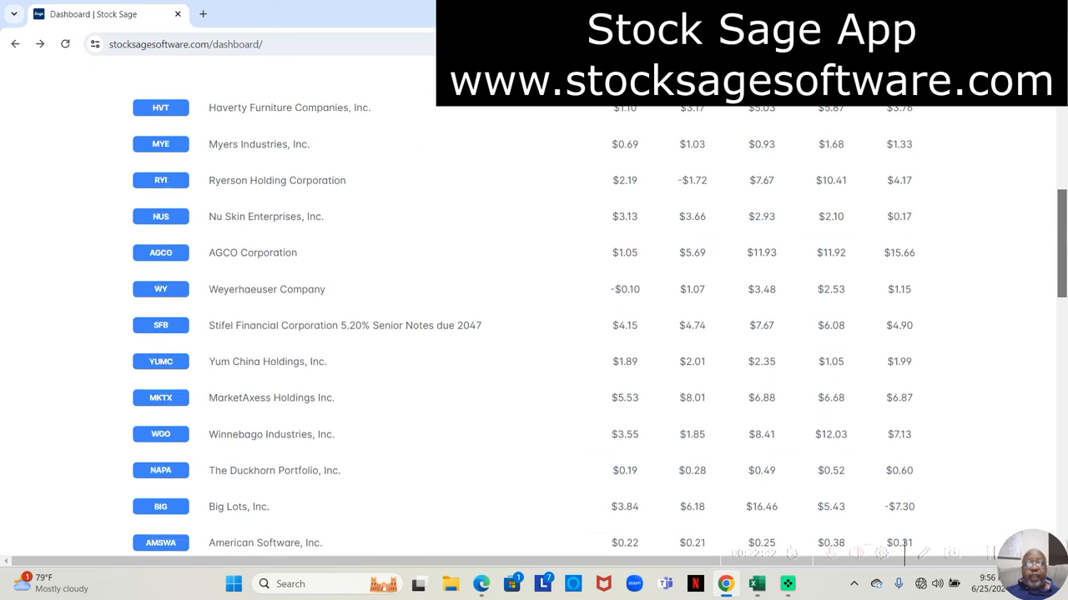
{"action": "scroll", "scroll_direction": "down", "scroll_amount": 3}
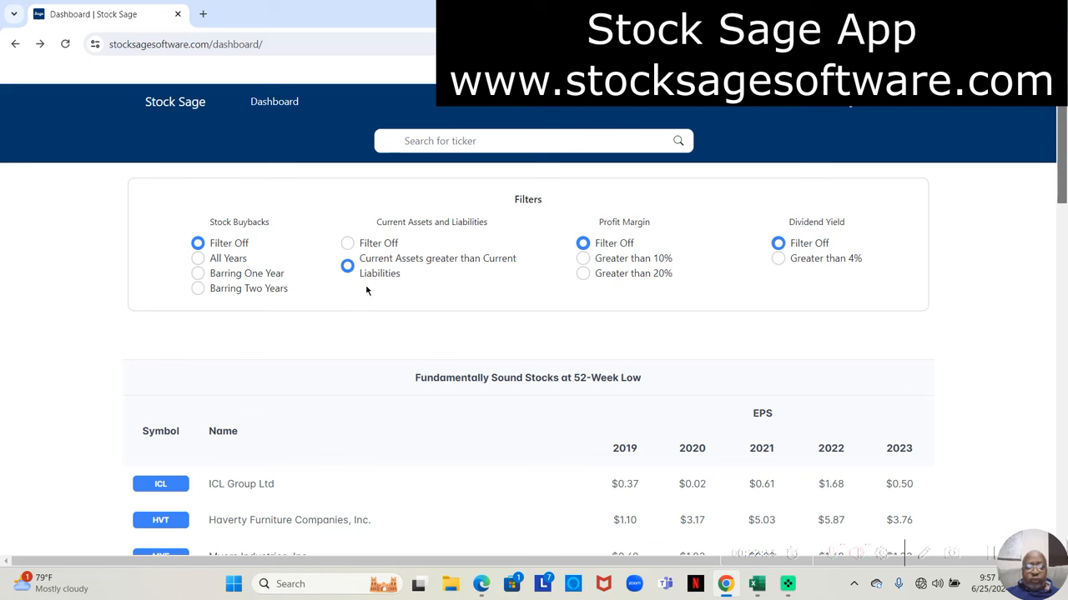
{"action": "mouse_move", "coordinate": [371, 315]}
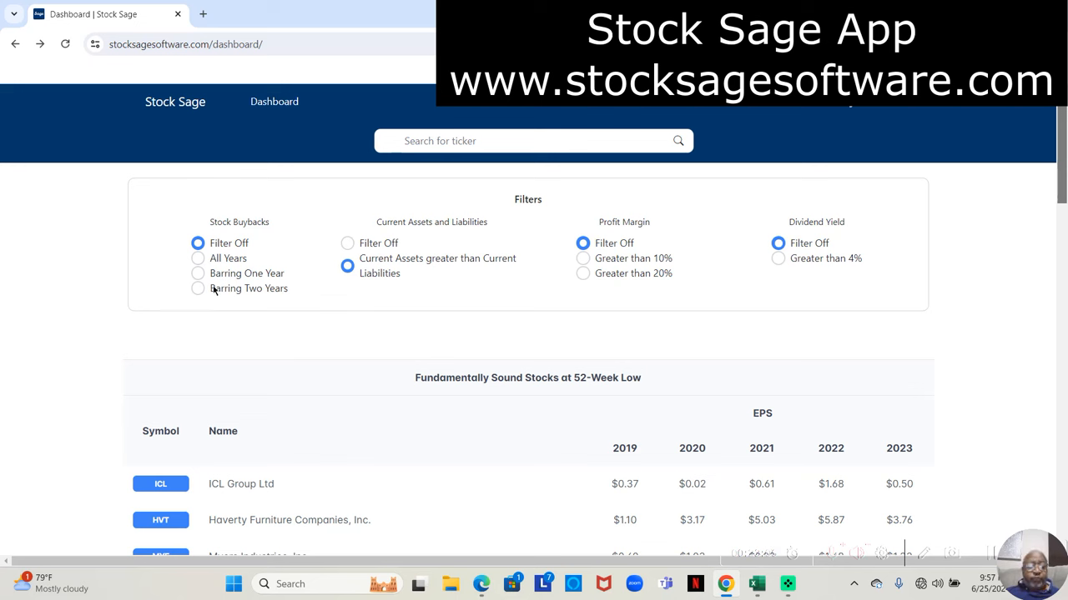
Set Stock Buybacks to 'Barring Two Years' and review results led by HVT, MYE, RYI.
{"action": "left_click", "coordinate": [197, 288]}
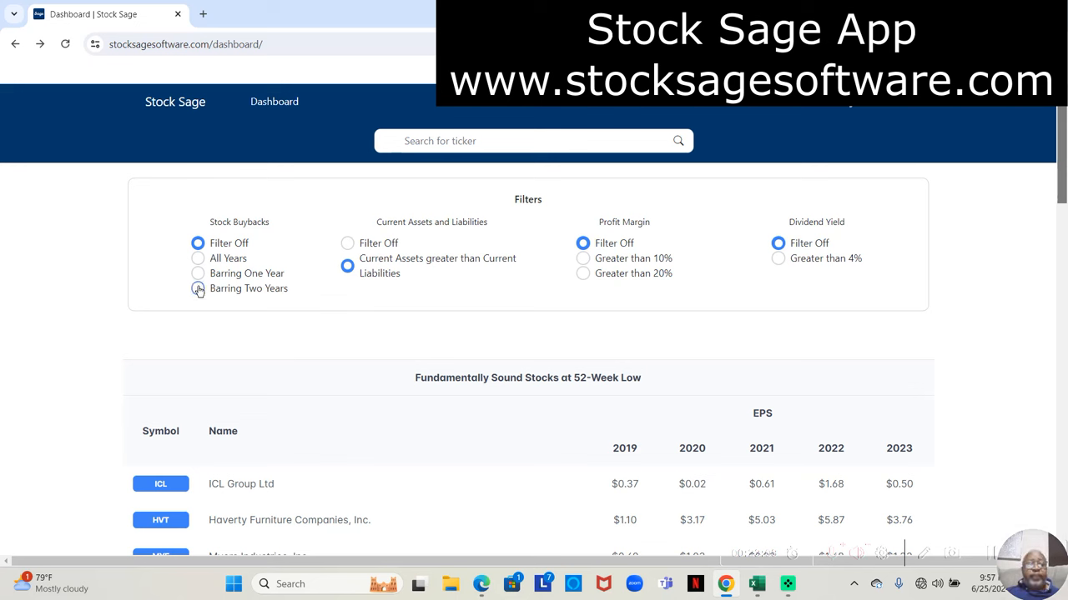
{"action": "left_click", "coordinate": [197, 258]}
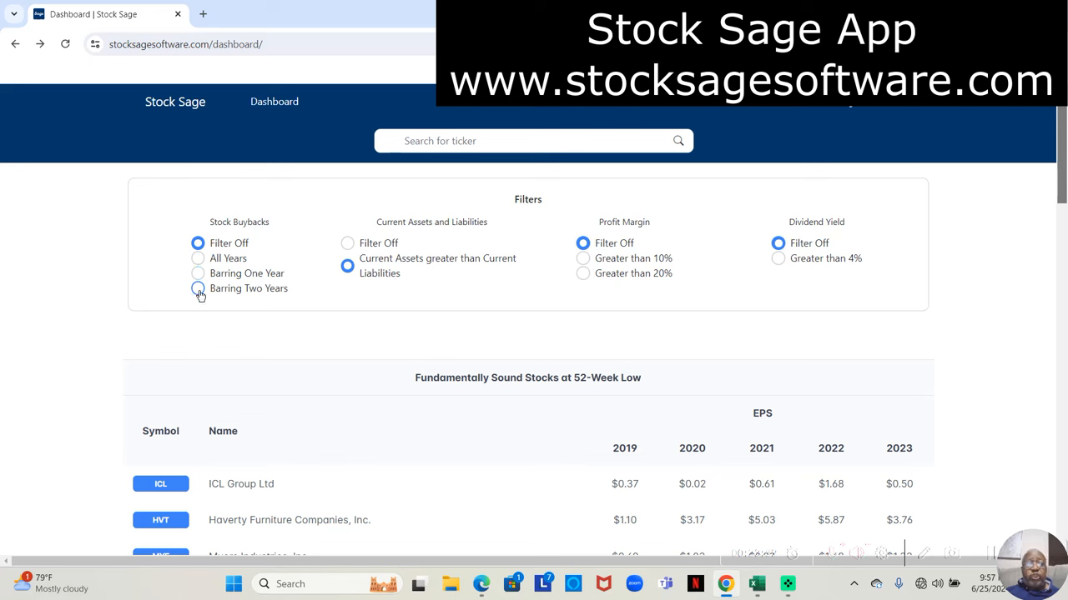
{"action": "left_click", "coordinate": [198, 289]}
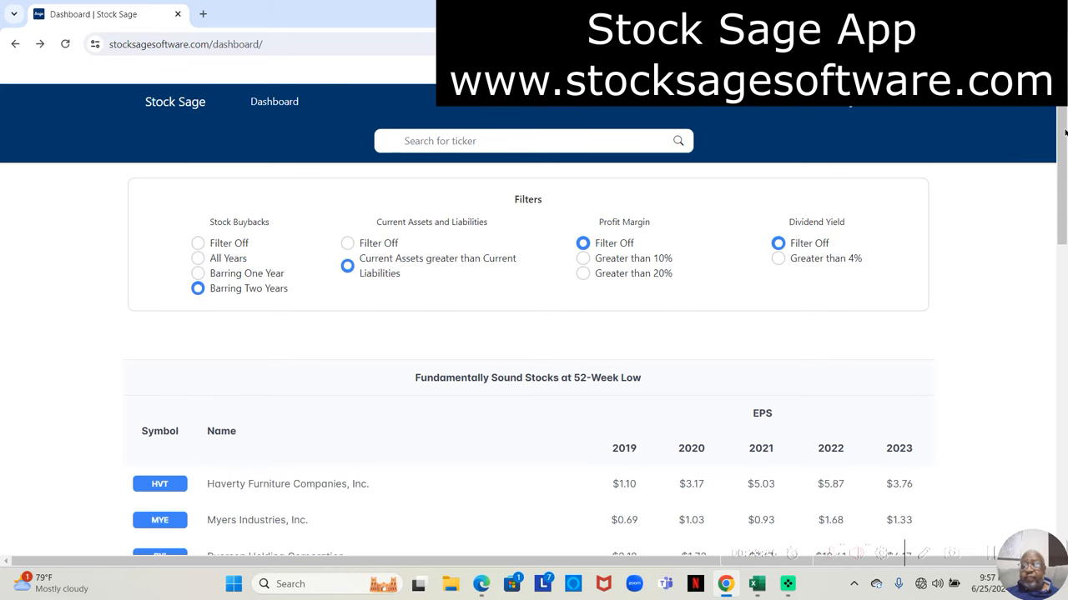
{"action": "scroll", "scroll_direction": "down", "scroll_amount": 3}
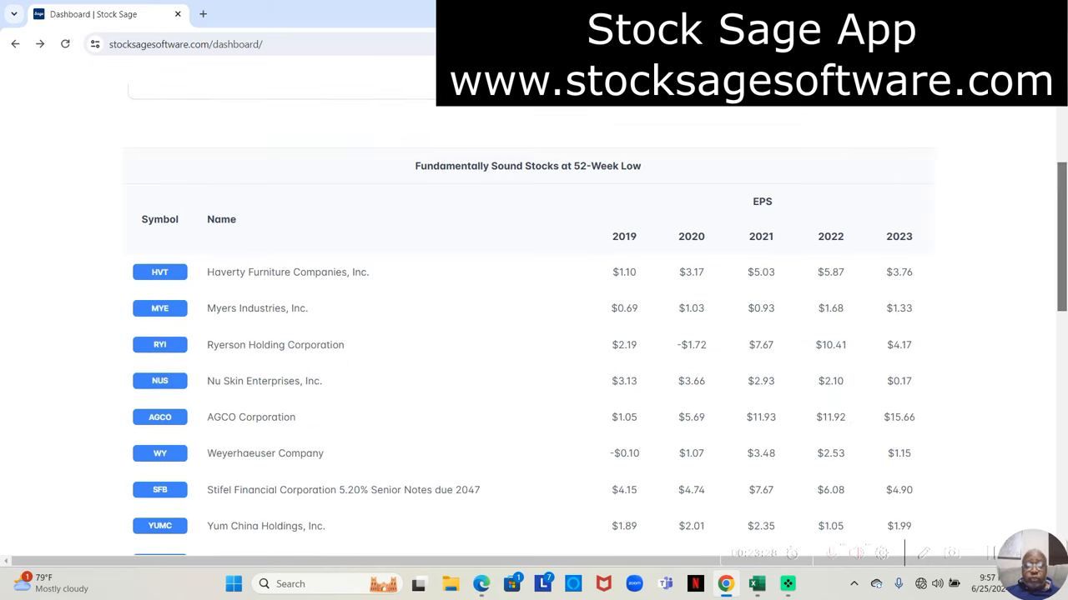
{"action": "scroll", "scroll_direction": "down", "scroll_amount": 3}
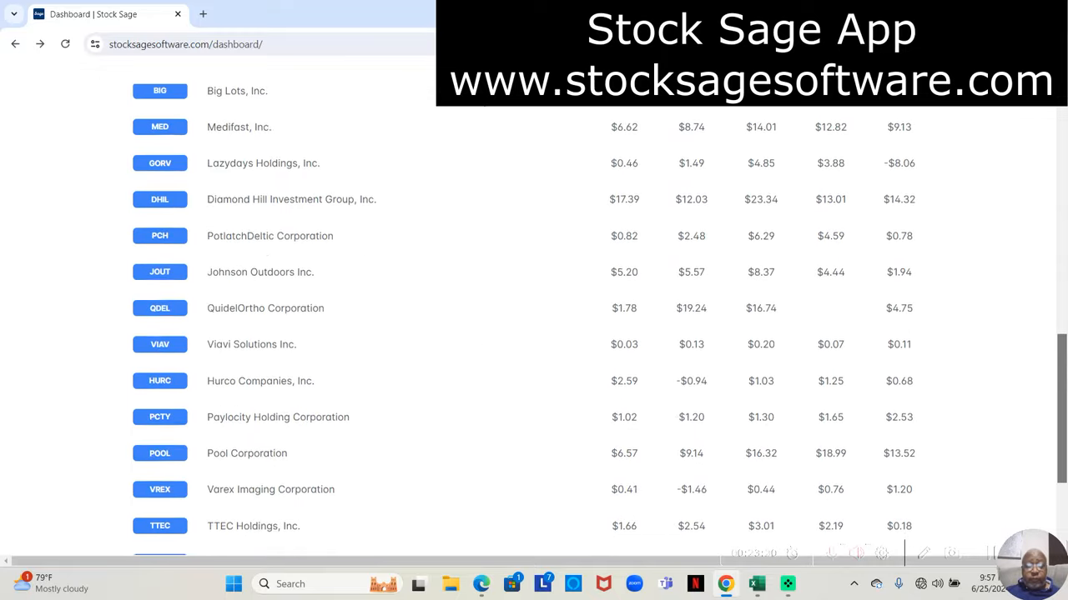
{"action": "scroll", "scroll_direction": "down", "scroll_amount": 3}
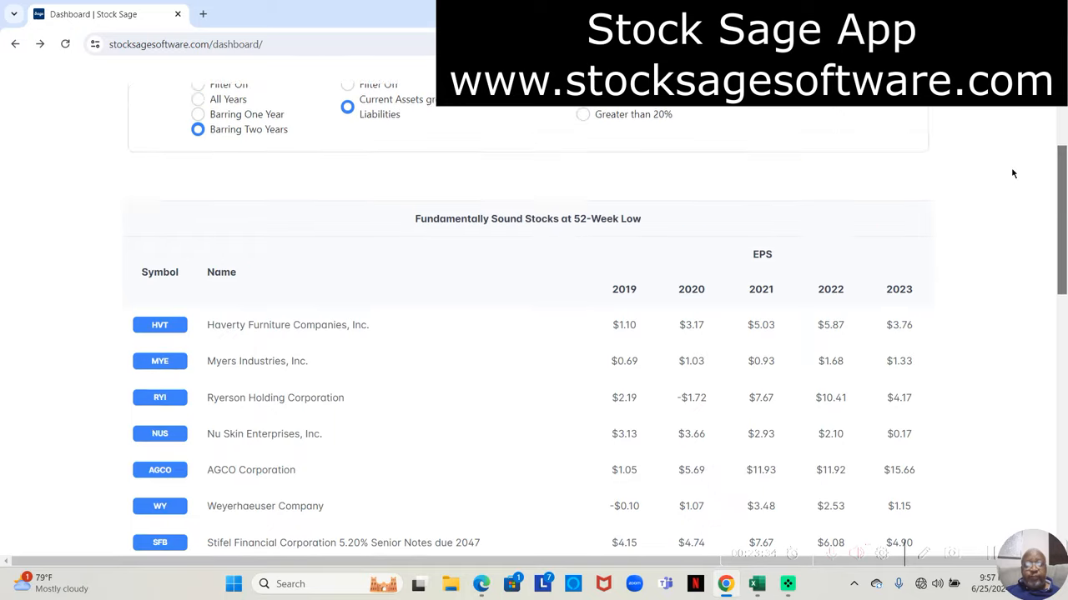
{"action": "scroll", "scroll_direction": "up", "scroll_amount": 3}
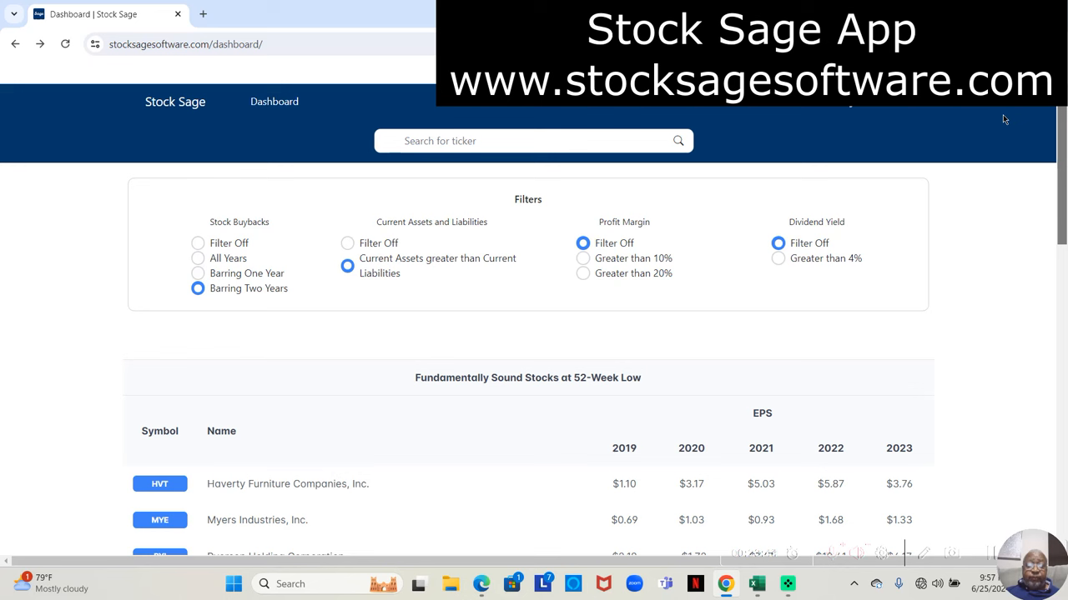
{"action": "mouse_move", "coordinate": [846, 199]}
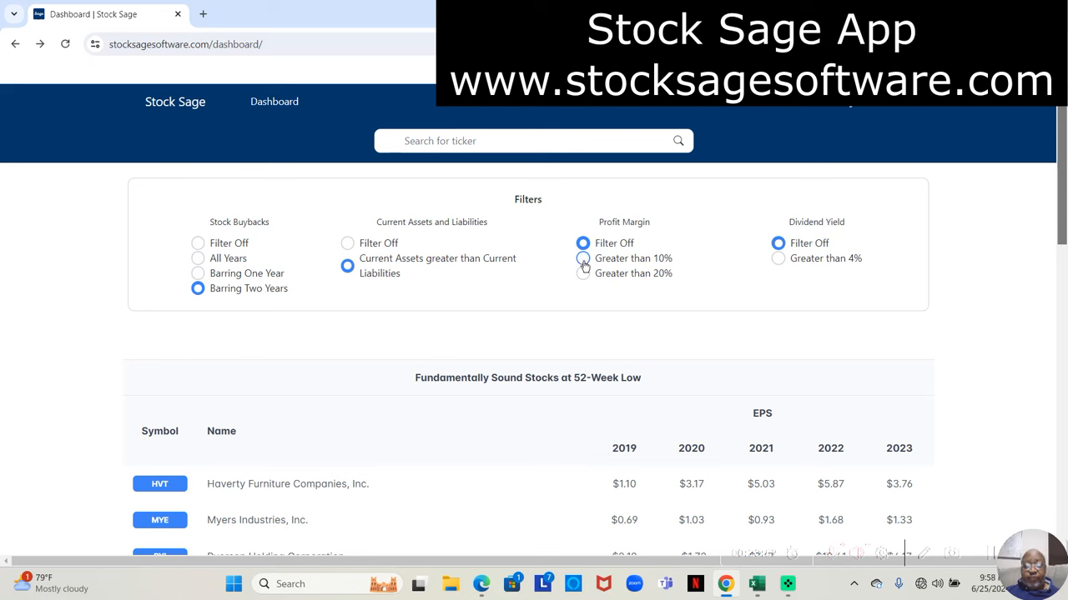
Set Profit Margin to greater than 10%, putting SFB, MKTX and DHIL on top.
{"action": "left_click", "coordinate": [583, 258]}
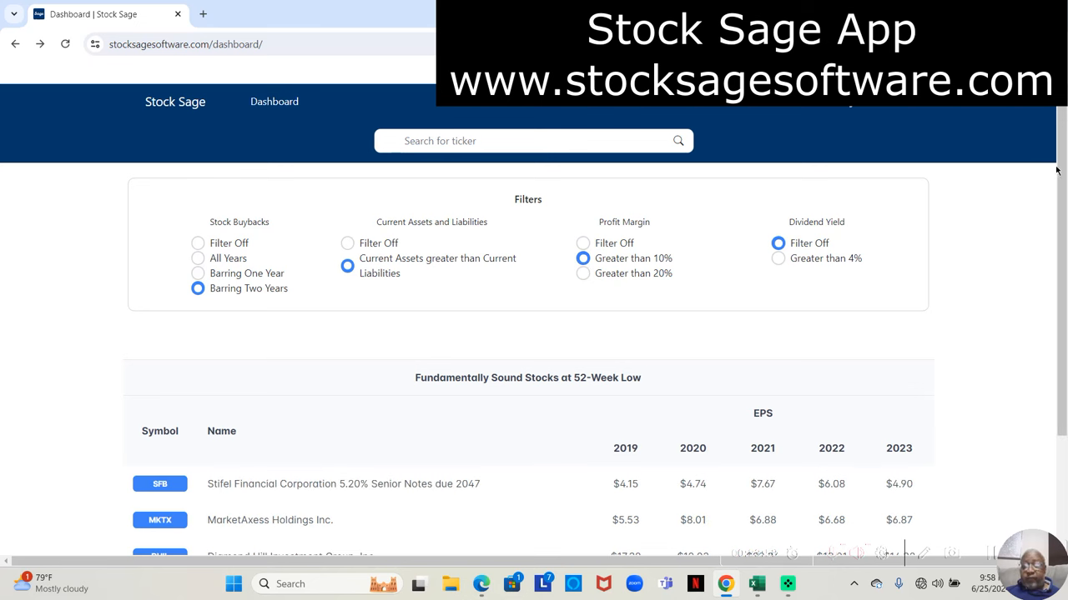
{"action": "scroll", "scroll_direction": "down", "scroll_amount": 3}
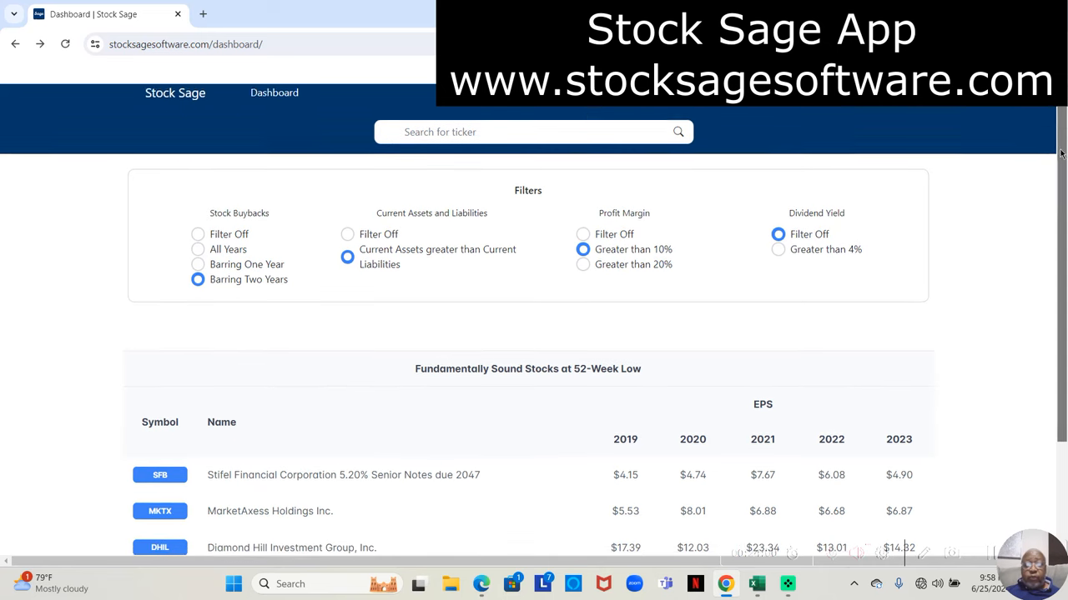
{"action": "scroll", "scroll_direction": "down", "scroll_amount": 3}
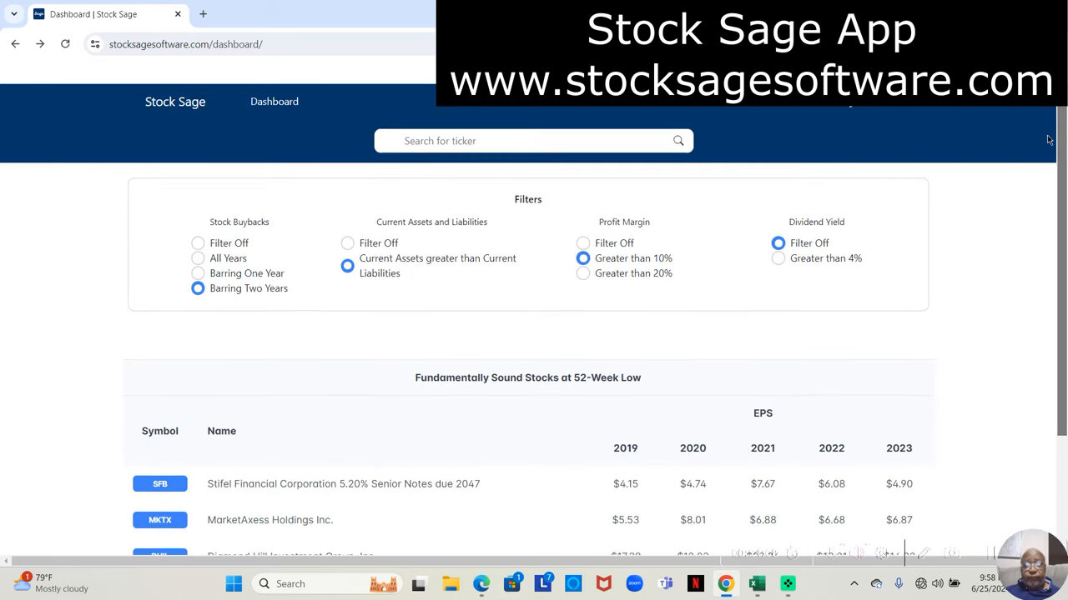
{"action": "mouse_move", "coordinate": [1043, 123]}
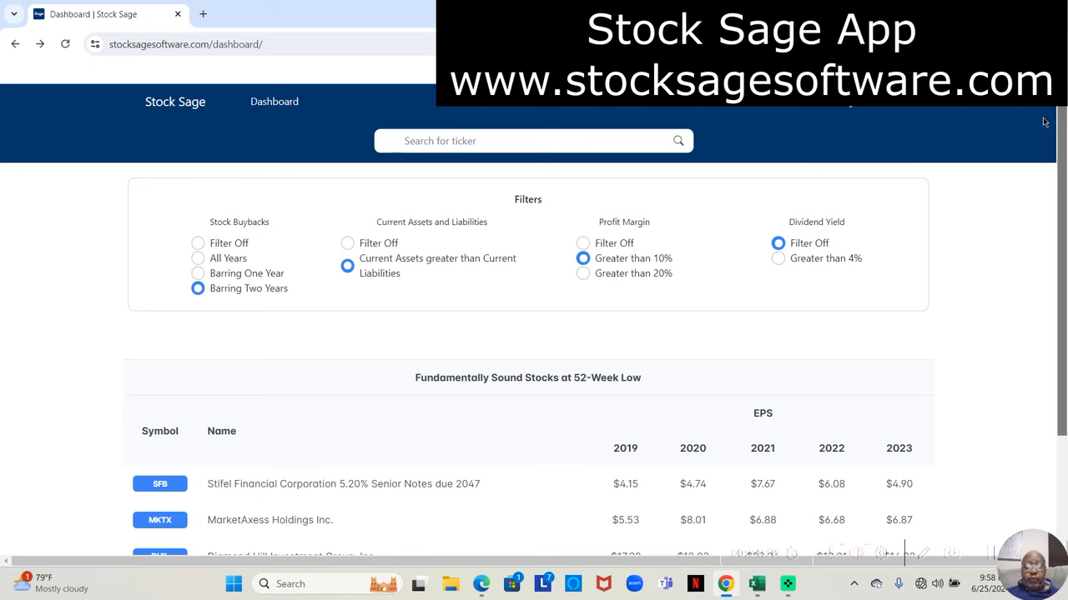
{"action": "mouse_move", "coordinate": [977, 118]}
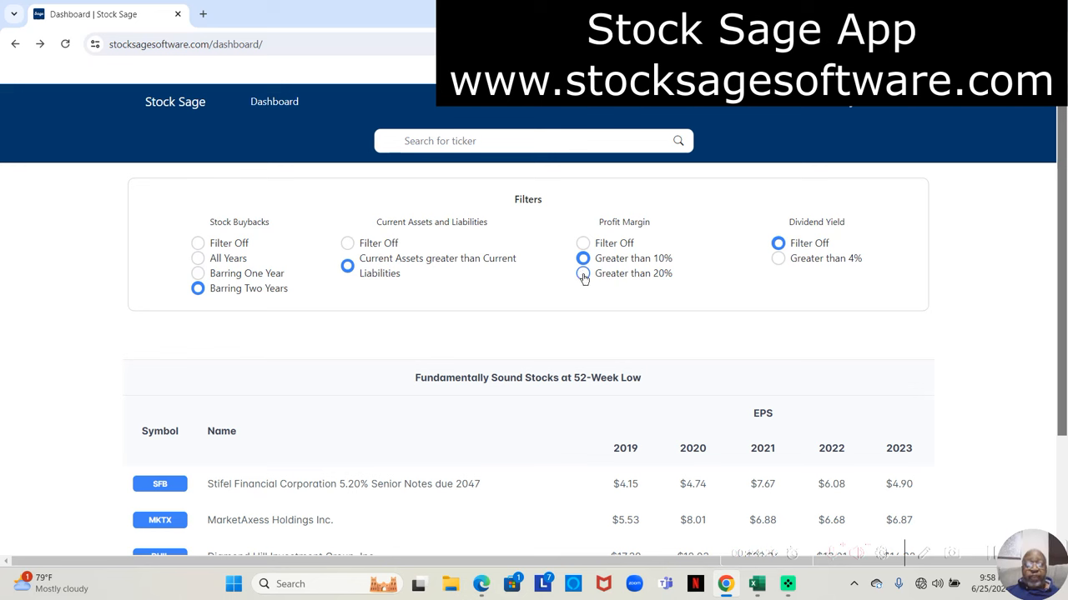
Raise the Profit Margin filter to greater than 20%, leaving MKTX and DHIL.
{"action": "left_click", "coordinate": [583, 274]}
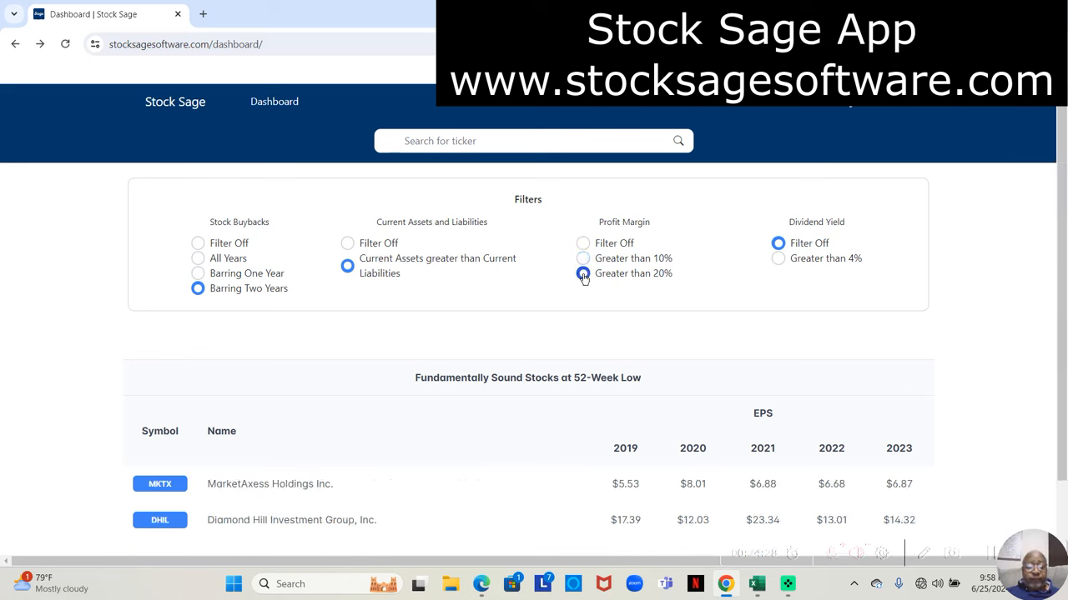
{"action": "left_click", "coordinate": [582, 273]}
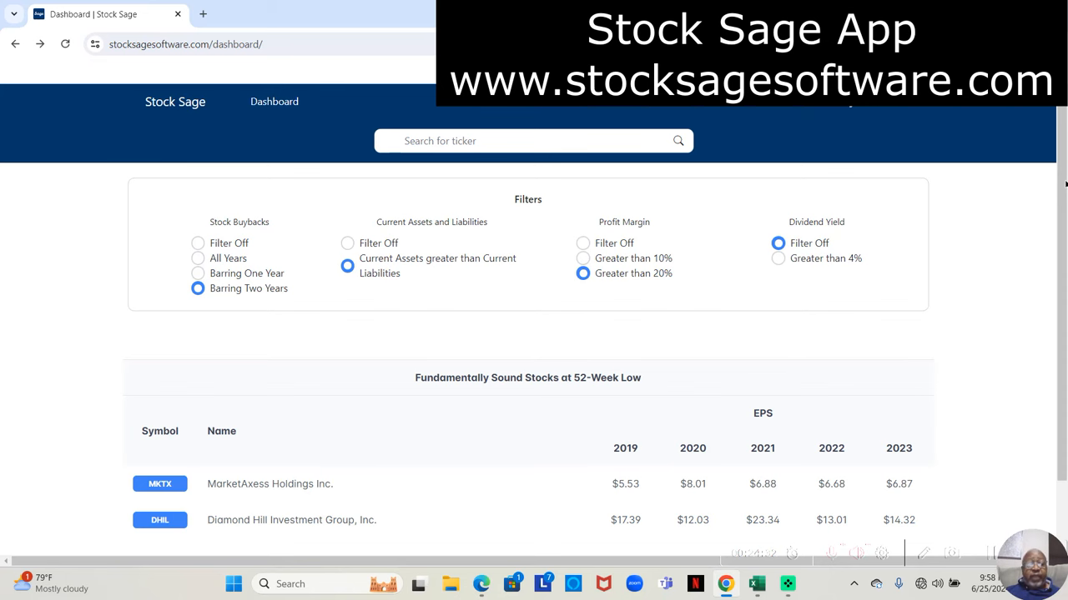
{"action": "scroll", "scroll_direction": "down", "scroll_amount": 3}
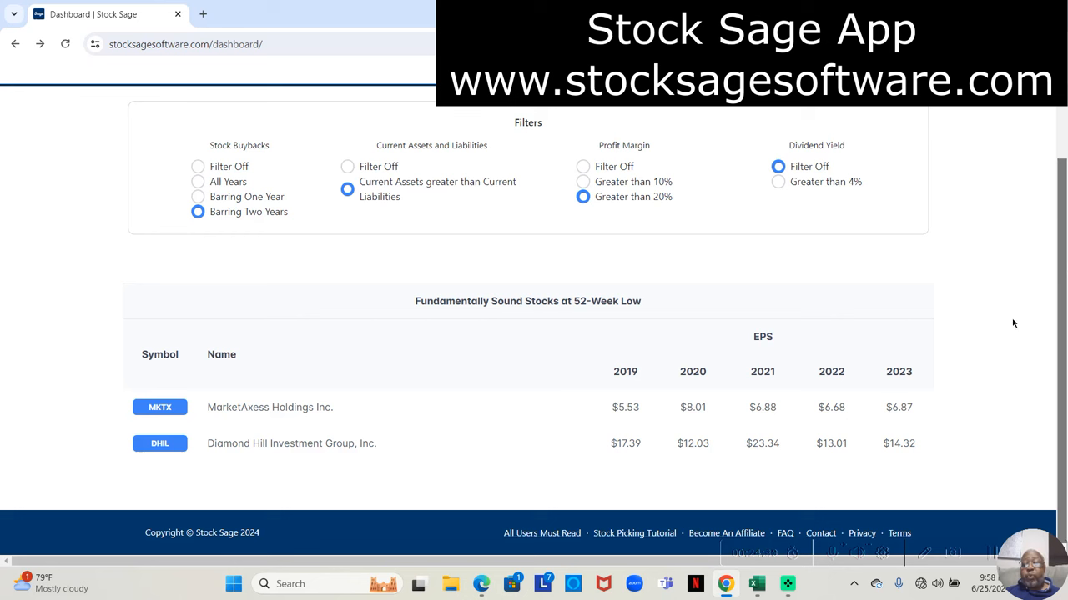
{"action": "mouse_move", "coordinate": [1012, 289]}
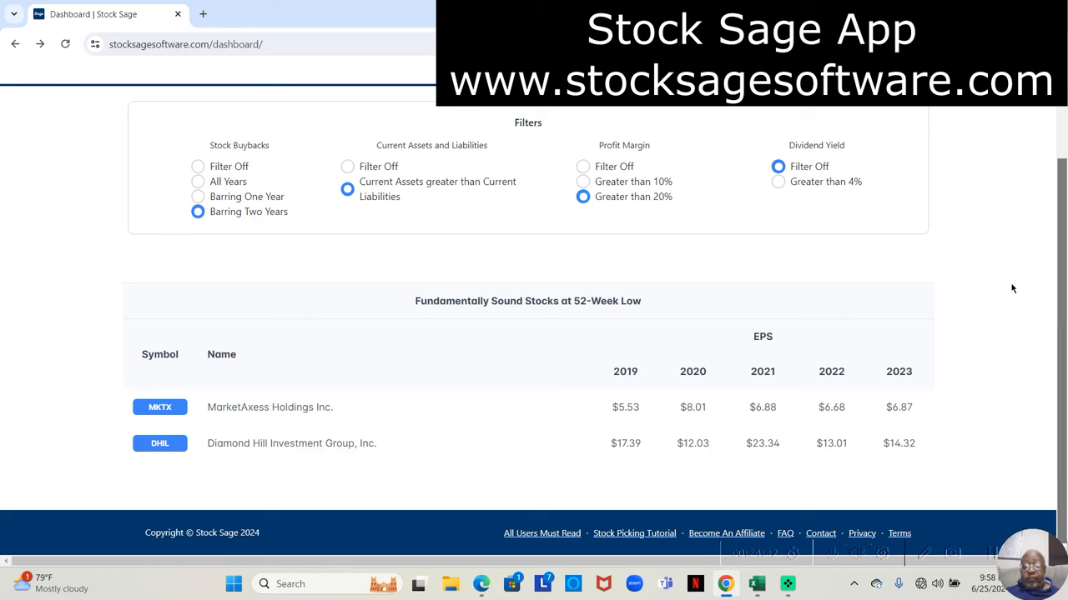
{"action": "mouse_move", "coordinate": [1010, 302]}
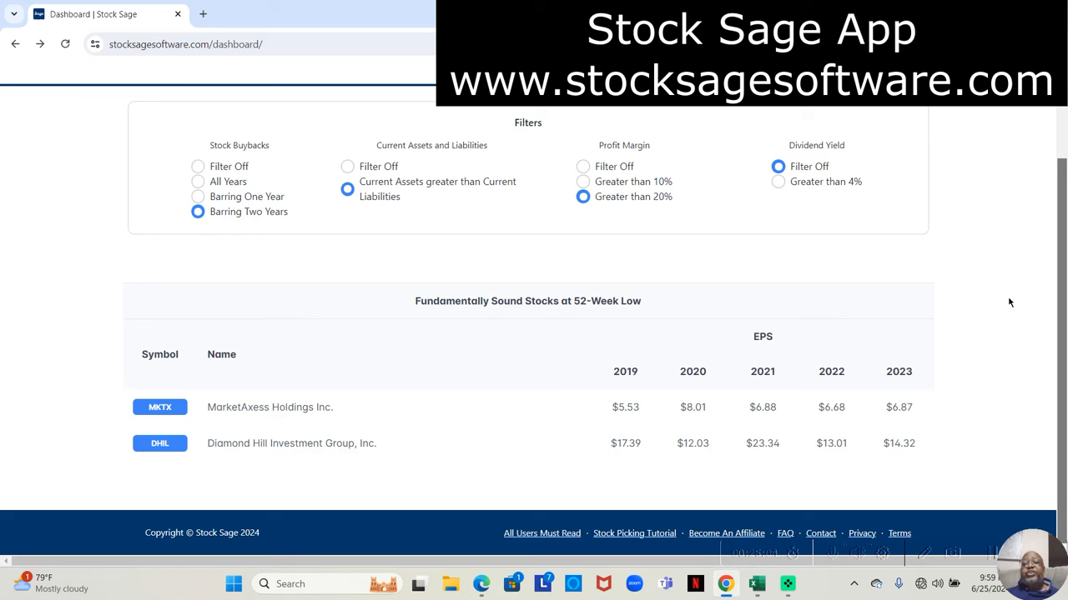
{"action": "mouse_move", "coordinate": [841, 355]}
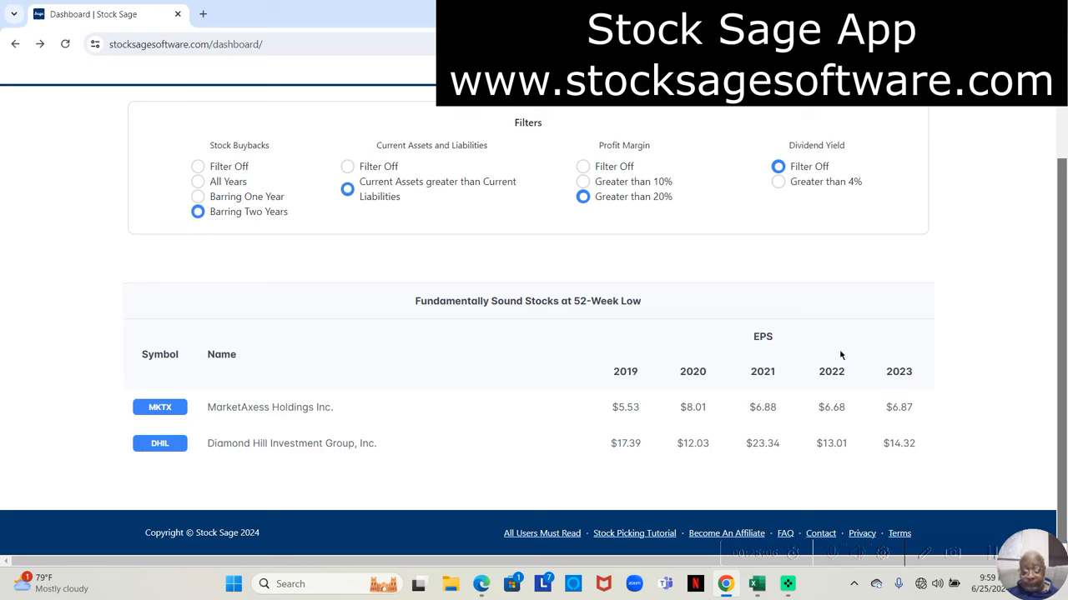
{"action": "mouse_move", "coordinate": [661, 432]}
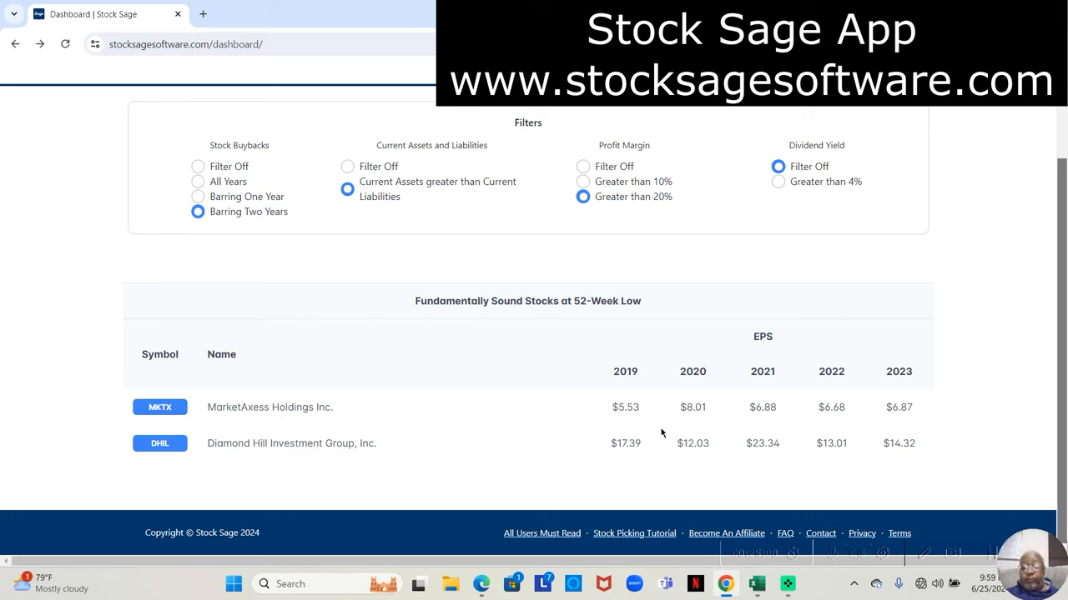
{"action": "mouse_move", "coordinate": [637, 430]}
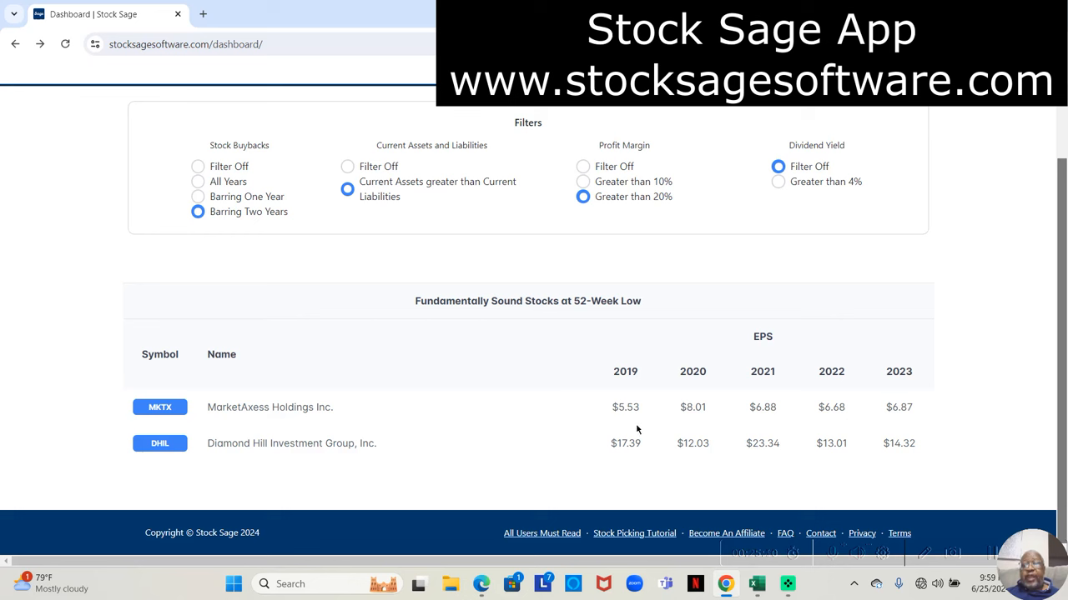
{"action": "mouse_move", "coordinate": [636, 422]}
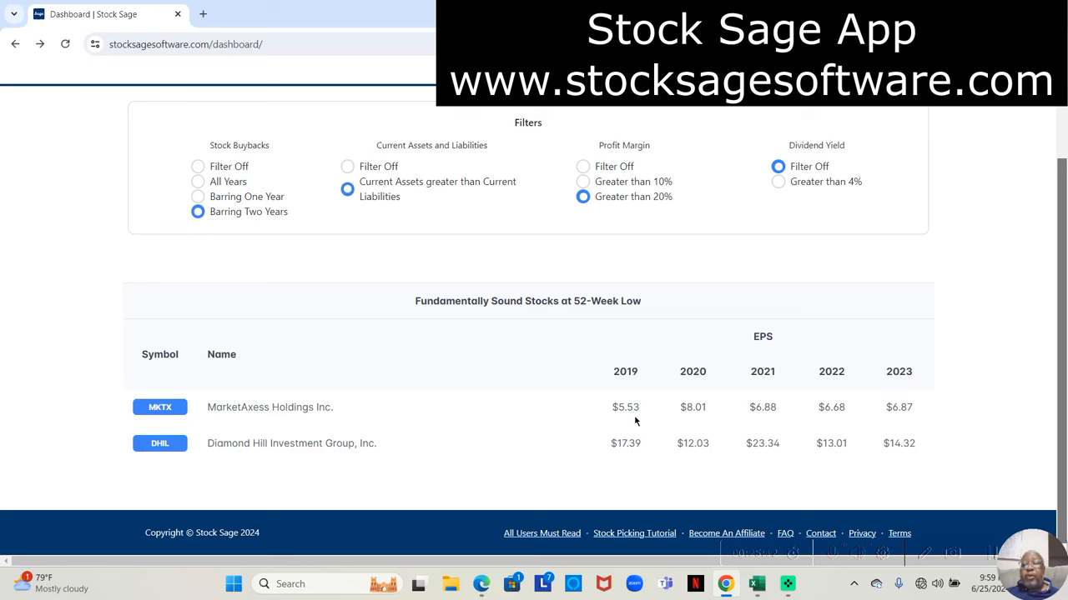
{"action": "mouse_move", "coordinate": [620, 405]}
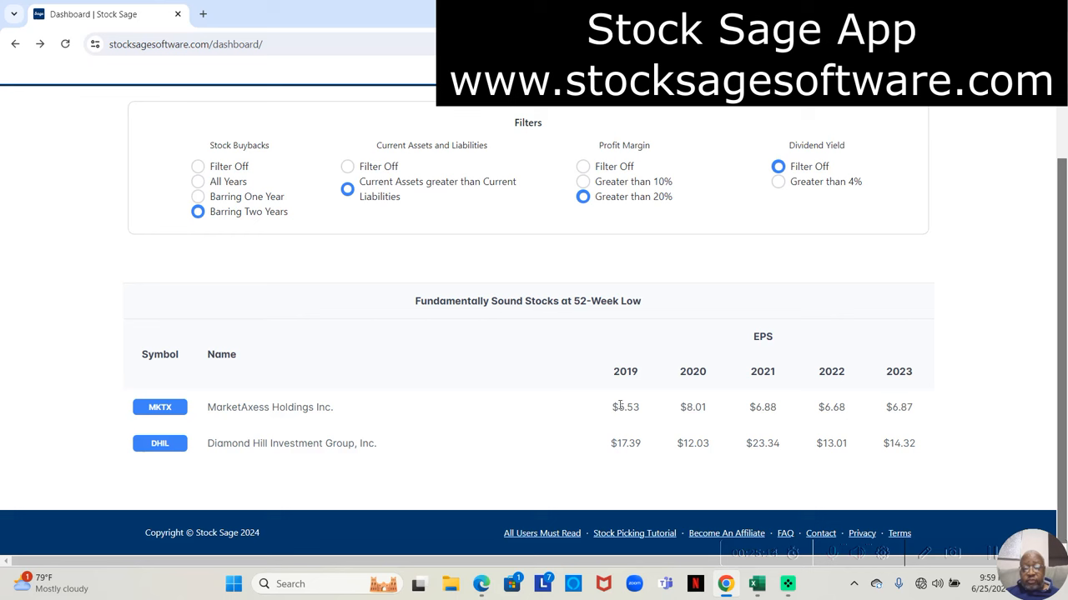
{"action": "mouse_move", "coordinate": [627, 422]}
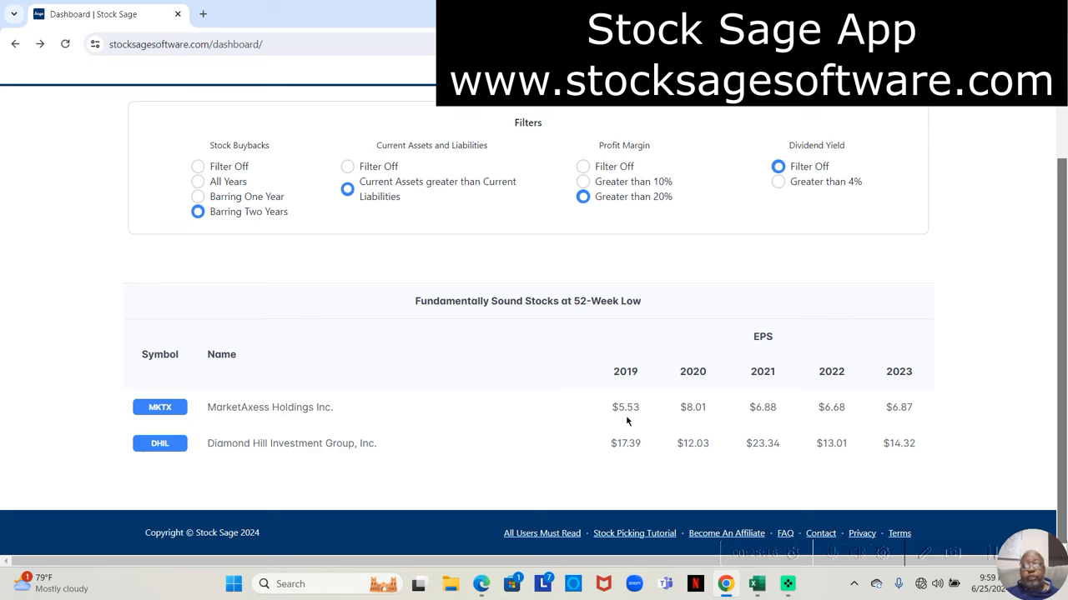
{"action": "mouse_move", "coordinate": [637, 421]}
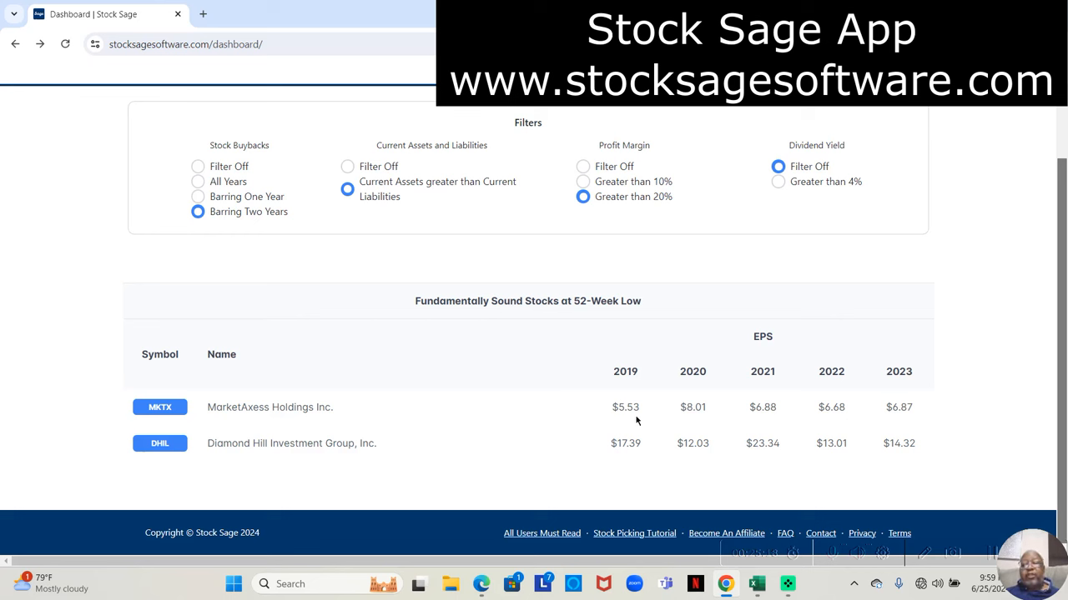
{"action": "mouse_move", "coordinate": [672, 431]}
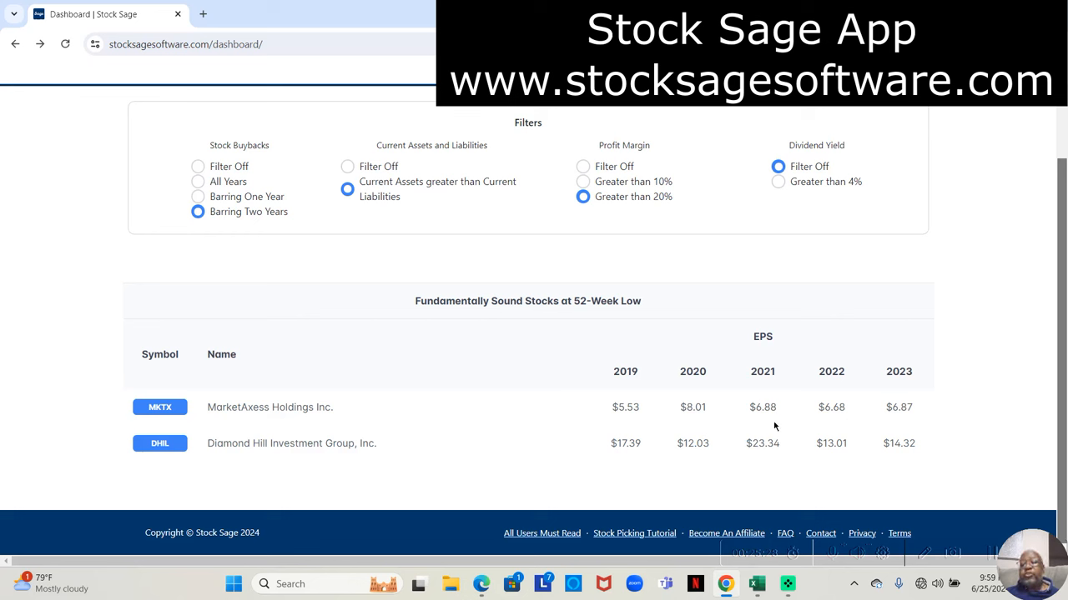
{"action": "mouse_move", "coordinate": [832, 419]}
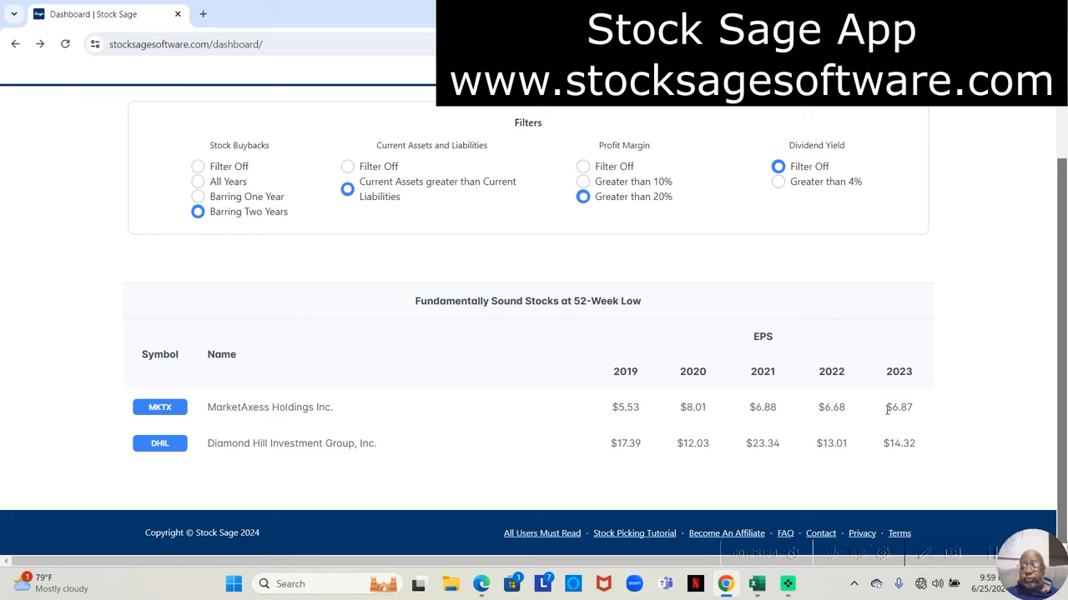
{"action": "mouse_move", "coordinate": [918, 415]}
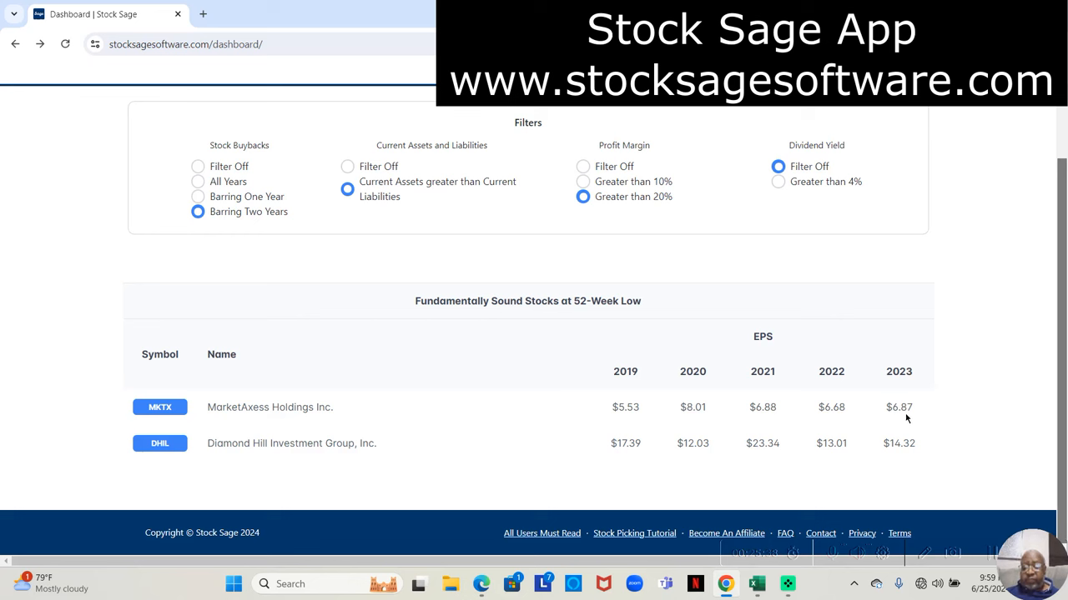
{"action": "mouse_move", "coordinate": [851, 415]}
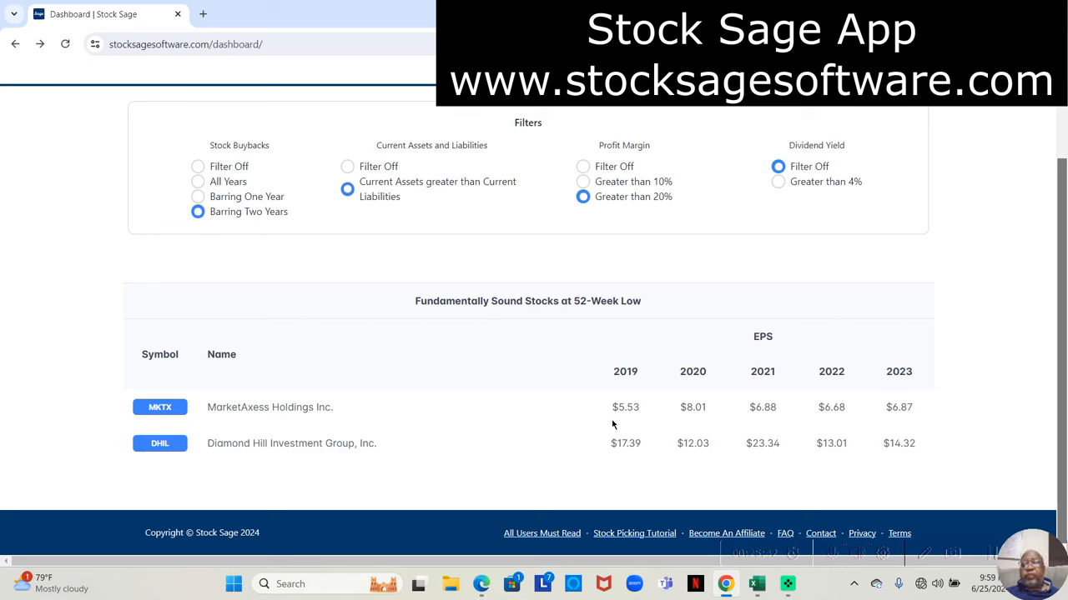
{"action": "mouse_move", "coordinate": [719, 426]}
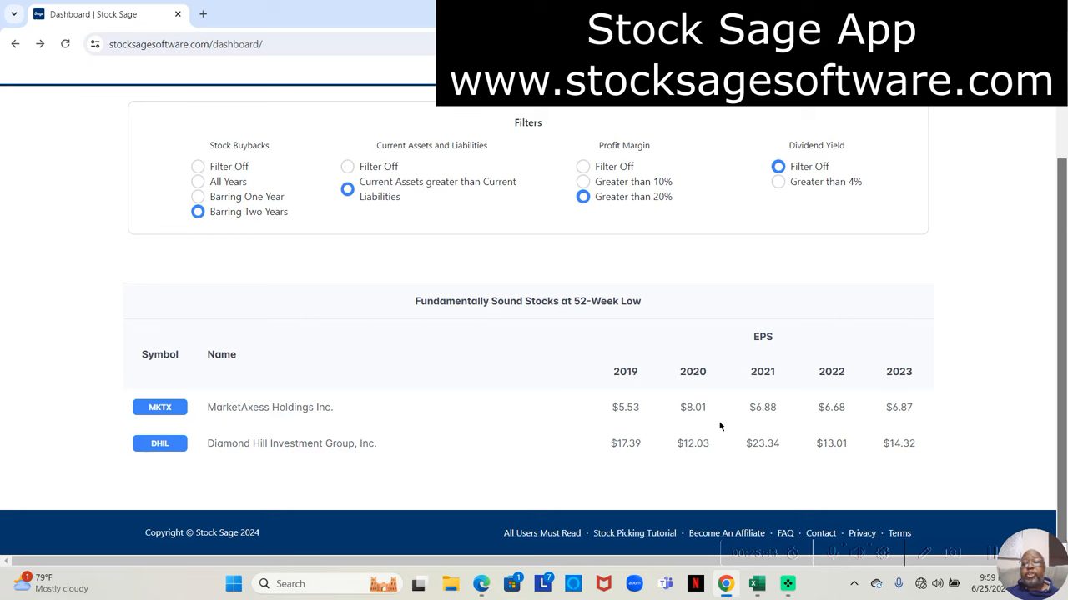
{"action": "mouse_move", "coordinate": [751, 424]}
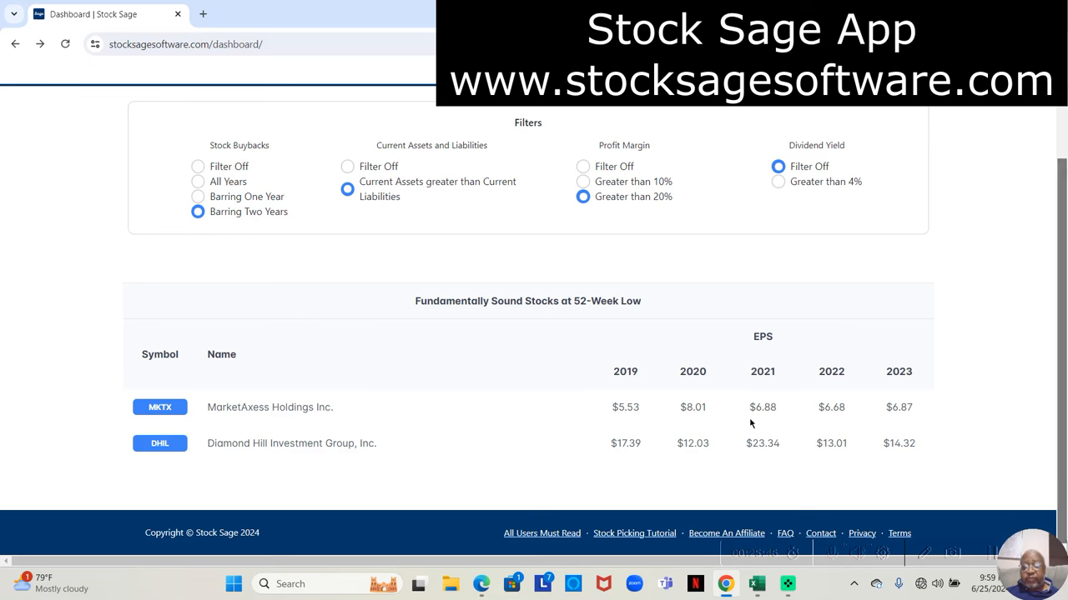
{"action": "mouse_move", "coordinate": [757, 423]}
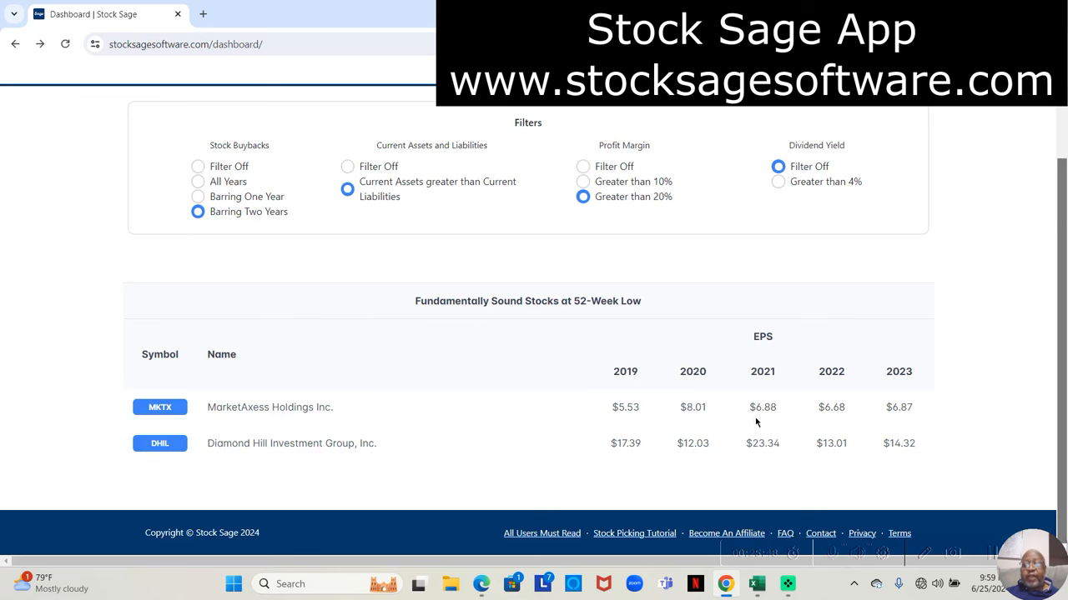
{"action": "mouse_move", "coordinate": [899, 422]}
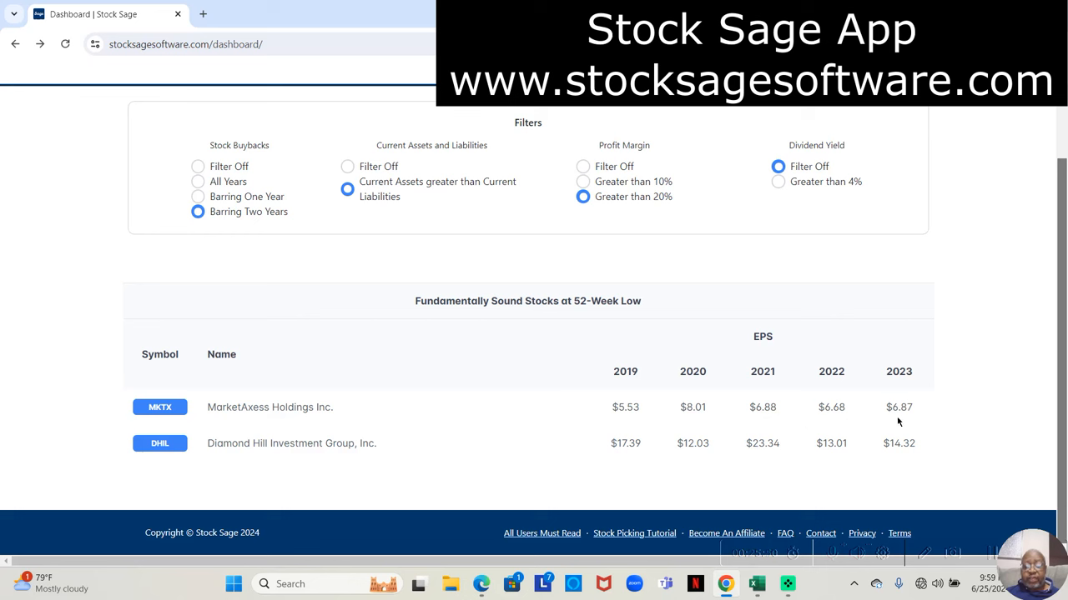
{"action": "mouse_move", "coordinate": [712, 454]}
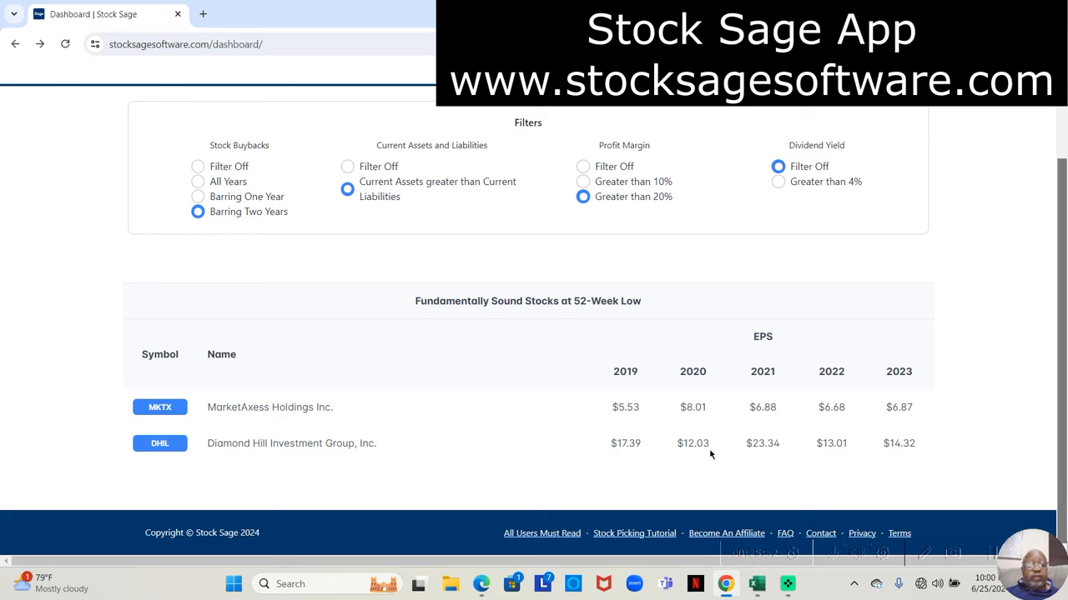
{"action": "mouse_move", "coordinate": [689, 476]}
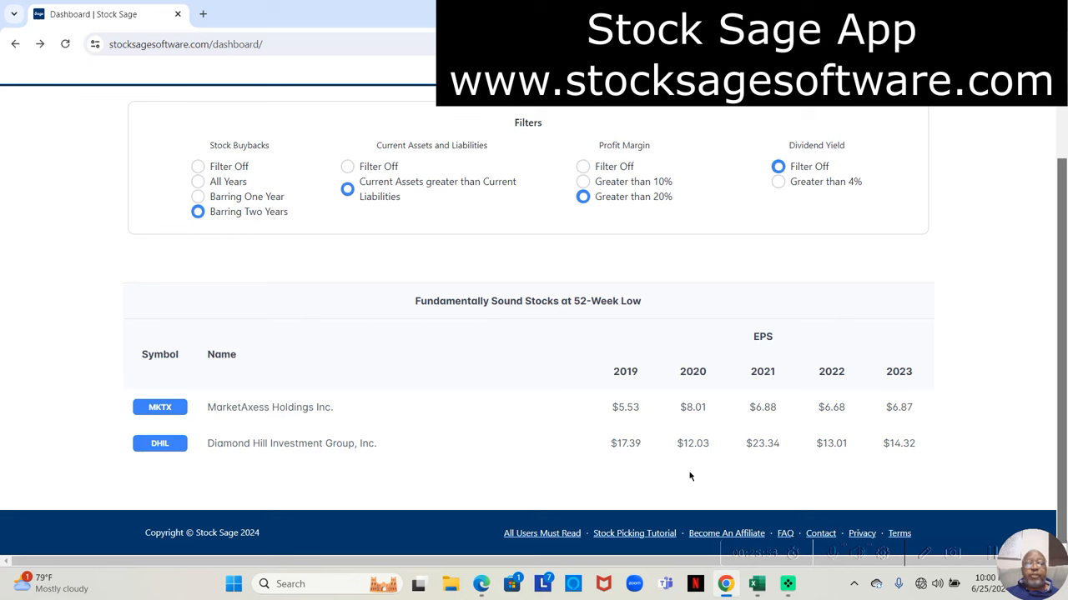
{"action": "mouse_move", "coordinate": [621, 474]}
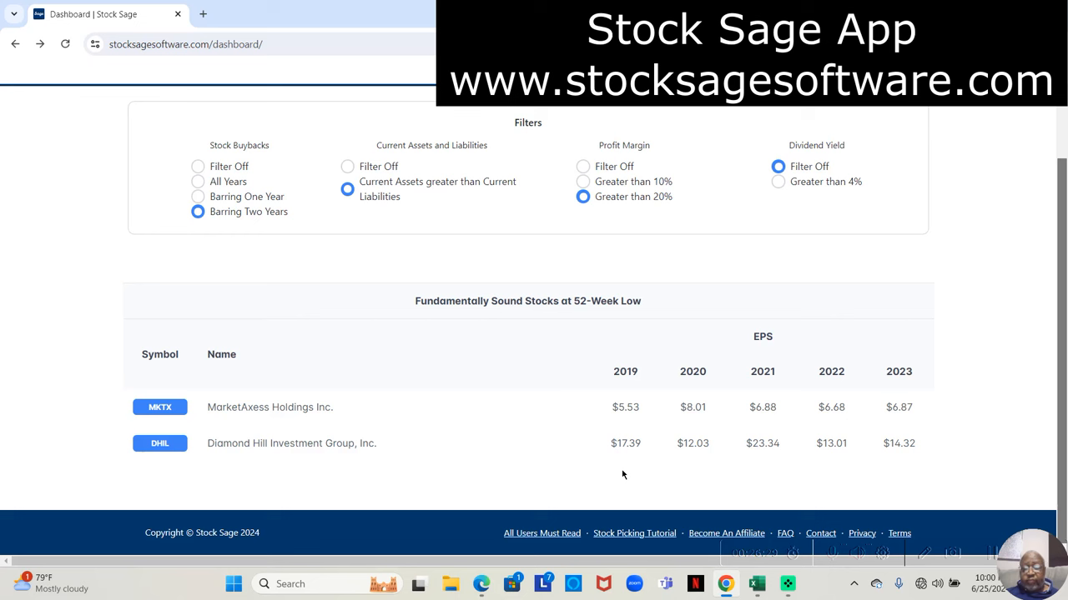
{"action": "mouse_move", "coordinate": [733, 473]}
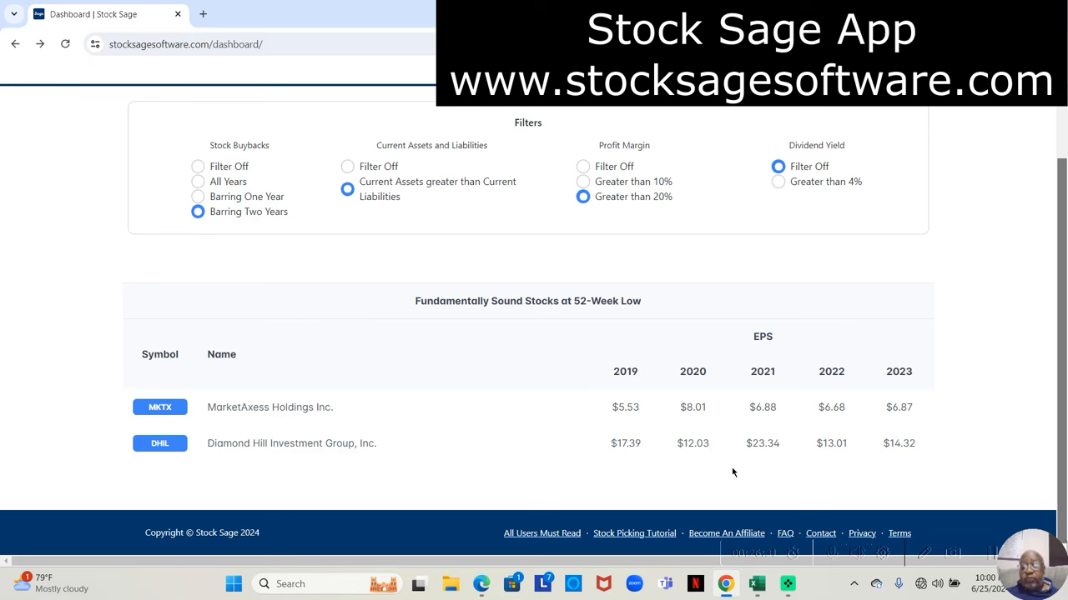
{"action": "mouse_move", "coordinate": [767, 459]}
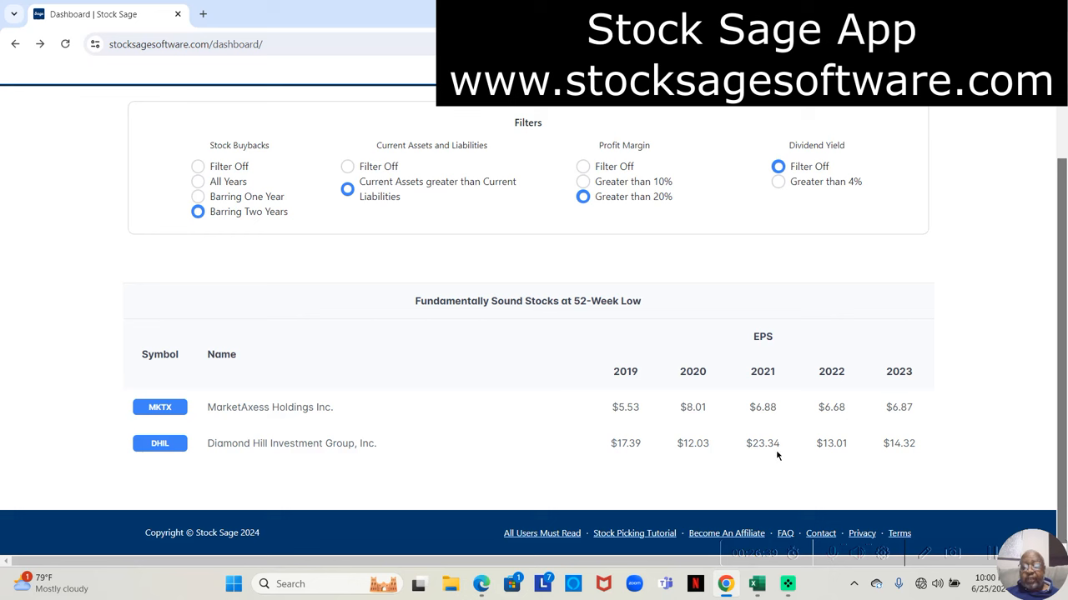
{"action": "mouse_move", "coordinate": [701, 460]}
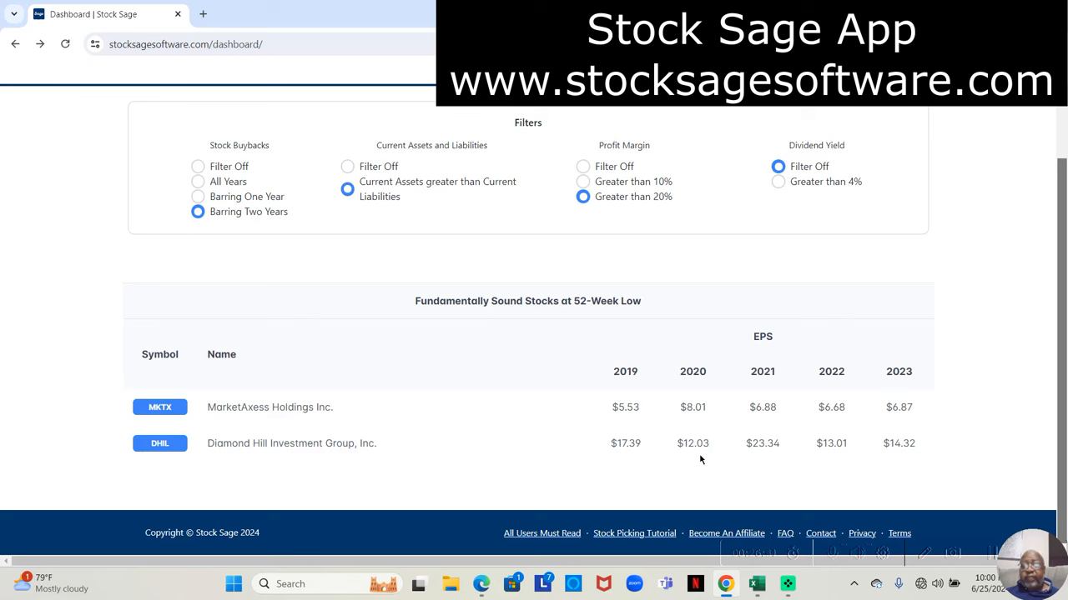
{"action": "mouse_move", "coordinate": [775, 463]}
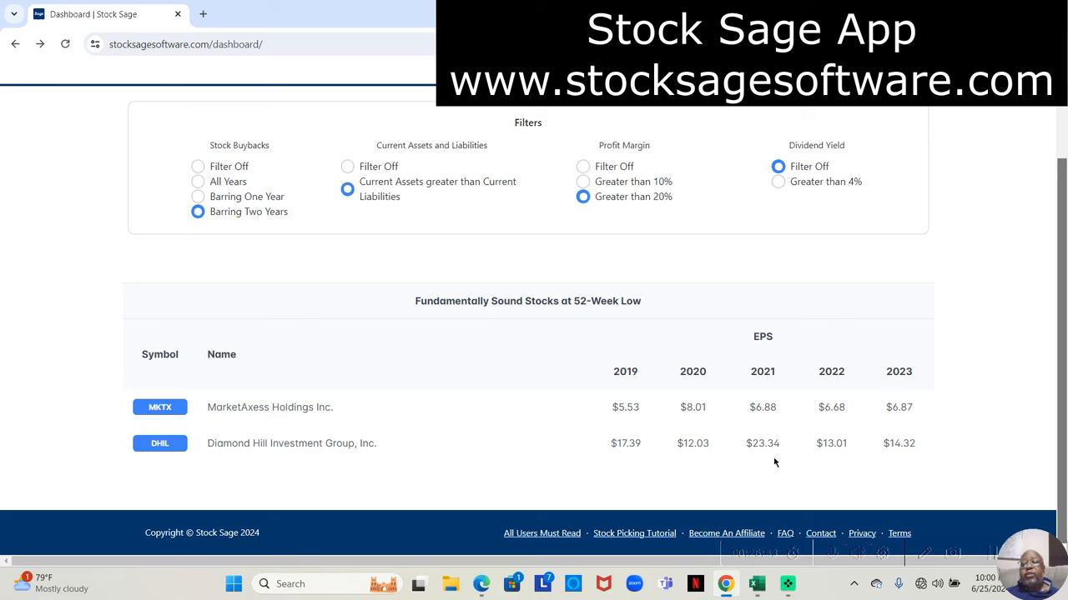
{"action": "mouse_move", "coordinate": [683, 455]}
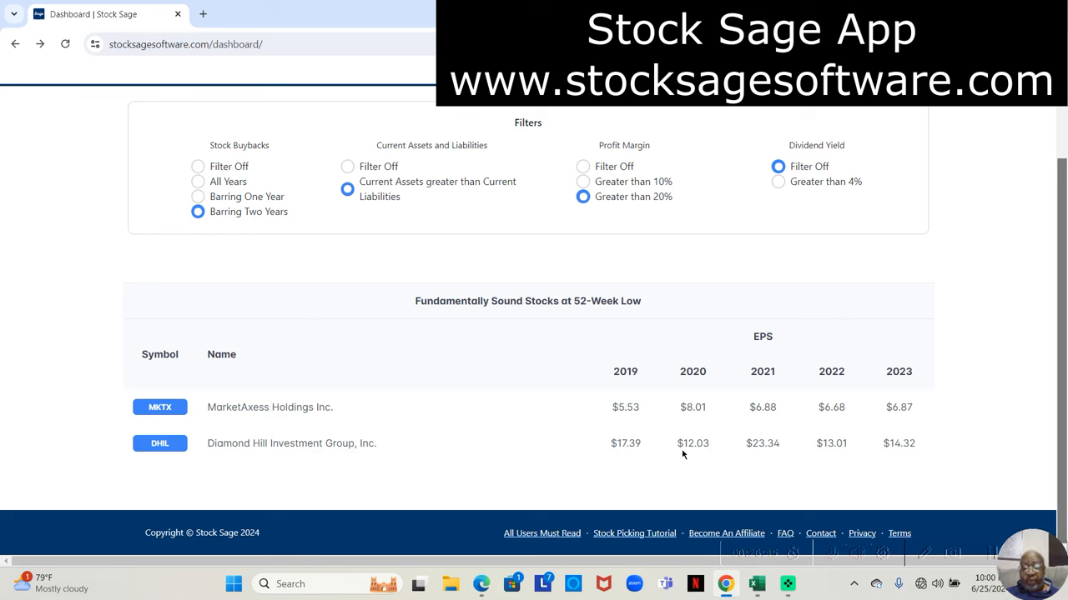
{"action": "mouse_move", "coordinate": [628, 442]}
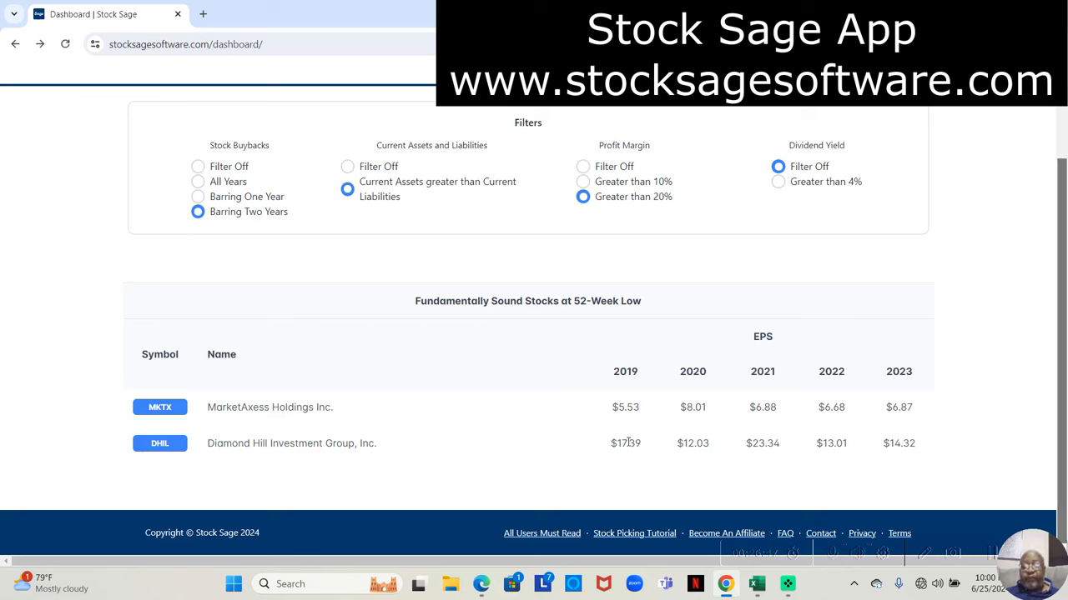
{"action": "mouse_move", "coordinate": [758, 449]}
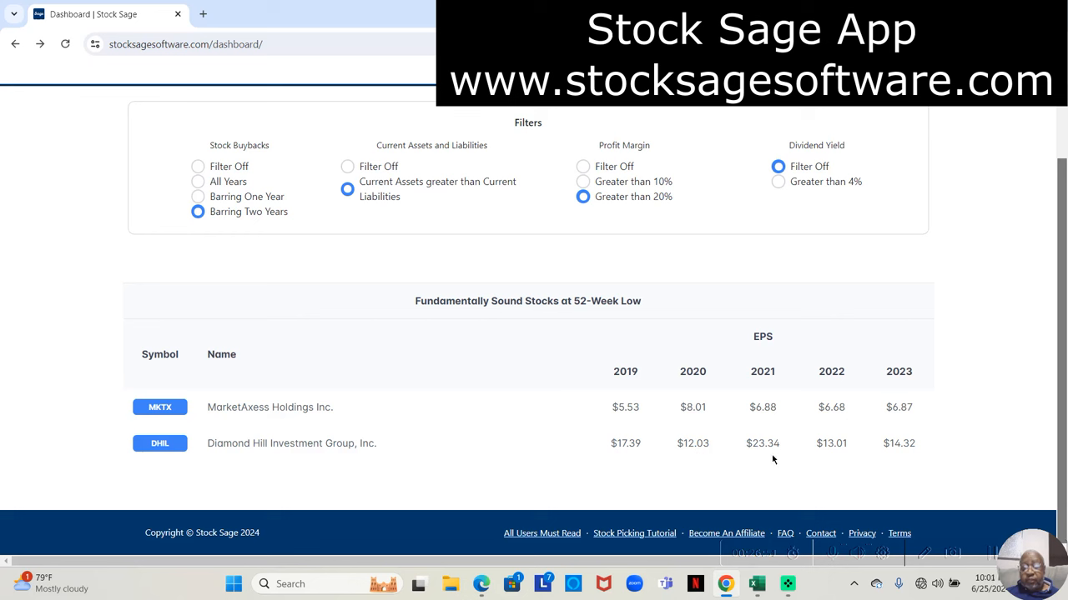
{"action": "mouse_move", "coordinate": [761, 447]}
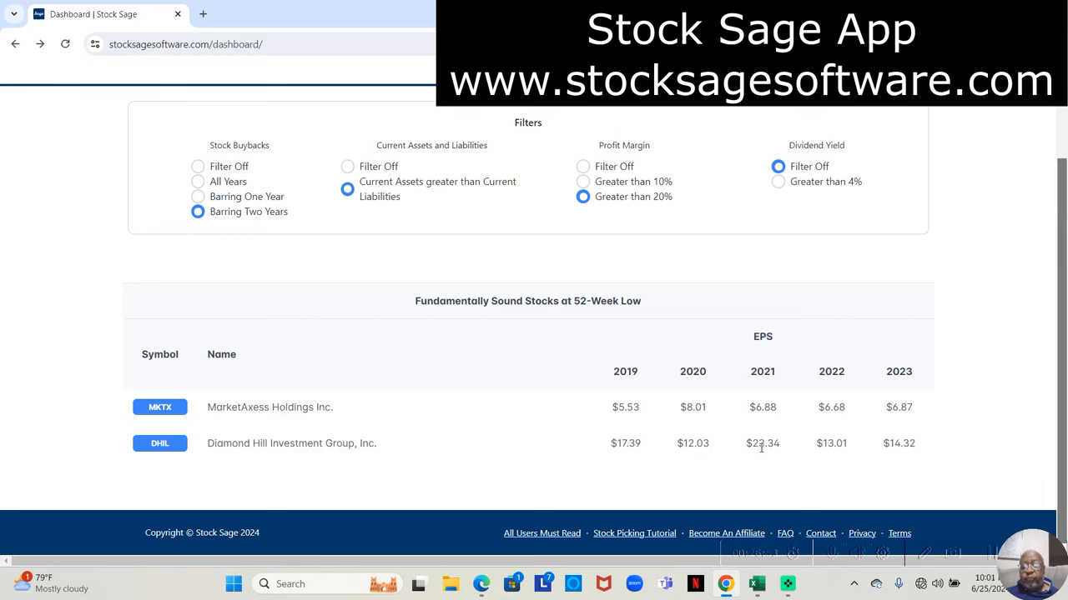
{"action": "mouse_move", "coordinate": [766, 453]}
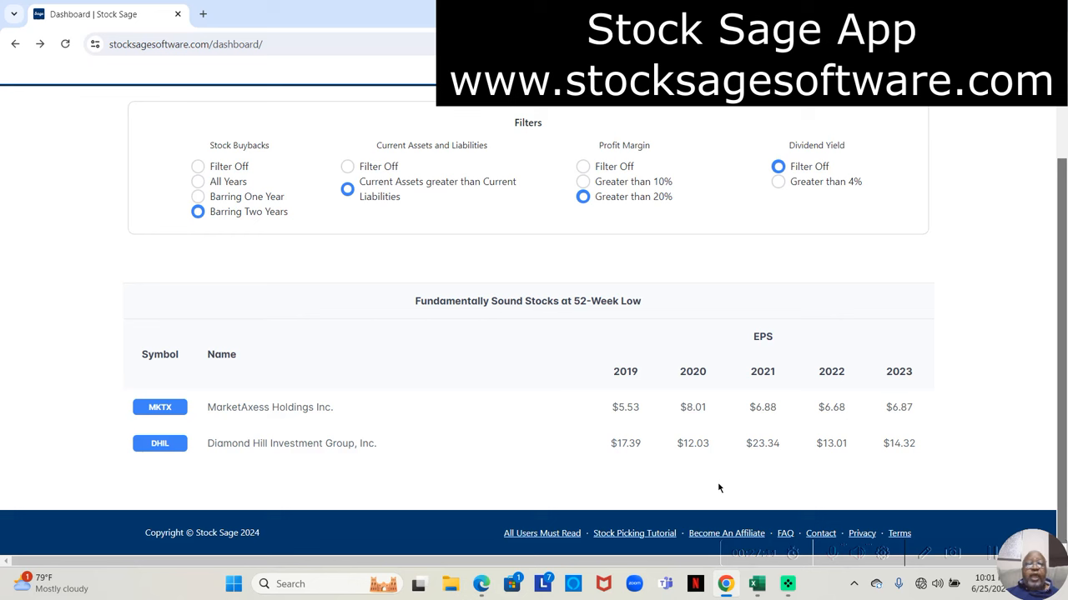
{"action": "mouse_move", "coordinate": [638, 427]}
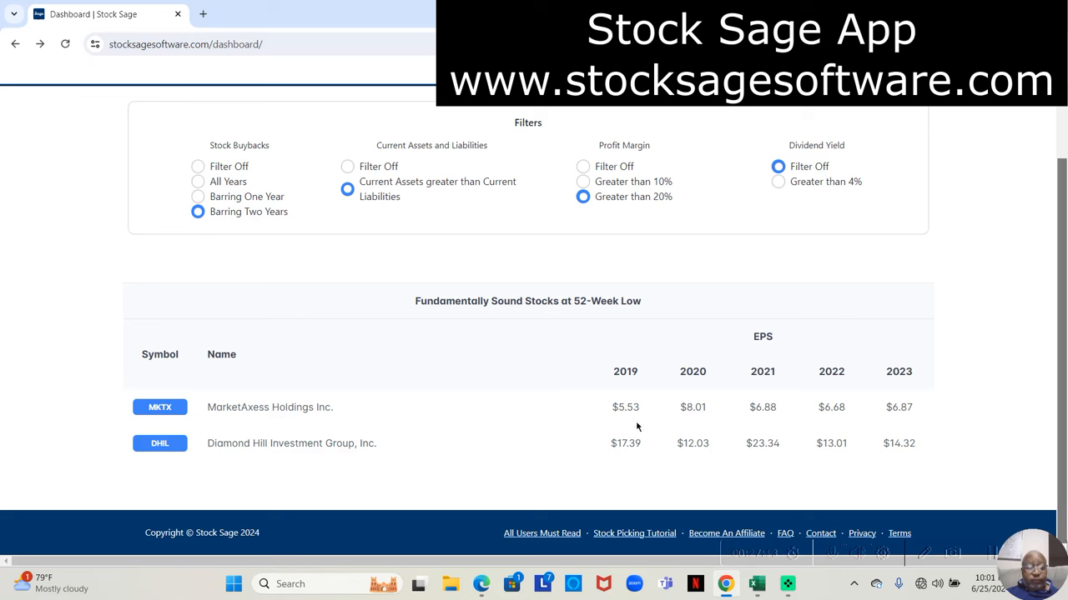
{"action": "mouse_move", "coordinate": [228, 225]}
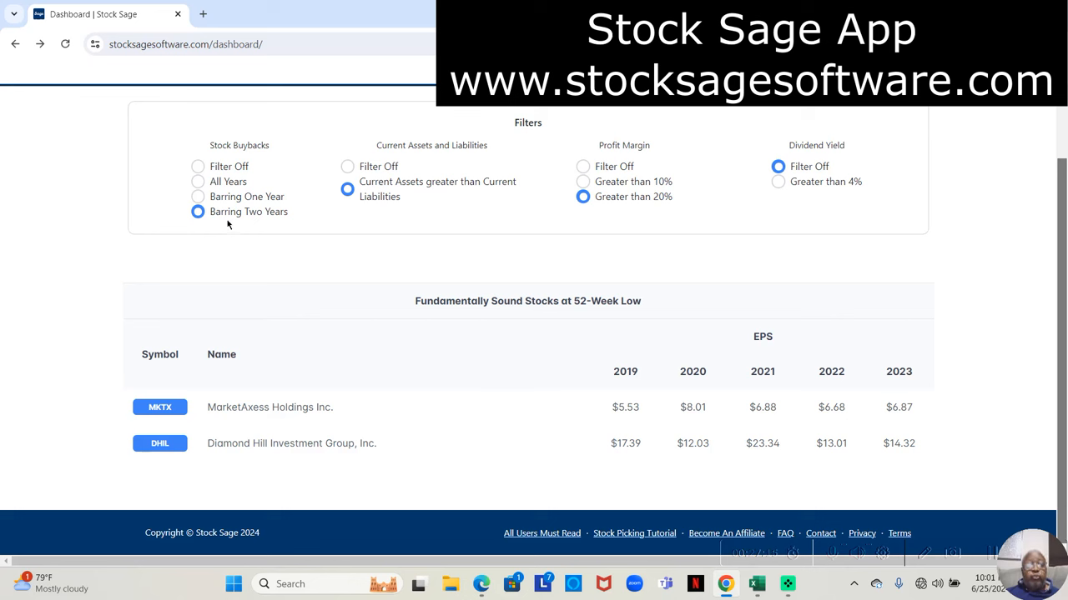
{"action": "mouse_move", "coordinate": [245, 225]}
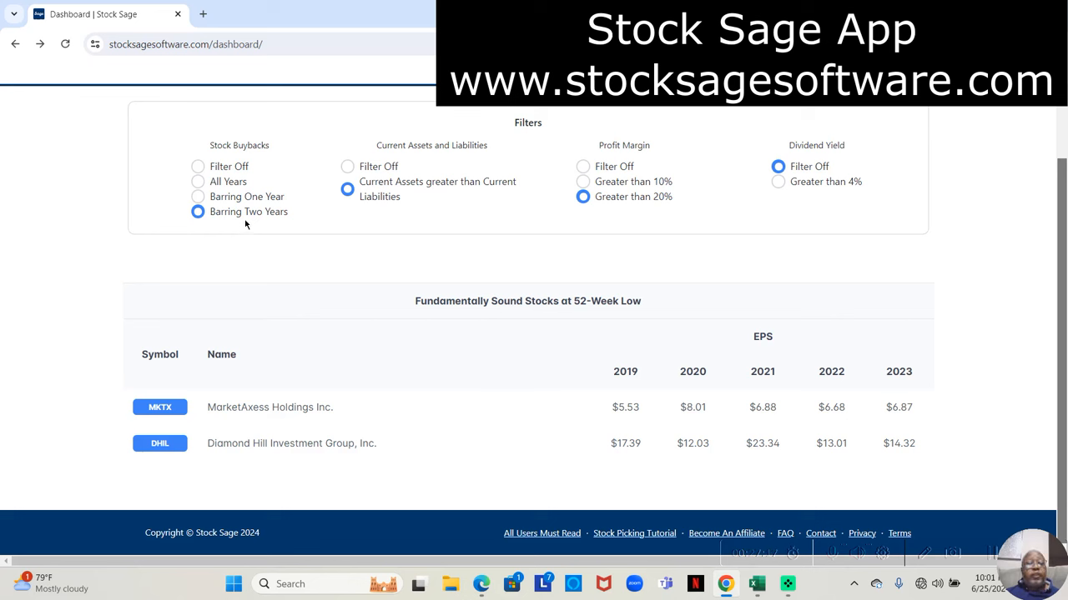
{"action": "mouse_move", "coordinate": [383, 204]}
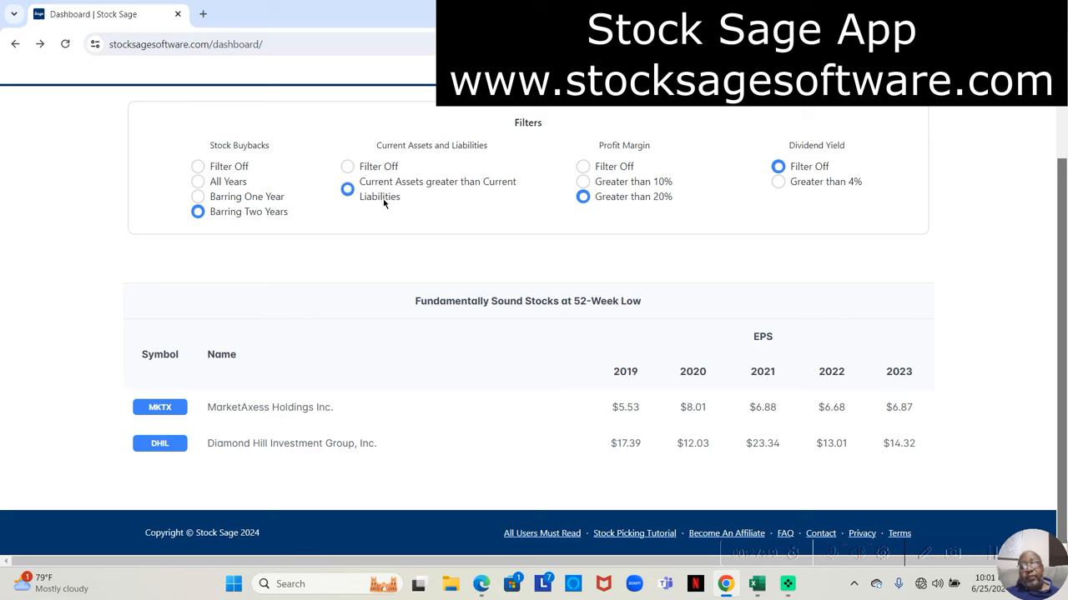
{"action": "mouse_move", "coordinate": [457, 211]}
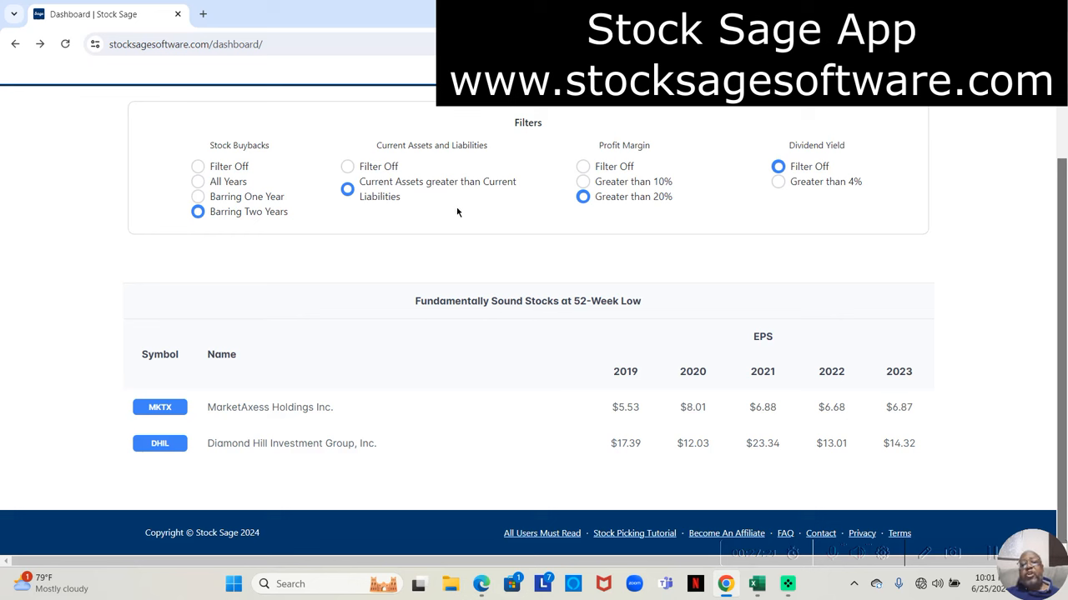
{"action": "mouse_move", "coordinate": [643, 219]}
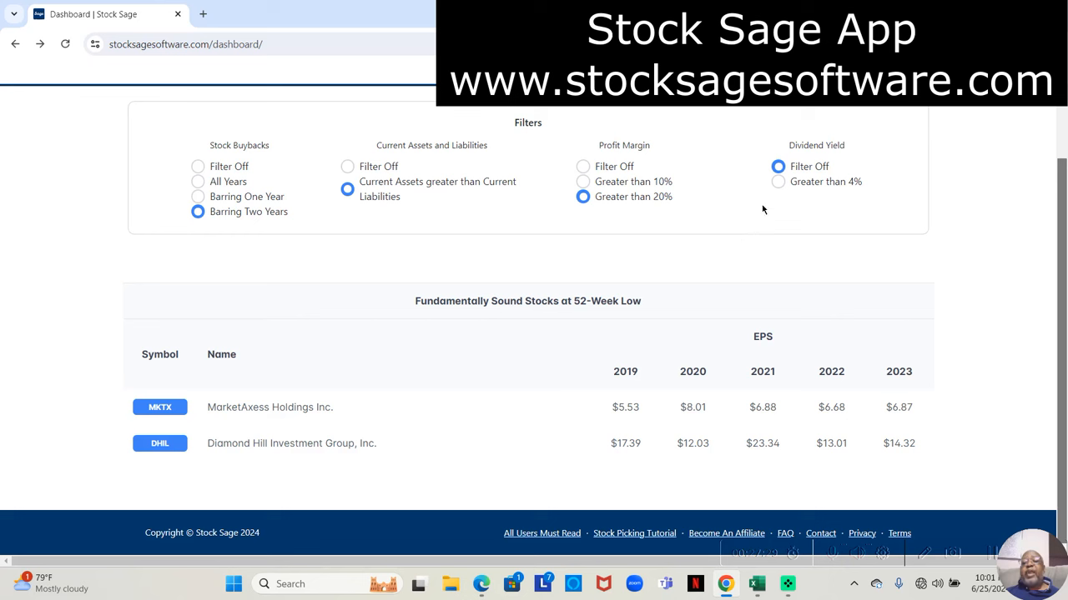
{"action": "mouse_move", "coordinate": [778, 182]}
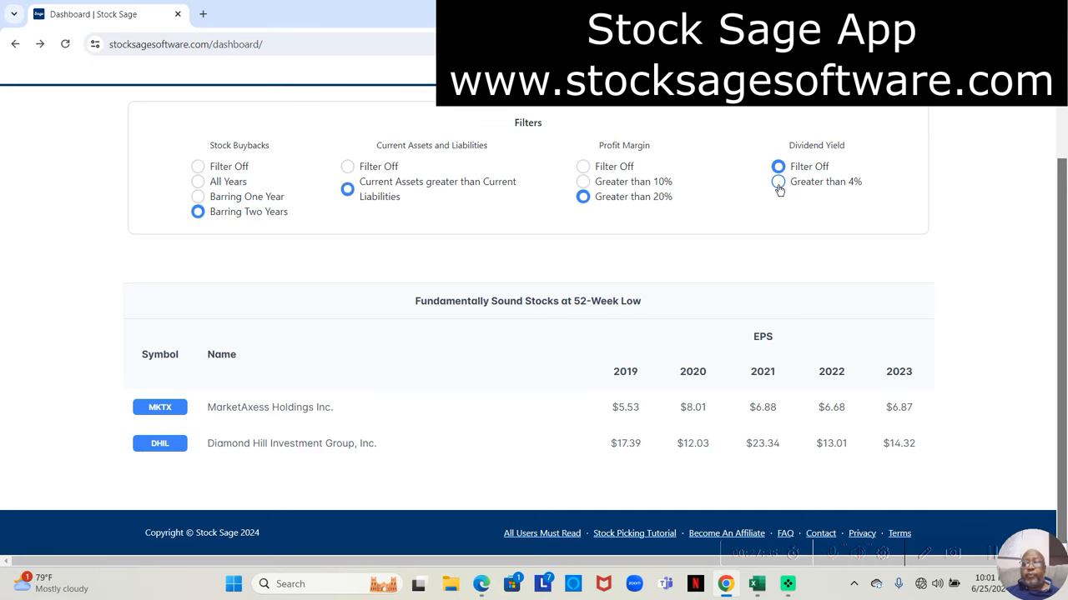
Set Dividend Yield to greater than 4%, leaving only DHIL.
{"action": "left_click", "coordinate": [778, 182]}
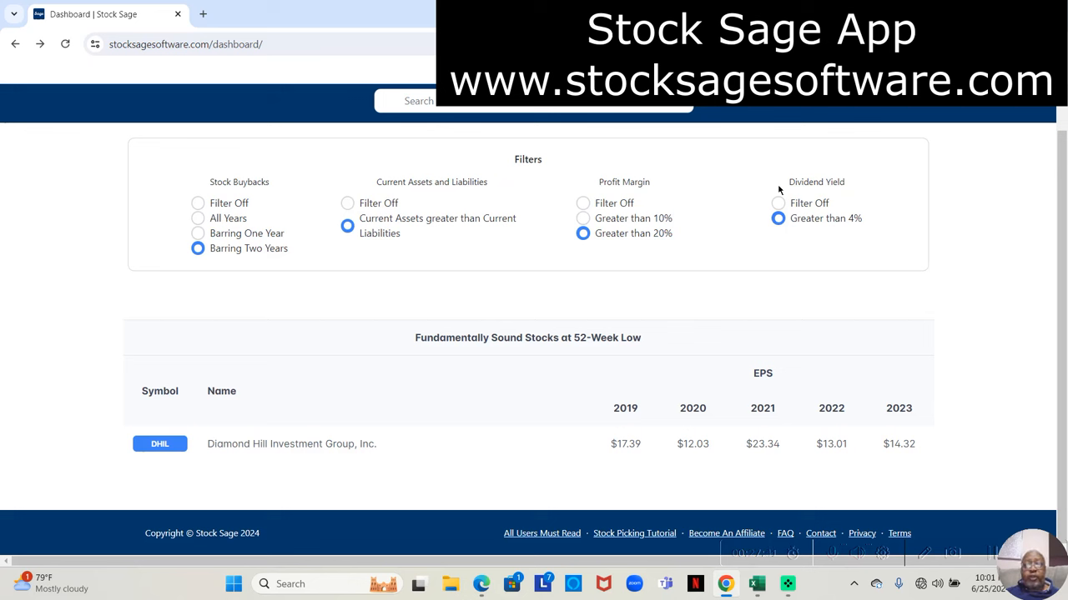
{"action": "mouse_move", "coordinate": [200, 435]}
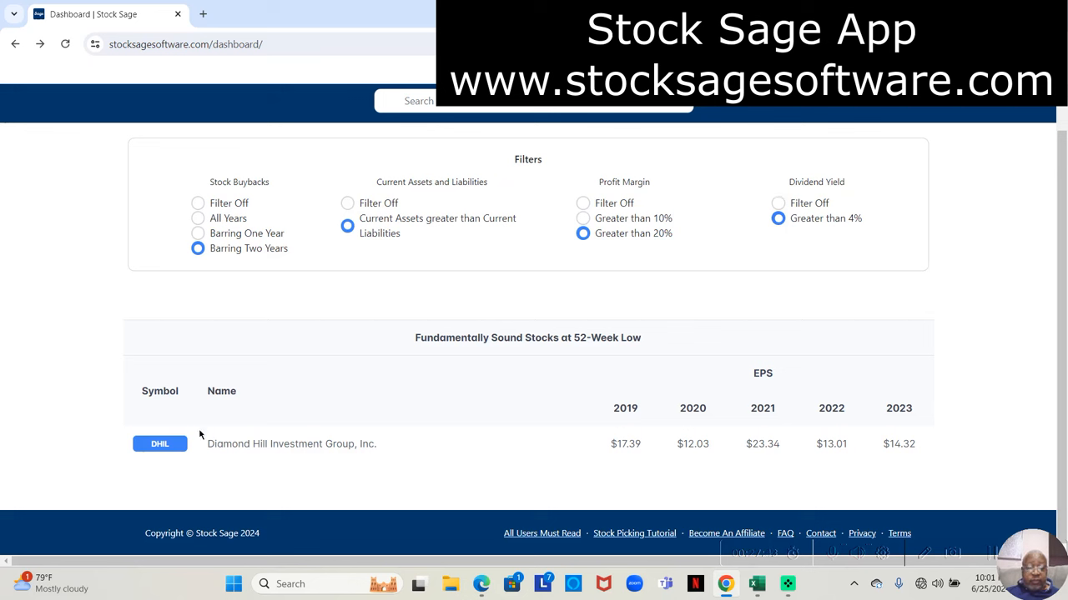
{"action": "mouse_move", "coordinate": [159, 443]}
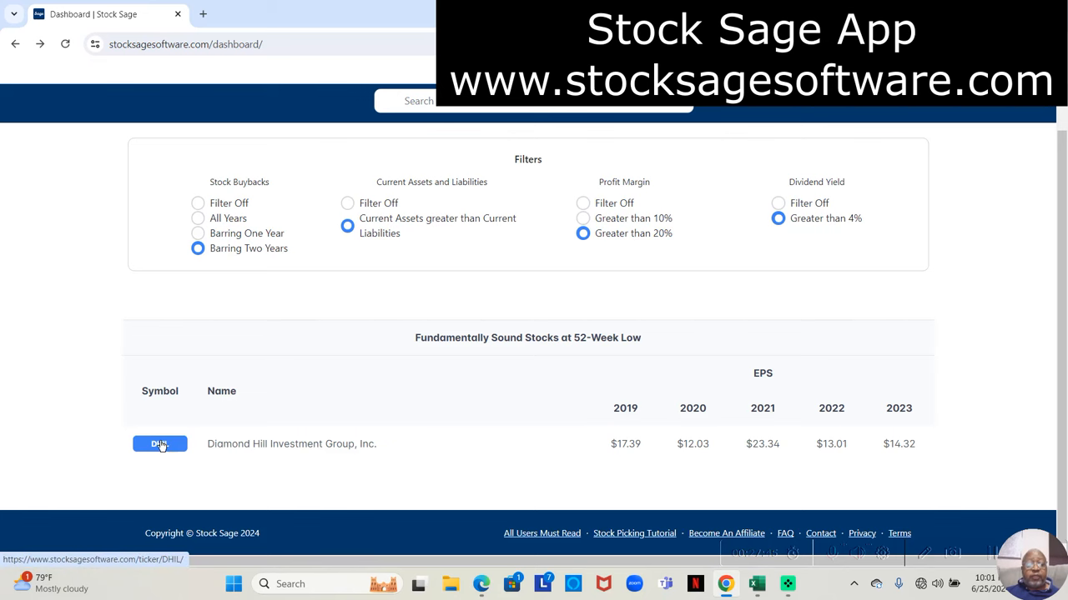
{"action": "left_click", "coordinate": [159, 444]}
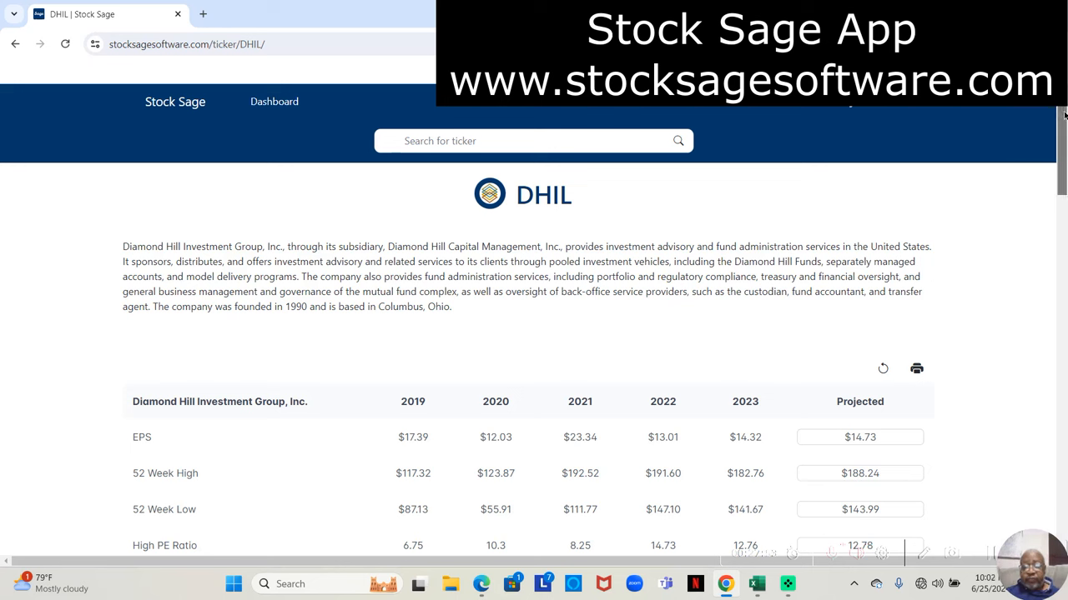
{"action": "scroll", "scroll_direction": "down", "scroll_amount": 3}
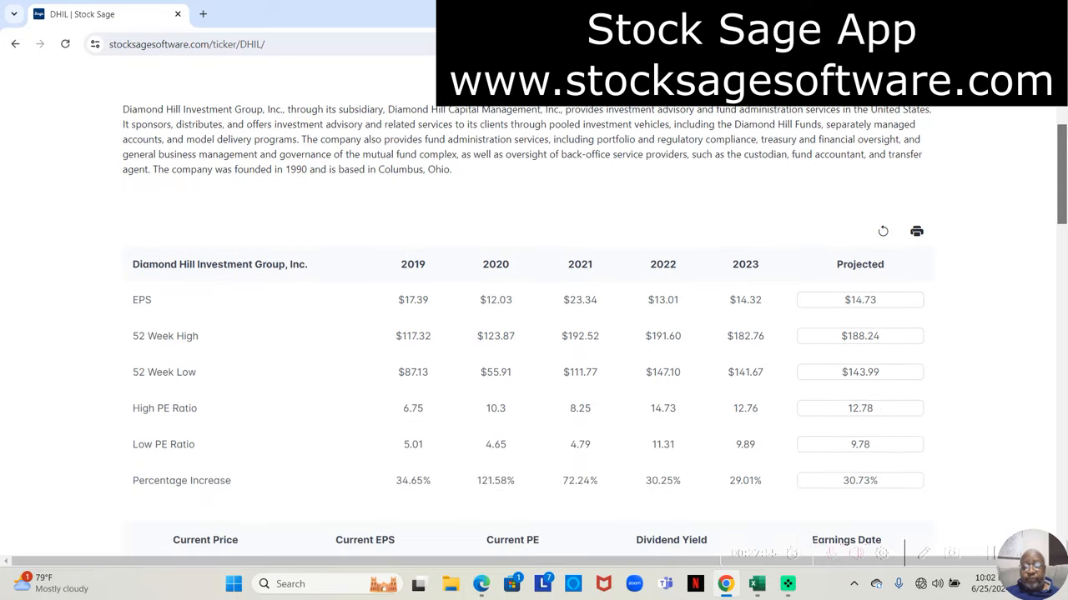
{"action": "scroll", "scroll_direction": "down", "scroll_amount": 3}
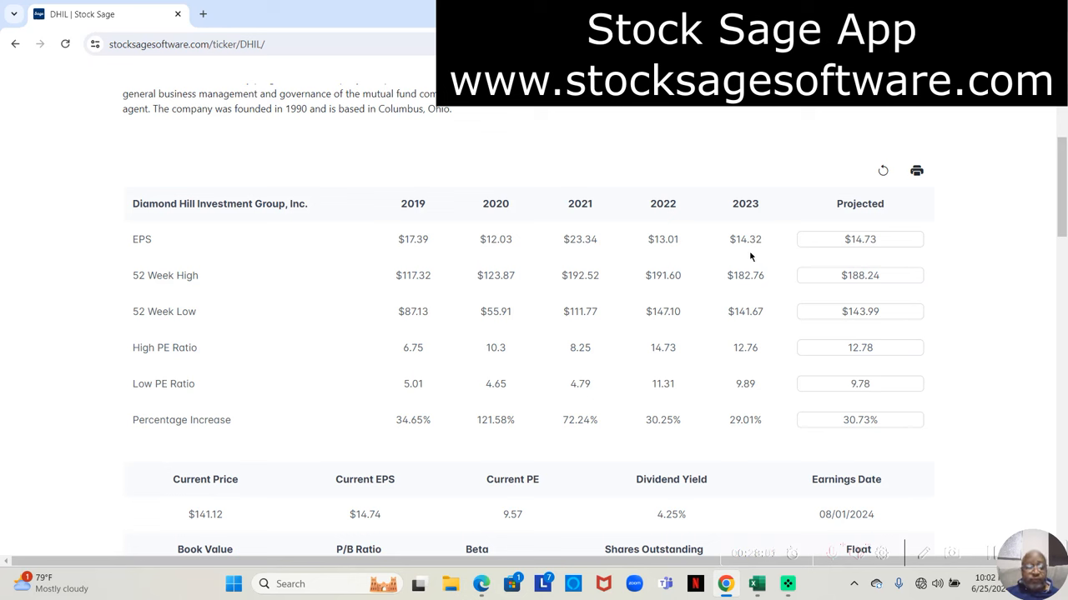
{"action": "mouse_move", "coordinate": [559, 417]}
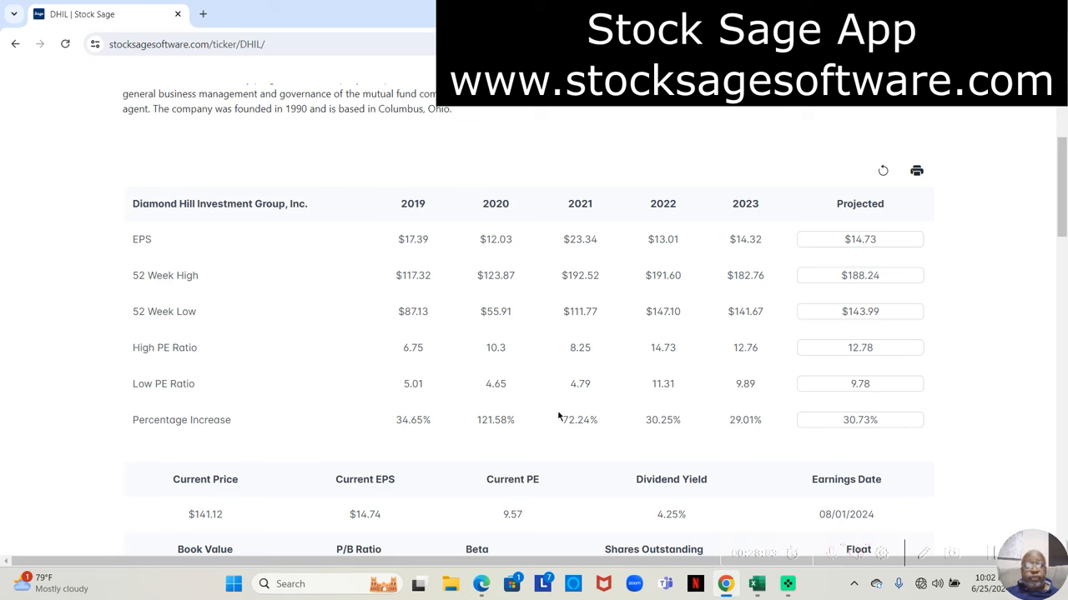
{"action": "mouse_move", "coordinate": [384, 530]}
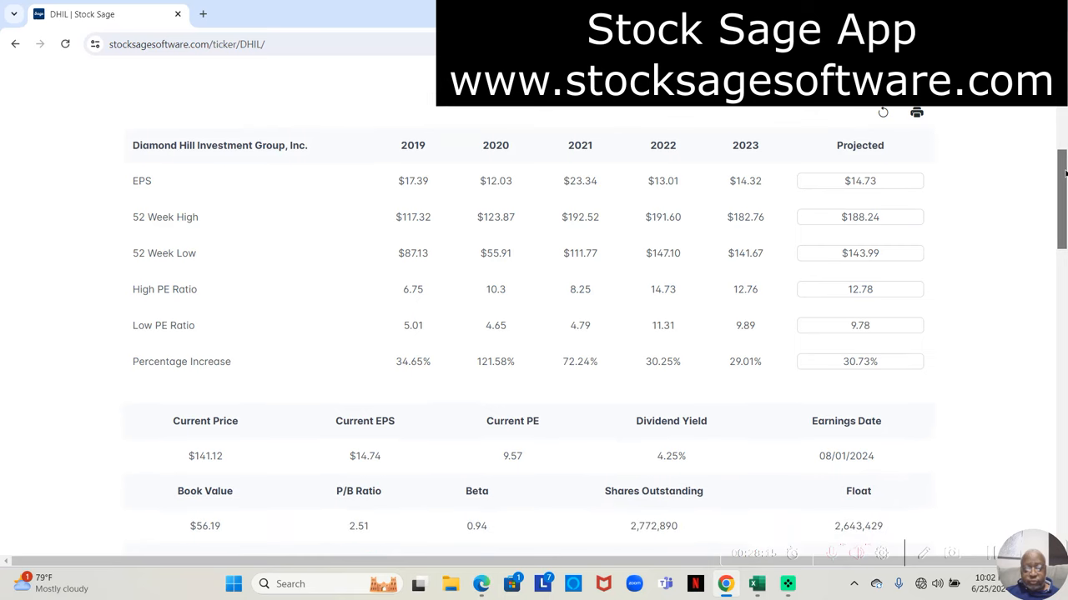
{"action": "scroll", "scroll_direction": "down", "scroll_amount": 3}
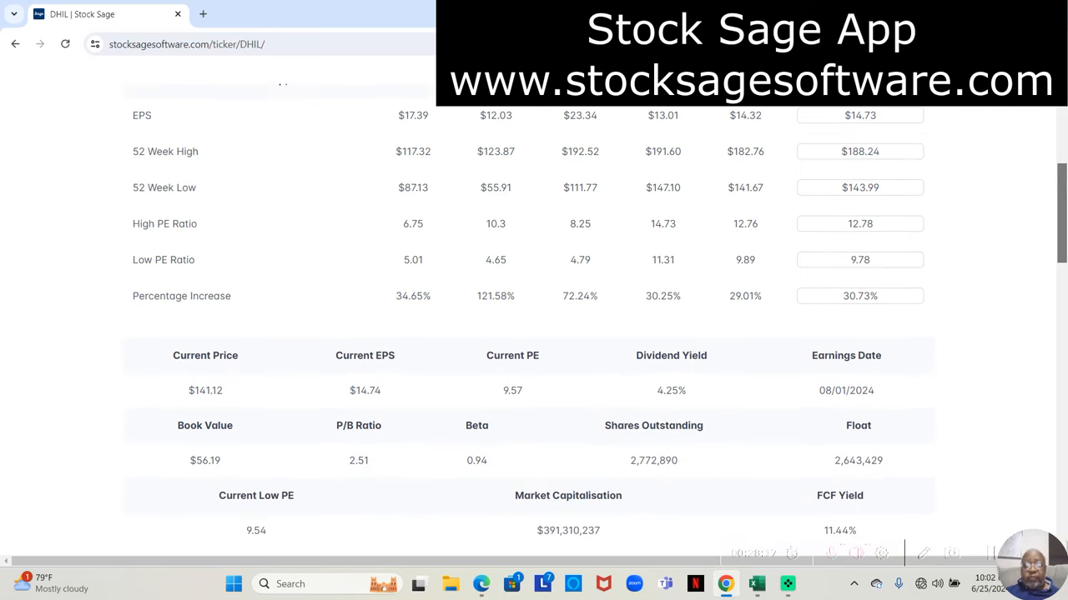
{"action": "scroll", "scroll_direction": "down", "scroll_amount": 3}
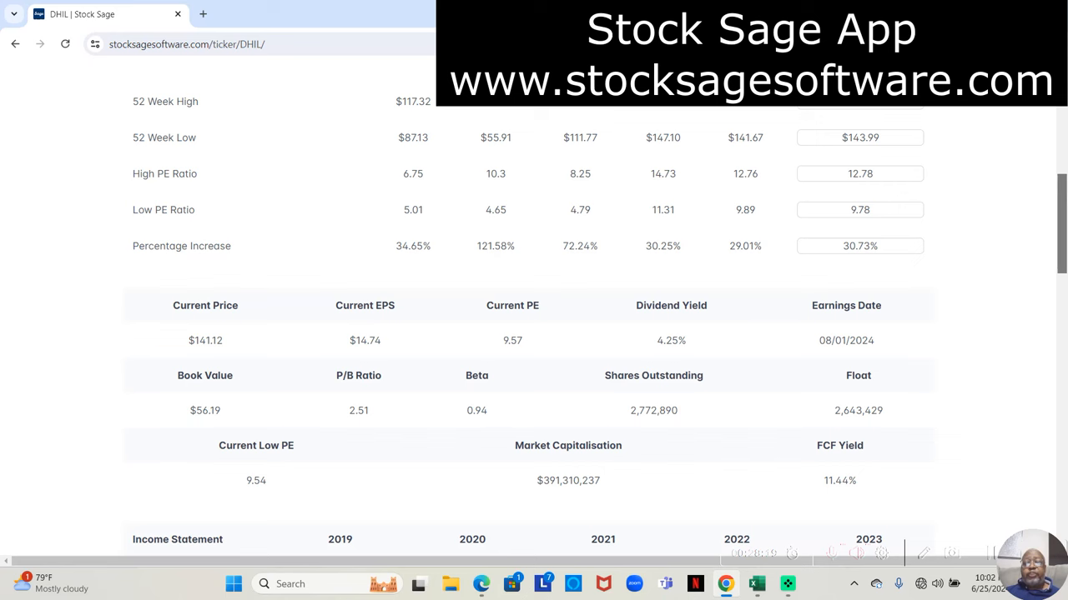
{"action": "scroll", "scroll_direction": "down", "scroll_amount": 3}
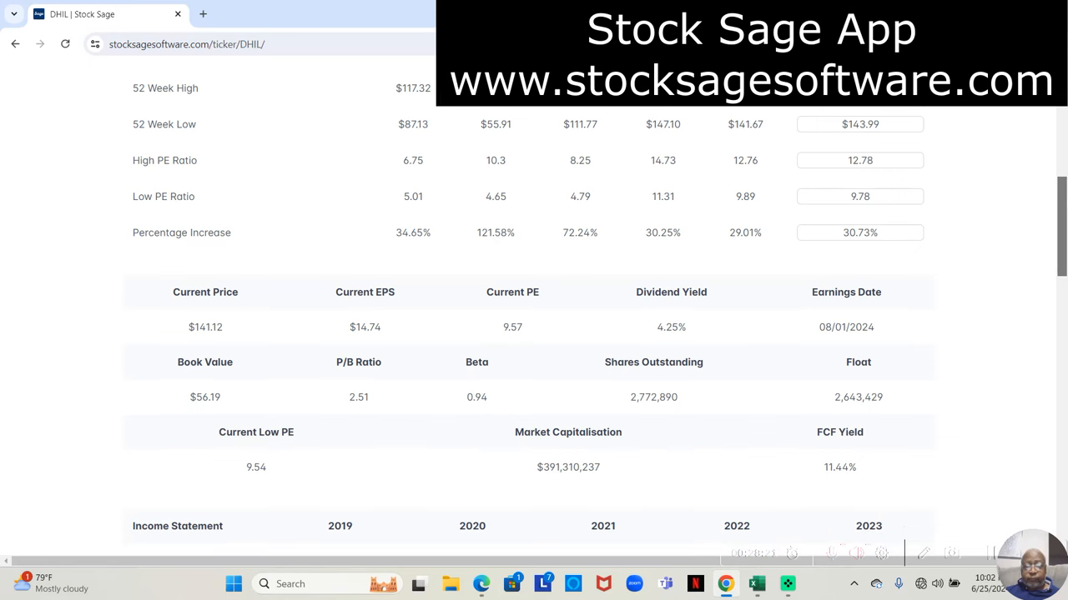
{"action": "scroll", "scroll_direction": "down", "scroll_amount": 3}
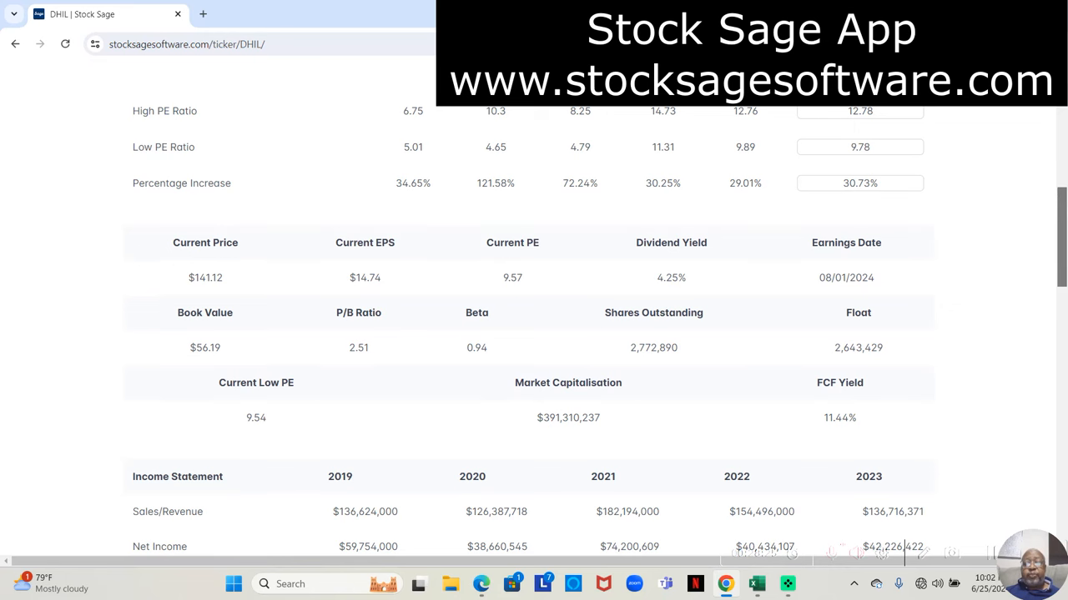
{"action": "scroll", "scroll_direction": "down", "scroll_amount": 3}
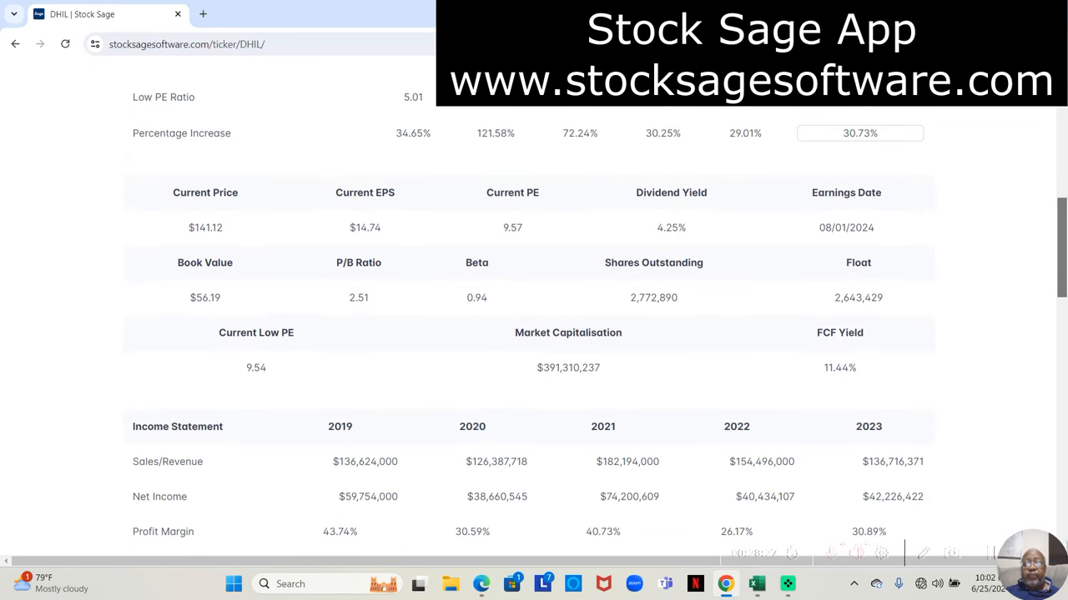
{"action": "scroll", "scroll_direction": "down", "scroll_amount": 3}
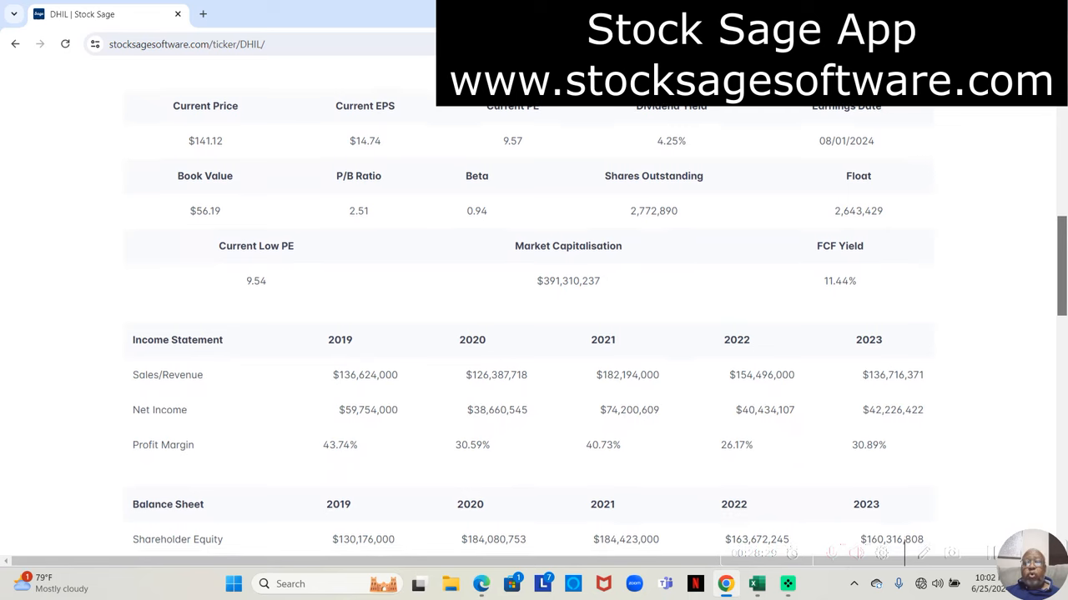
{"action": "scroll", "scroll_direction": "down", "scroll_amount": 3}
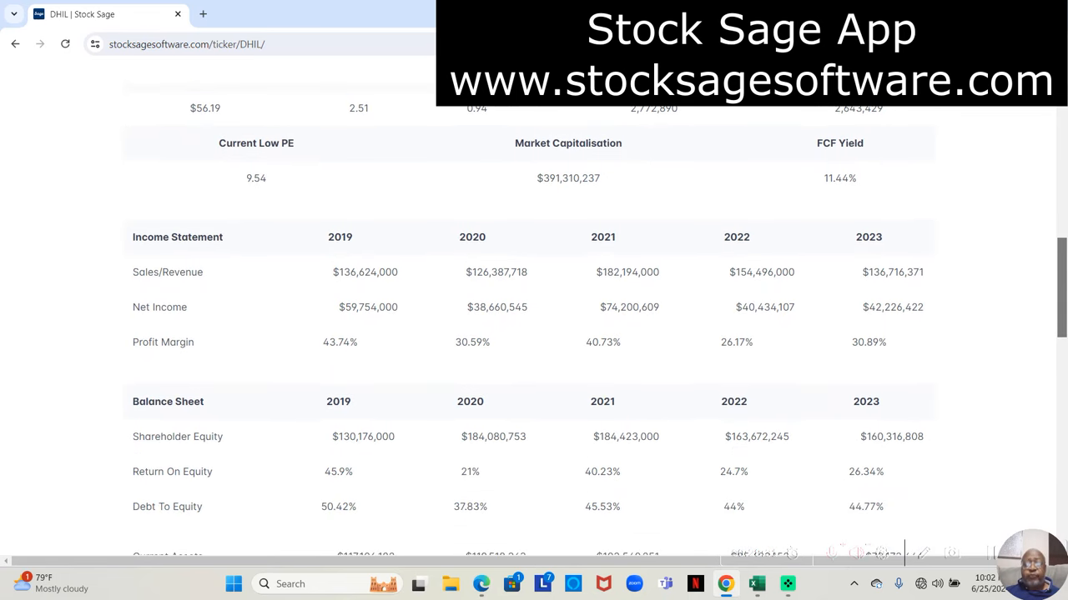
{"action": "scroll", "scroll_direction": "down", "scroll_amount": 3}
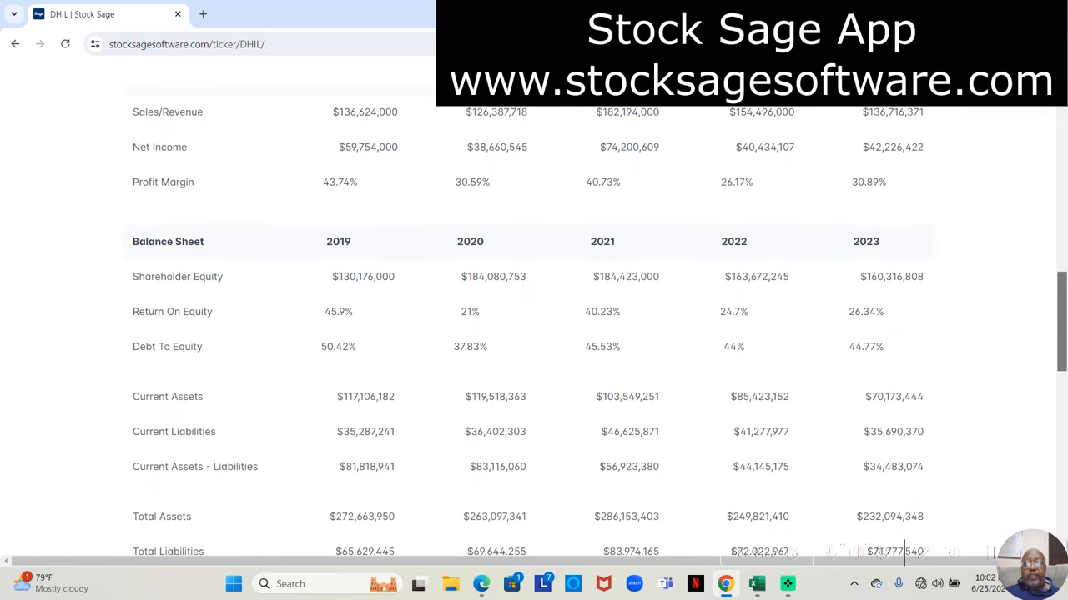
{"action": "scroll", "scroll_direction": "down", "scroll_amount": 3}
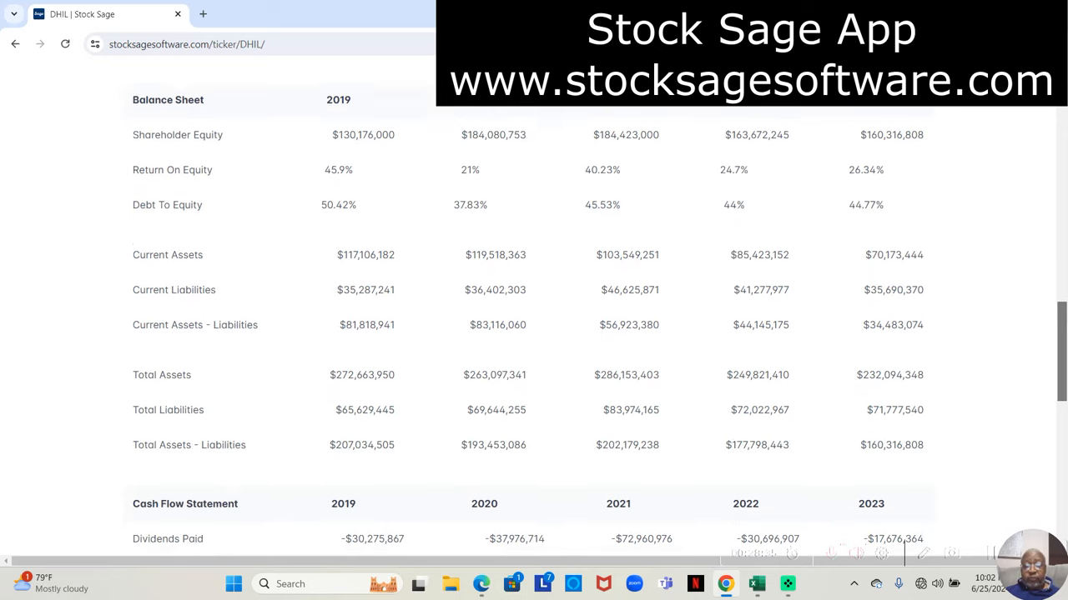
{"action": "scroll", "scroll_direction": "down", "scroll_amount": 3}
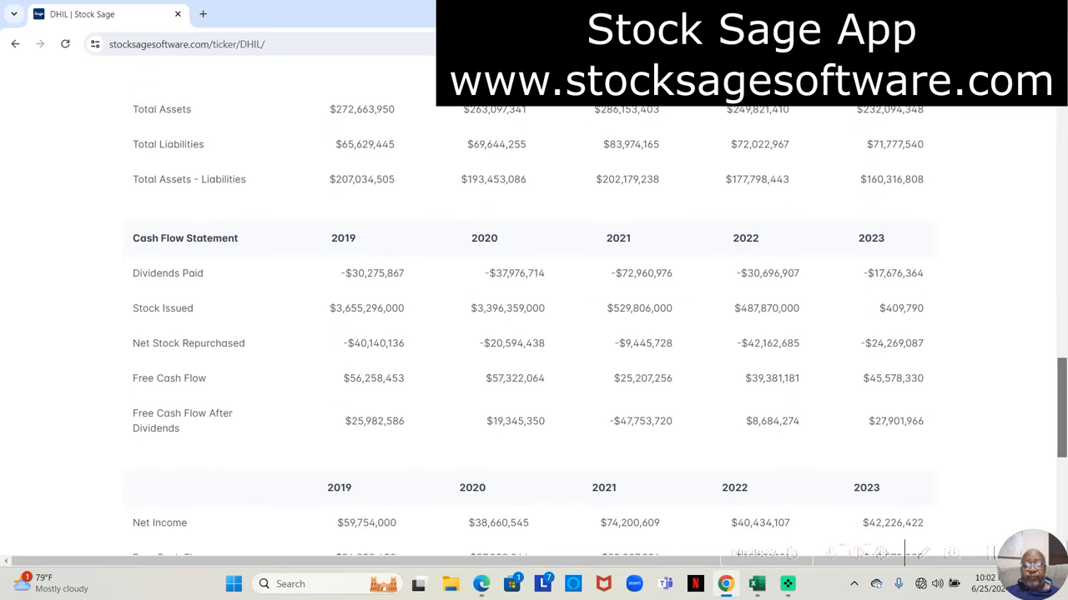
{"action": "scroll", "scroll_direction": "down", "scroll_amount": 3}
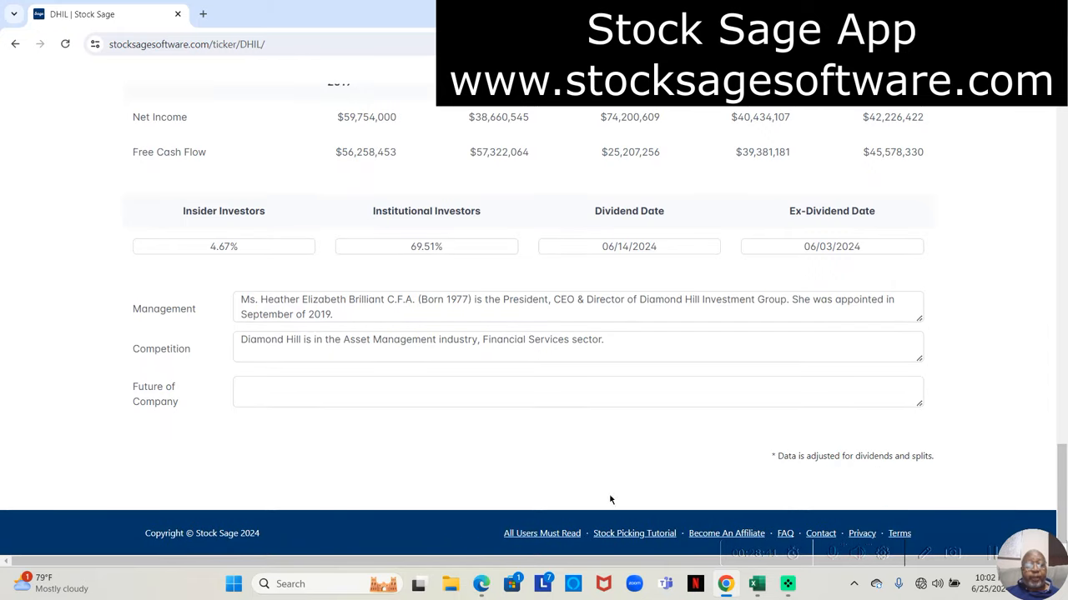
{"action": "mouse_move", "coordinate": [154, 277]}
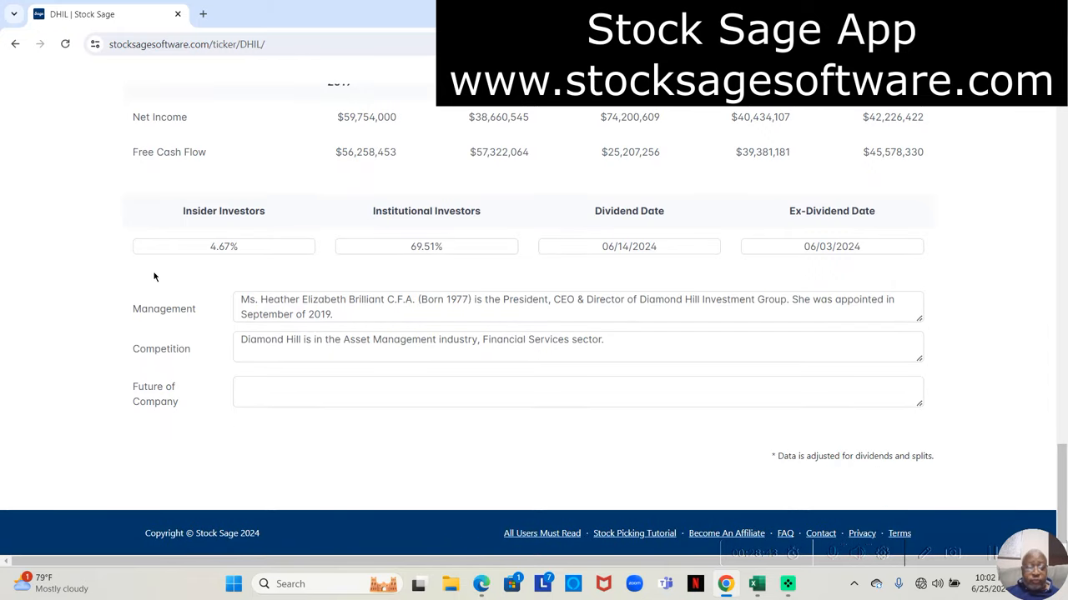
{"action": "mouse_move", "coordinate": [191, 264]}
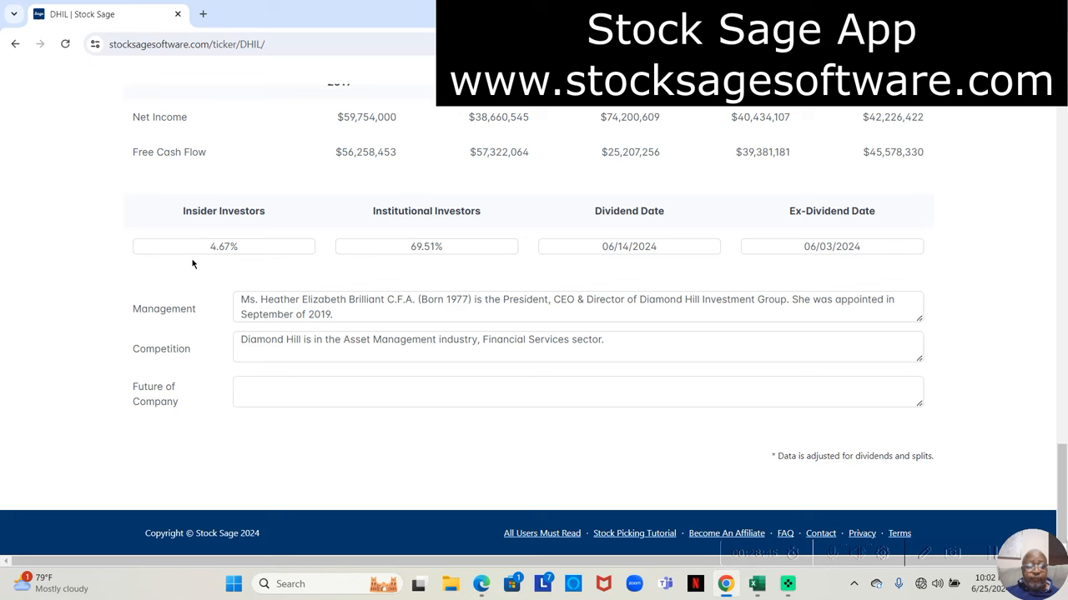
{"action": "mouse_move", "coordinate": [225, 266]}
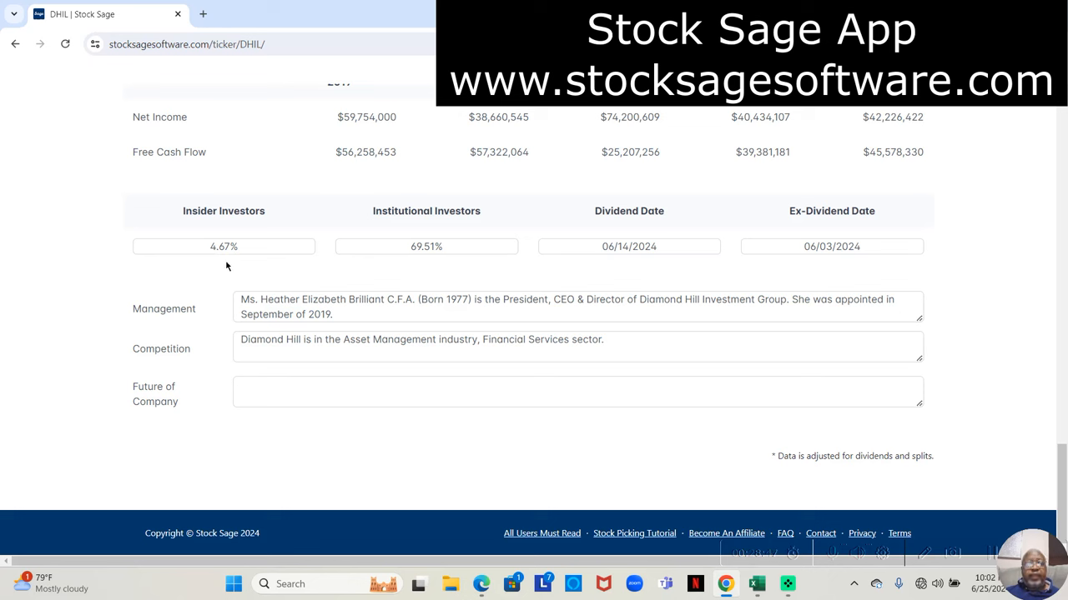
{"action": "mouse_move", "coordinate": [230, 263]}
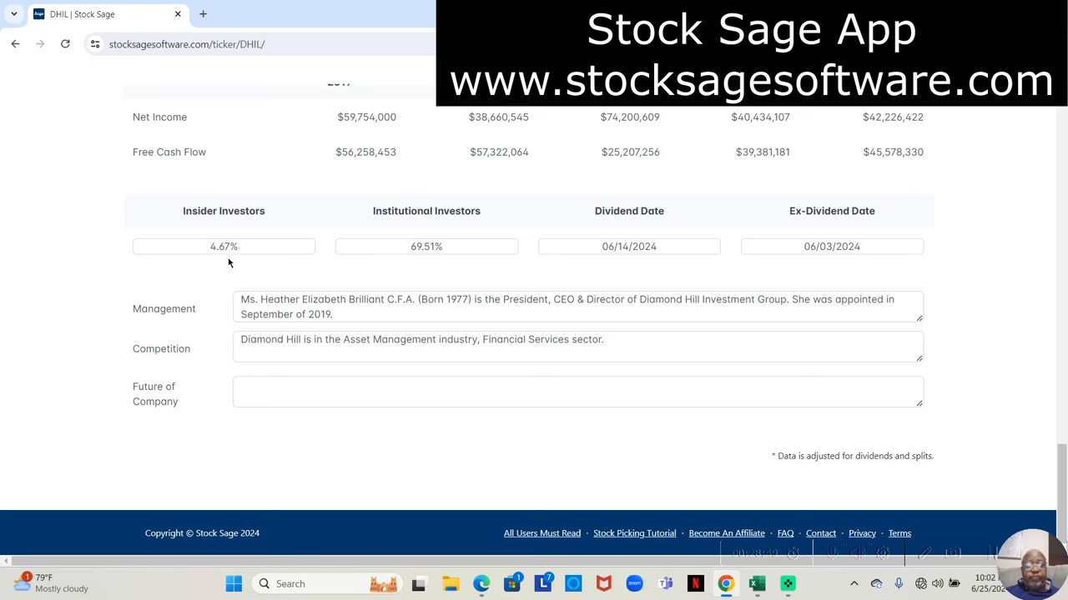
{"action": "mouse_move", "coordinate": [397, 282]}
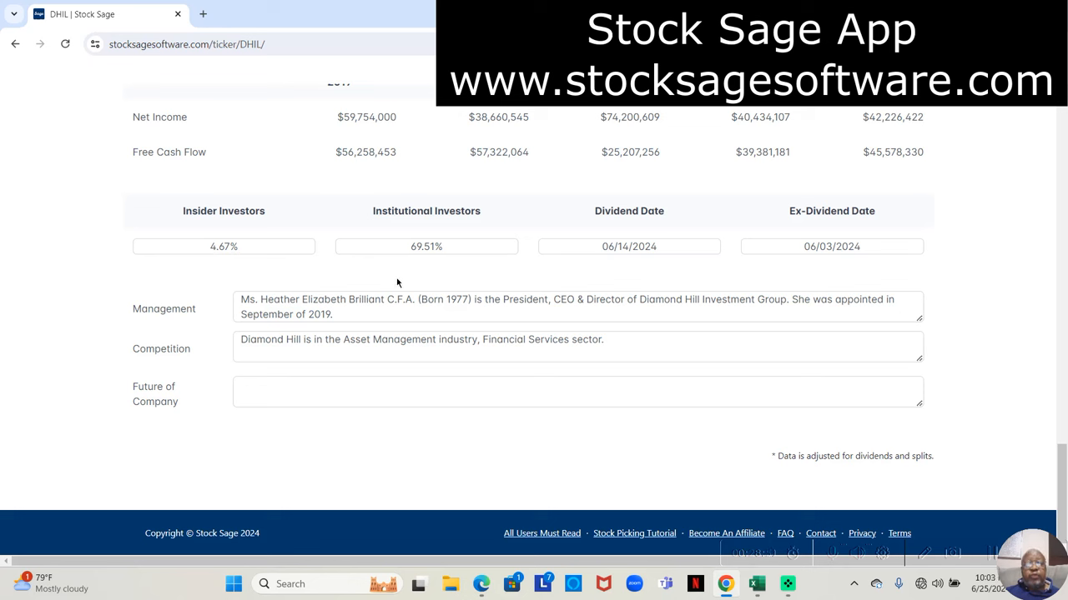
{"action": "mouse_move", "coordinate": [521, 278]}
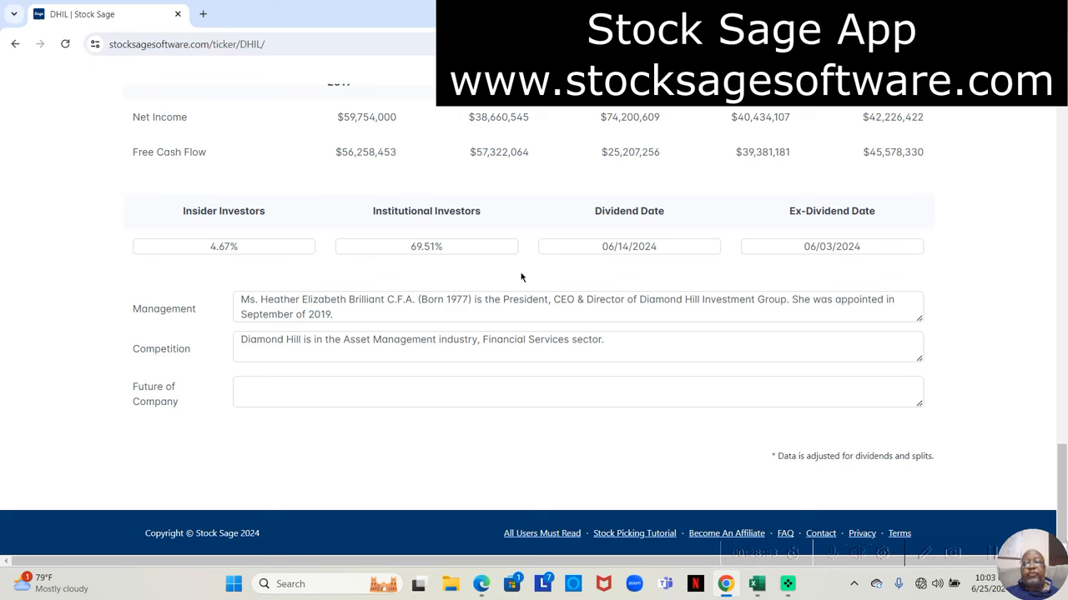
{"action": "mouse_move", "coordinate": [773, 273]}
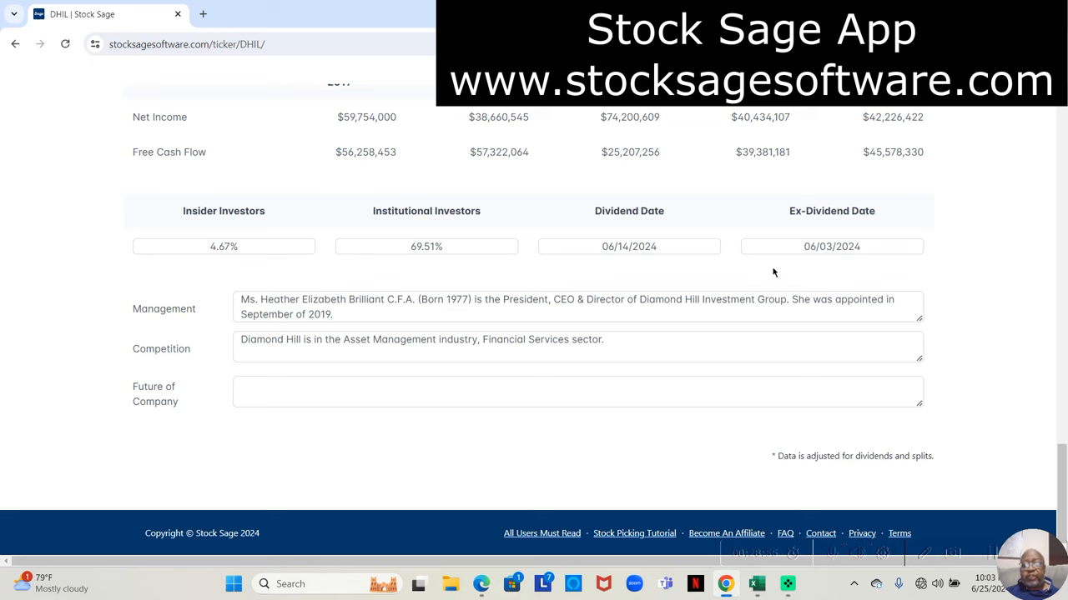
{"action": "mouse_move", "coordinate": [837, 275]}
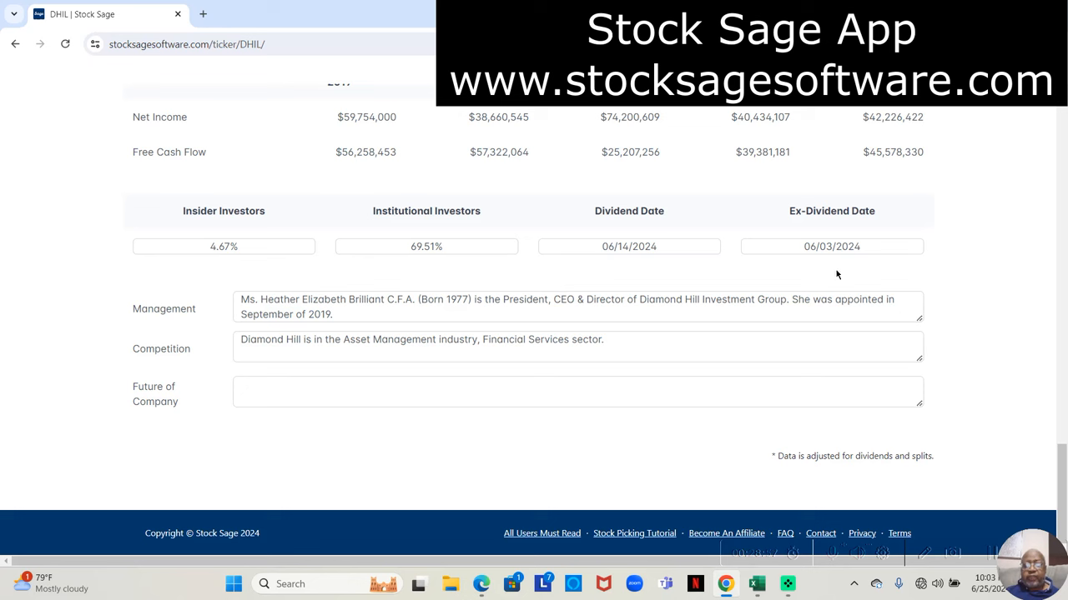
{"action": "mouse_move", "coordinate": [839, 265]}
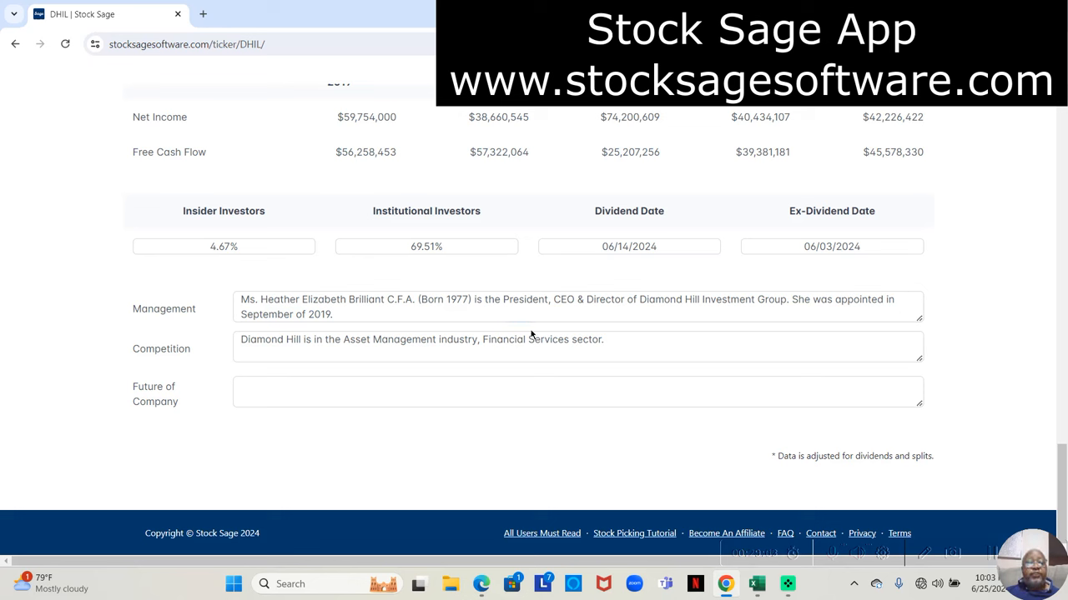
{"action": "left_click", "coordinate": [577, 347]}
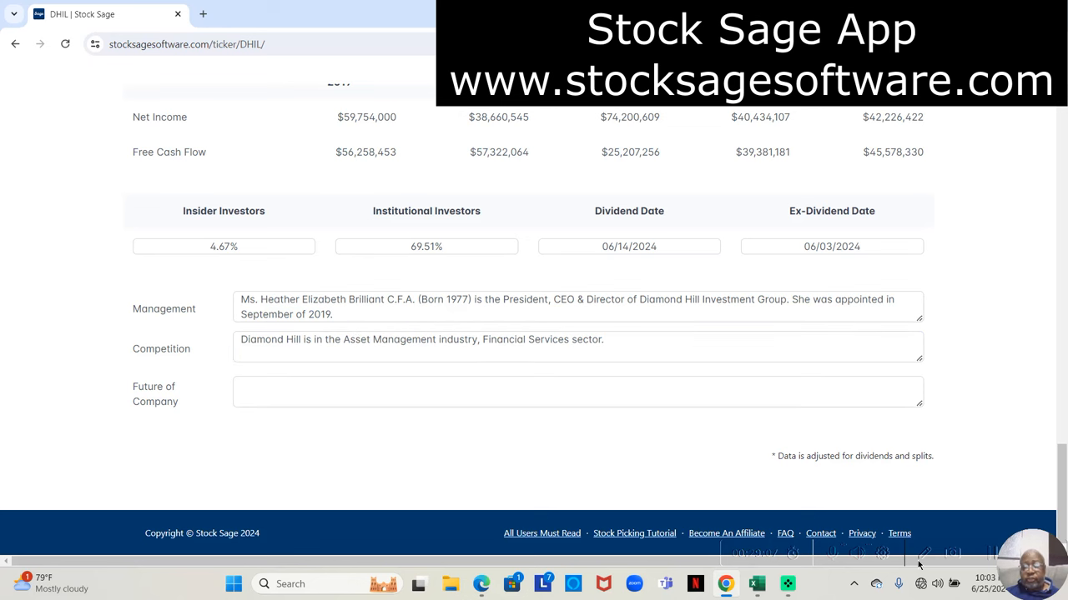
{"action": "mouse_move", "coordinate": [1060, 488]}
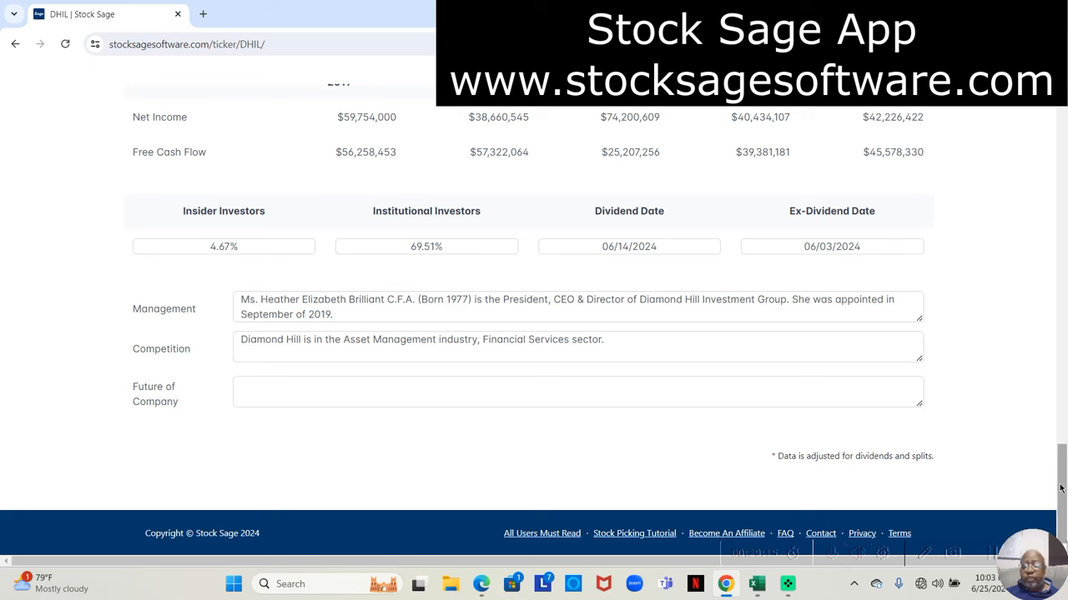
{"action": "mouse_move", "coordinate": [1060, 492]}
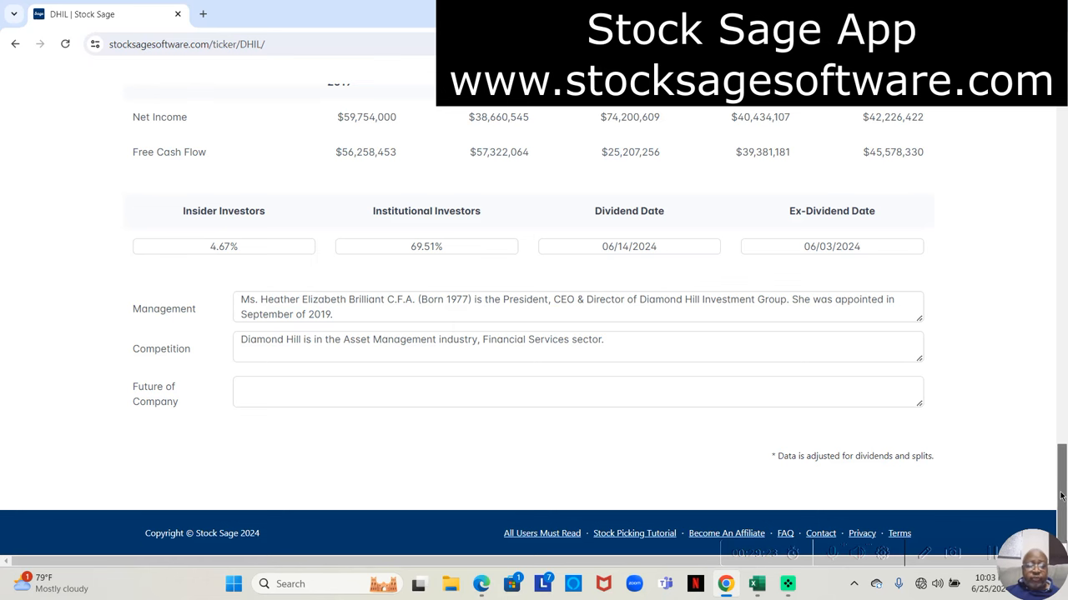
{"action": "scroll", "scroll_direction": "up", "scroll_amount": 3}
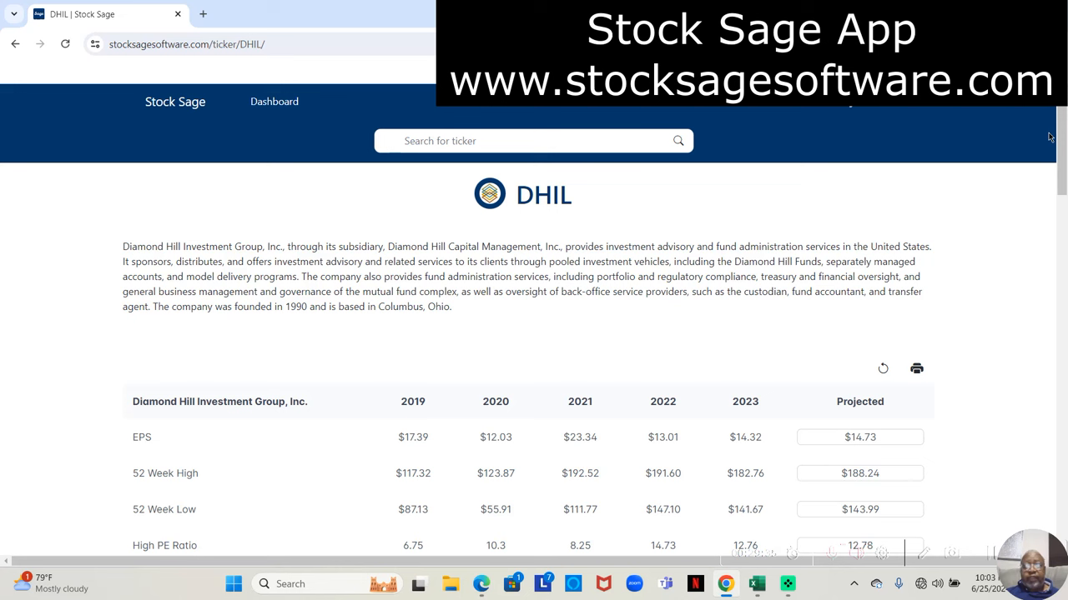
{"action": "mouse_move", "coordinate": [970, 189]}
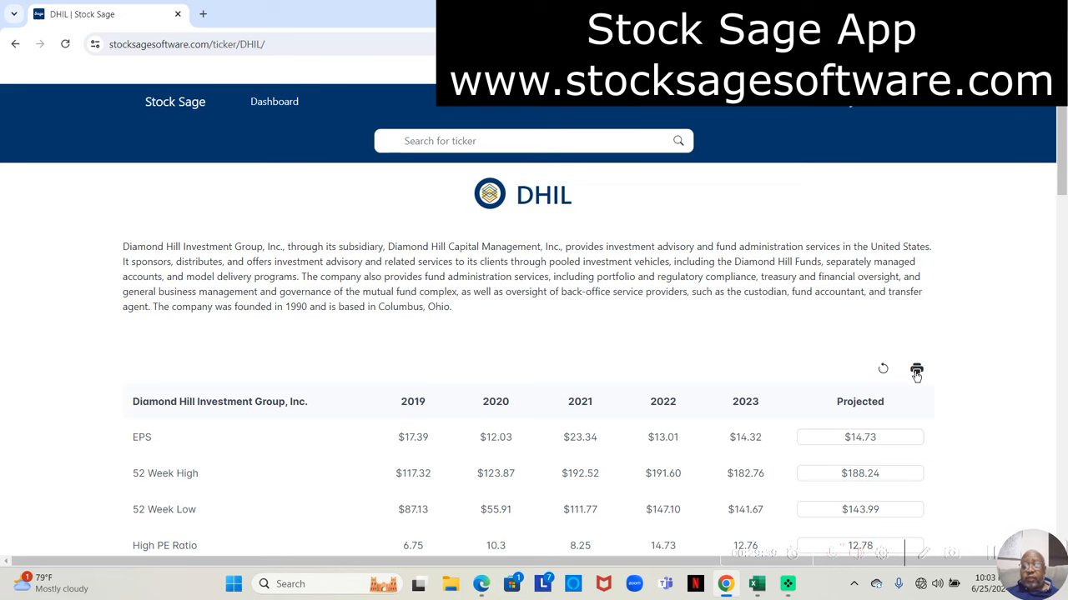
{"action": "mouse_move", "coordinate": [915, 370]}
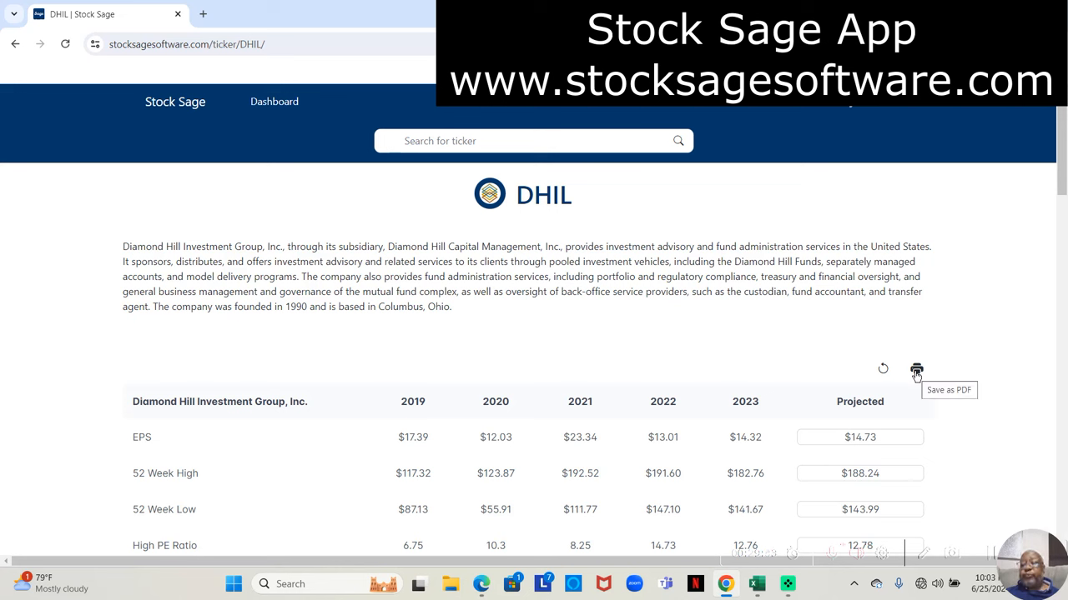
{"action": "mouse_move", "coordinate": [992, 363]}
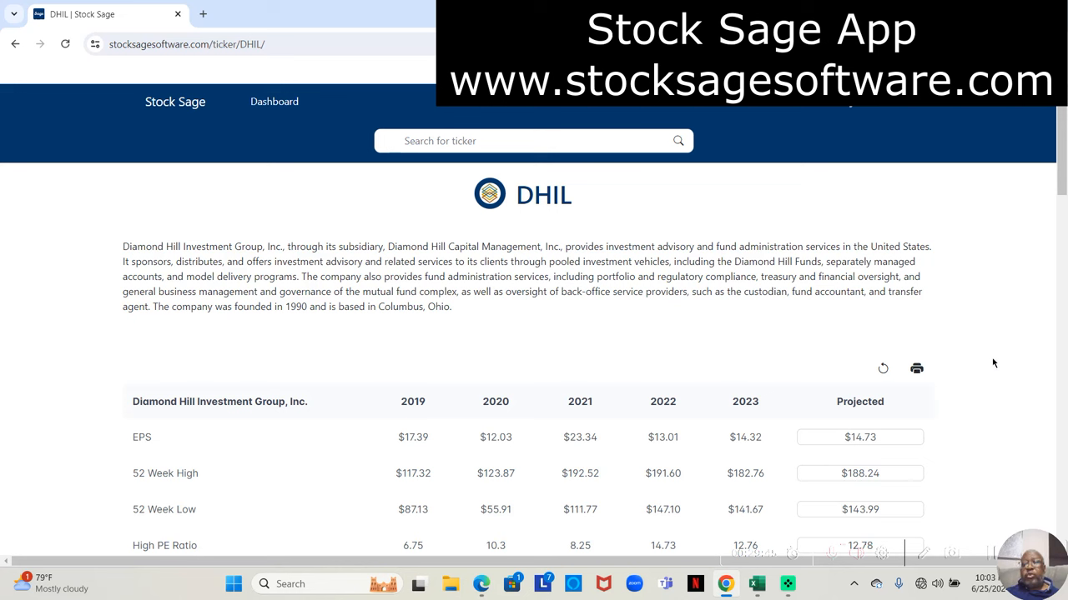
{"action": "mouse_move", "coordinate": [998, 362]}
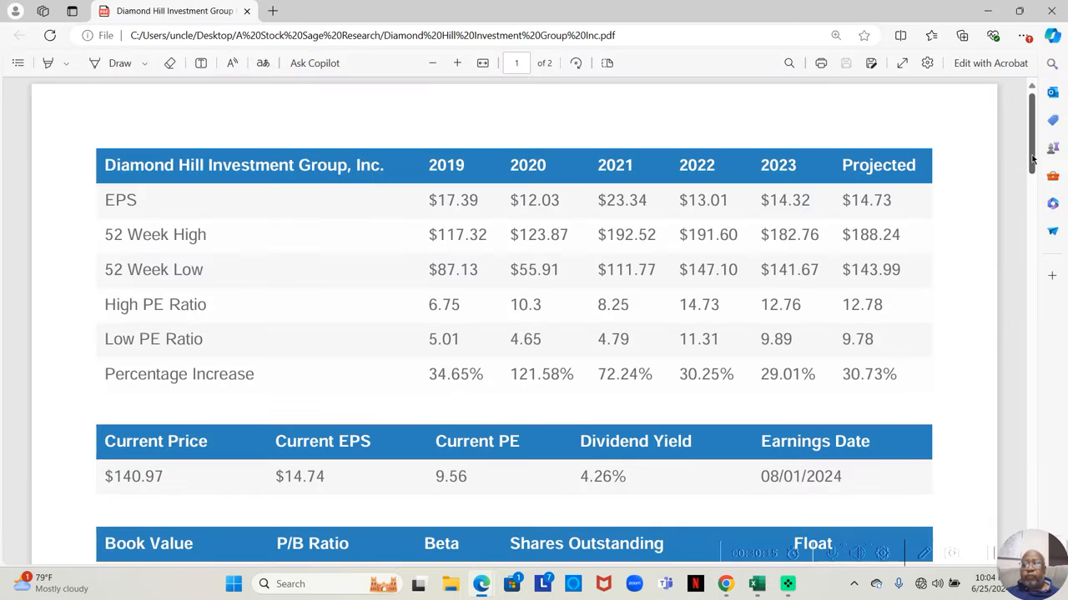
{"action": "mouse_move", "coordinate": [1032, 125]}
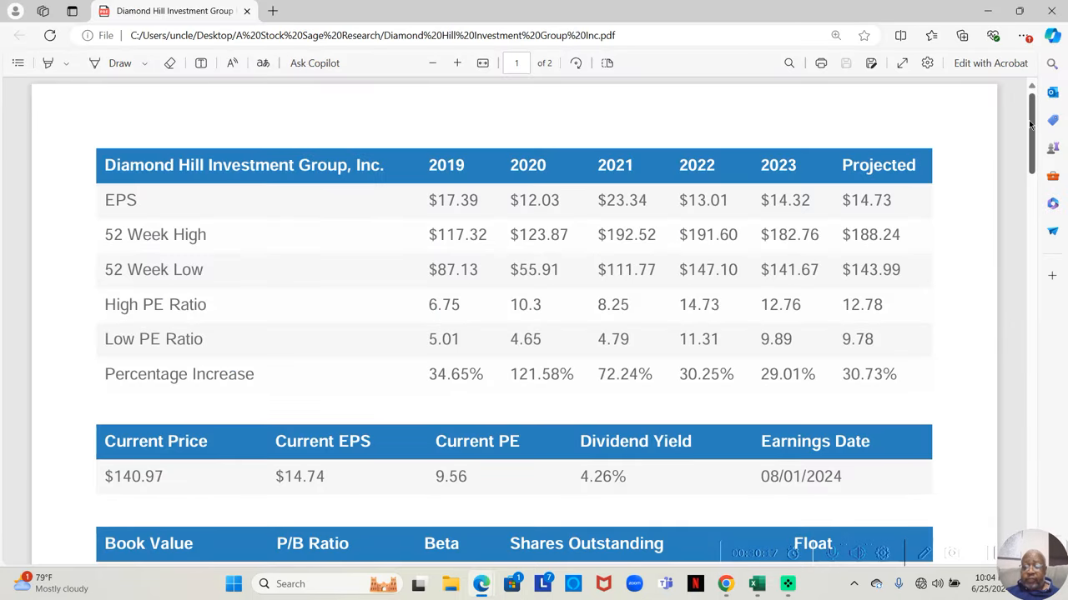
{"action": "scroll", "scroll_direction": "down", "scroll_amount": 3}
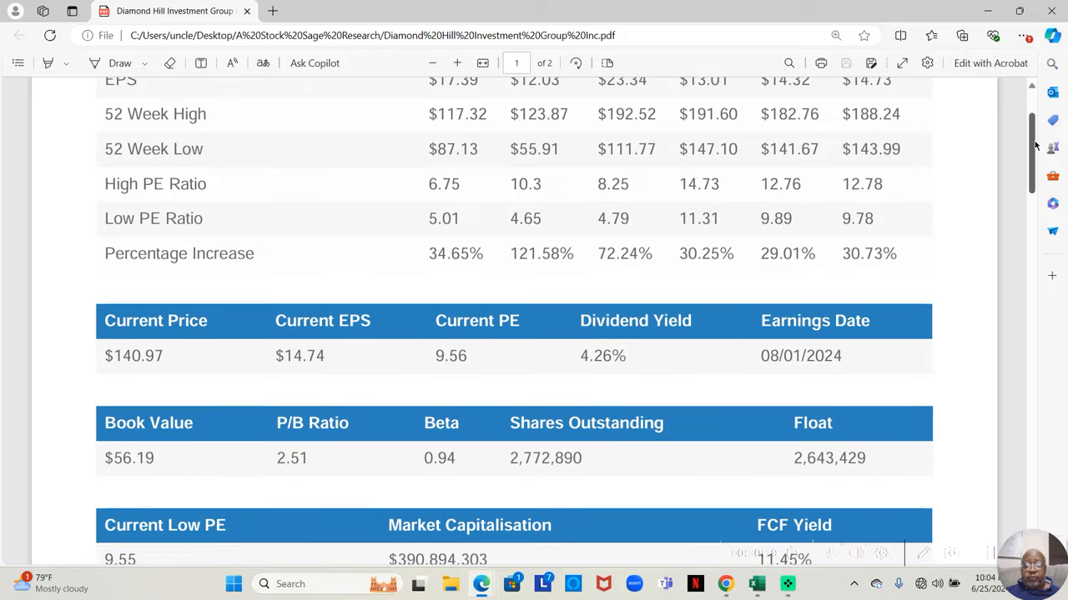
{"action": "scroll", "scroll_direction": "down", "scroll_amount": 3}
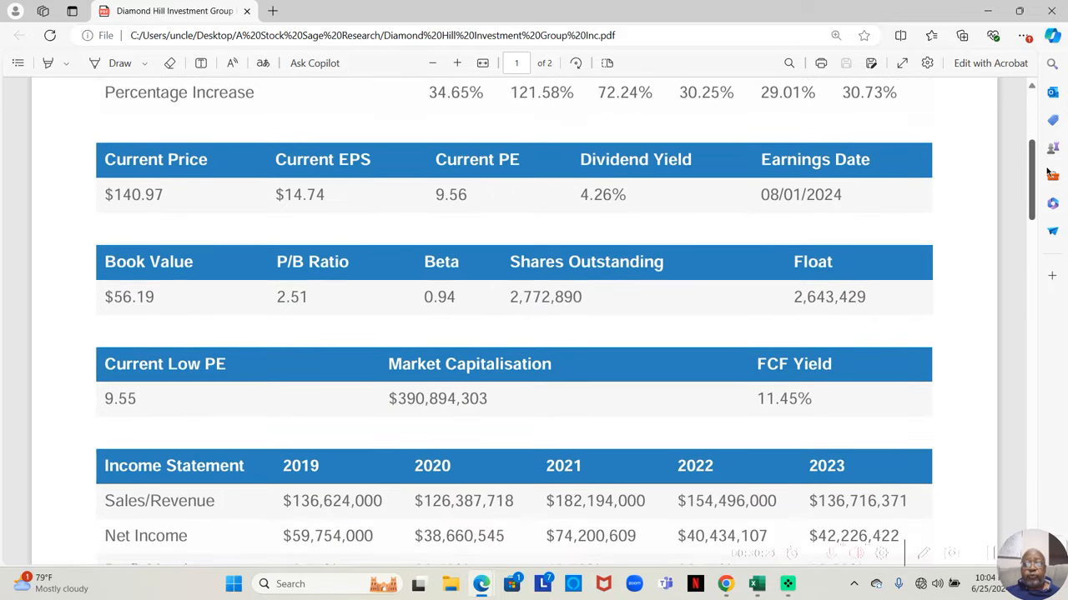
{"action": "scroll", "scroll_direction": "down", "scroll_amount": 3}
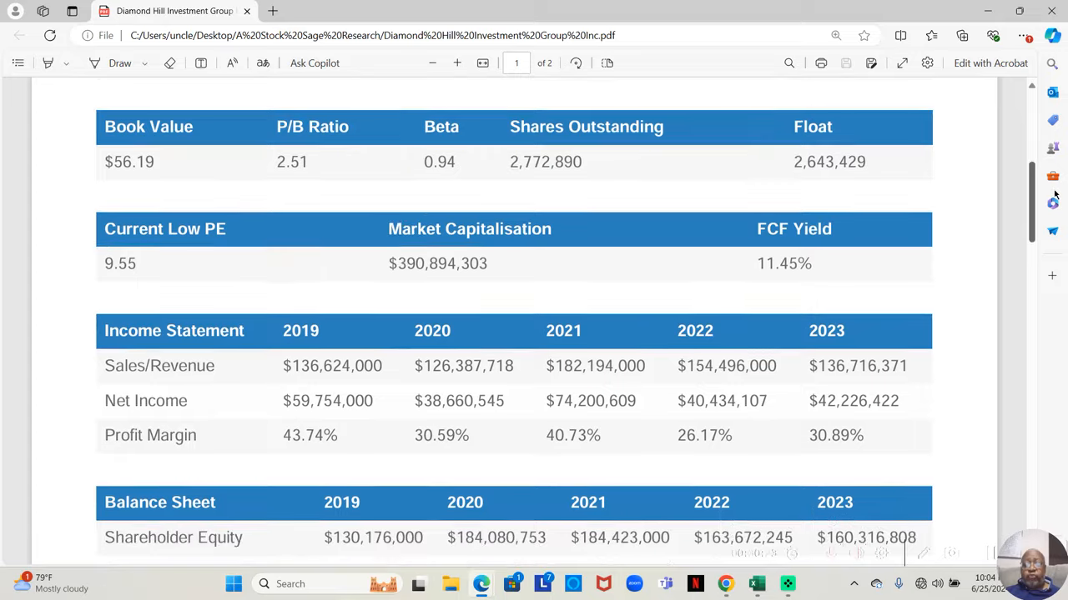
{"action": "scroll", "scroll_direction": "down", "scroll_amount": 3}
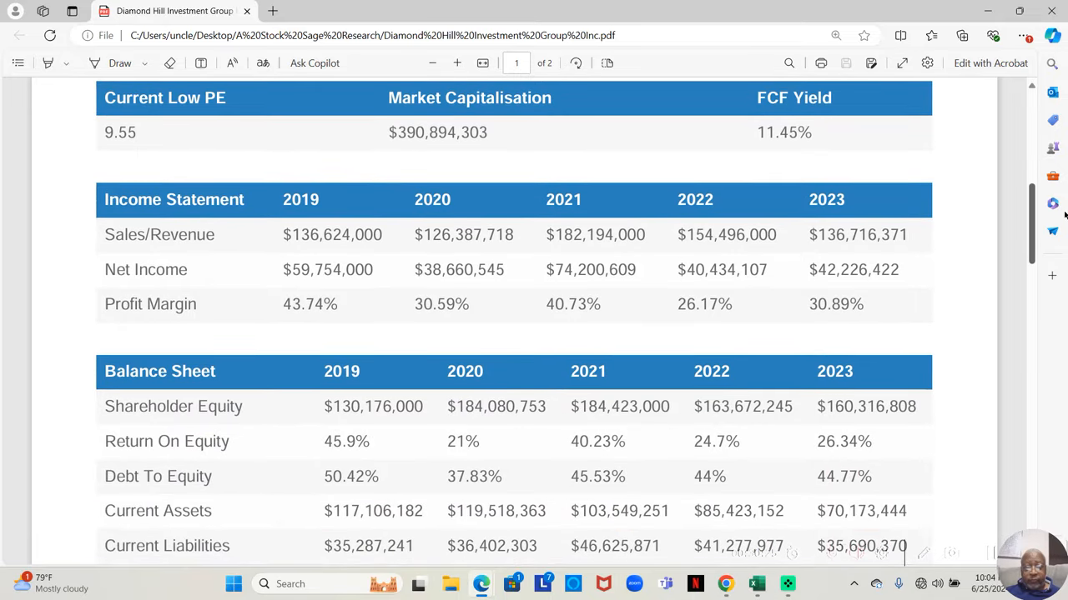
{"action": "scroll", "scroll_direction": "down", "scroll_amount": 3}
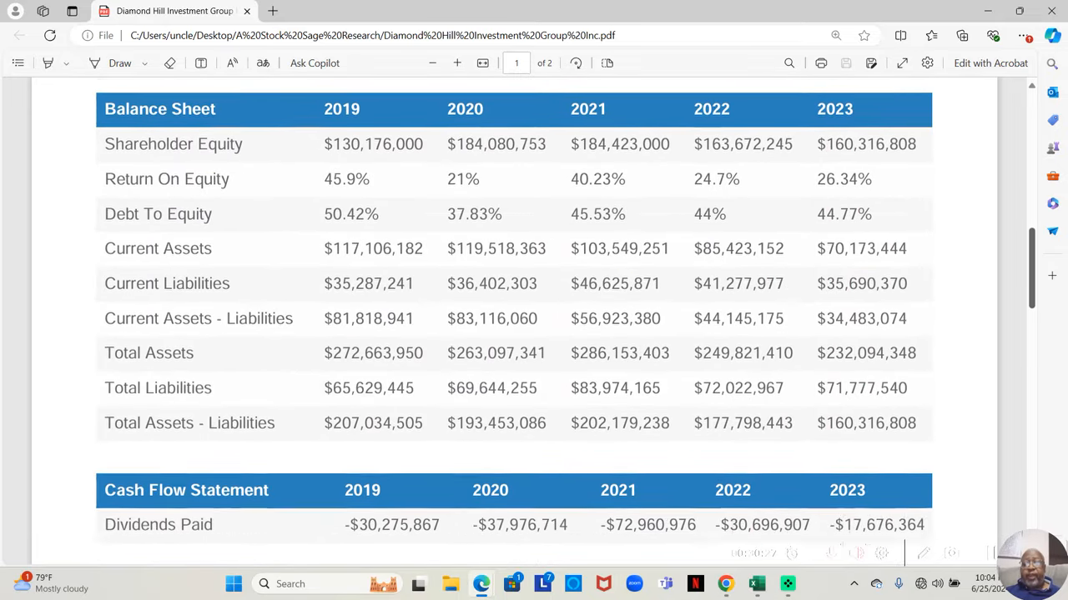
{"action": "scroll", "scroll_direction": "down", "scroll_amount": 3}
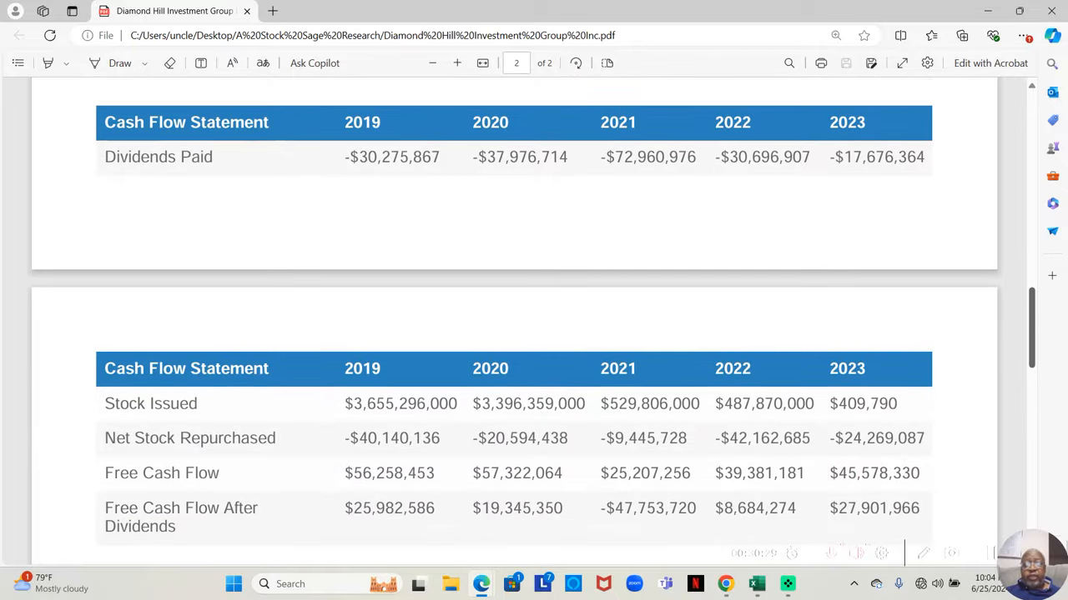
{"action": "scroll", "scroll_direction": "down", "scroll_amount": 3}
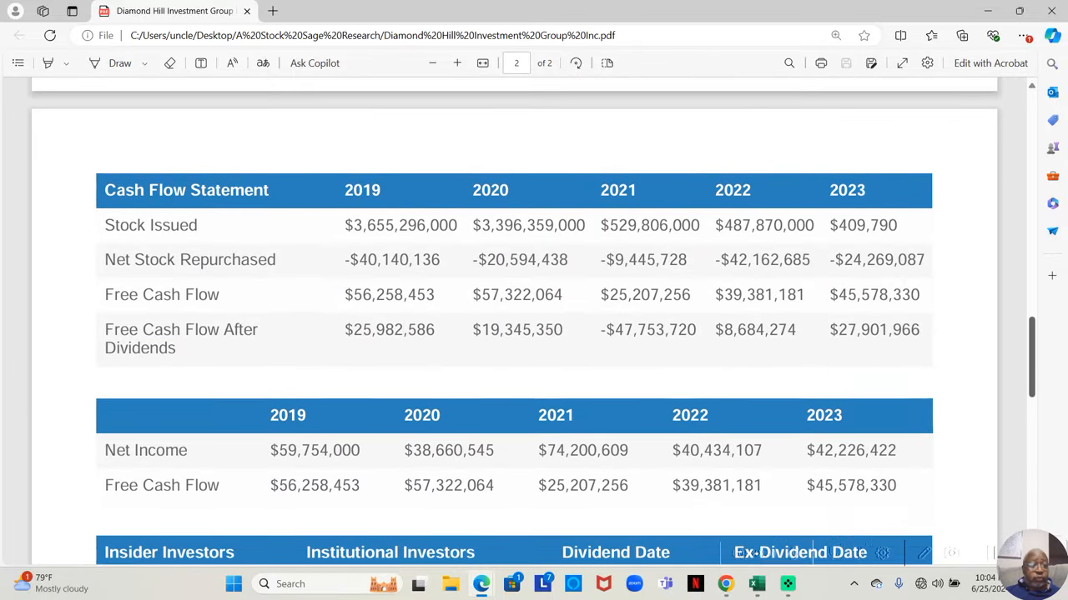
{"action": "scroll", "scroll_direction": "down", "scroll_amount": 3}
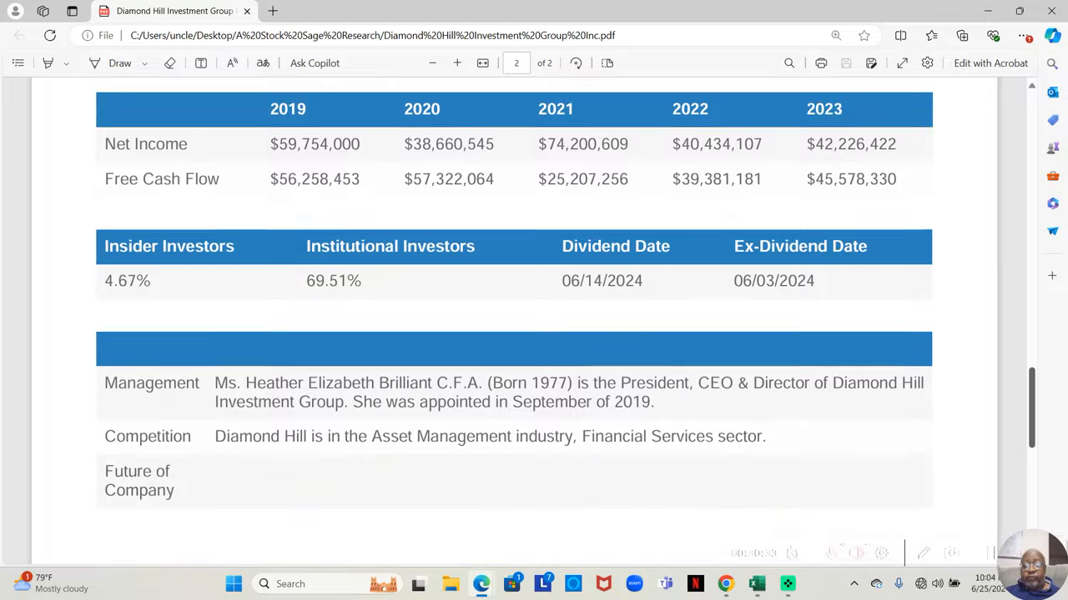
{"action": "scroll", "scroll_direction": "down", "scroll_amount": 3}
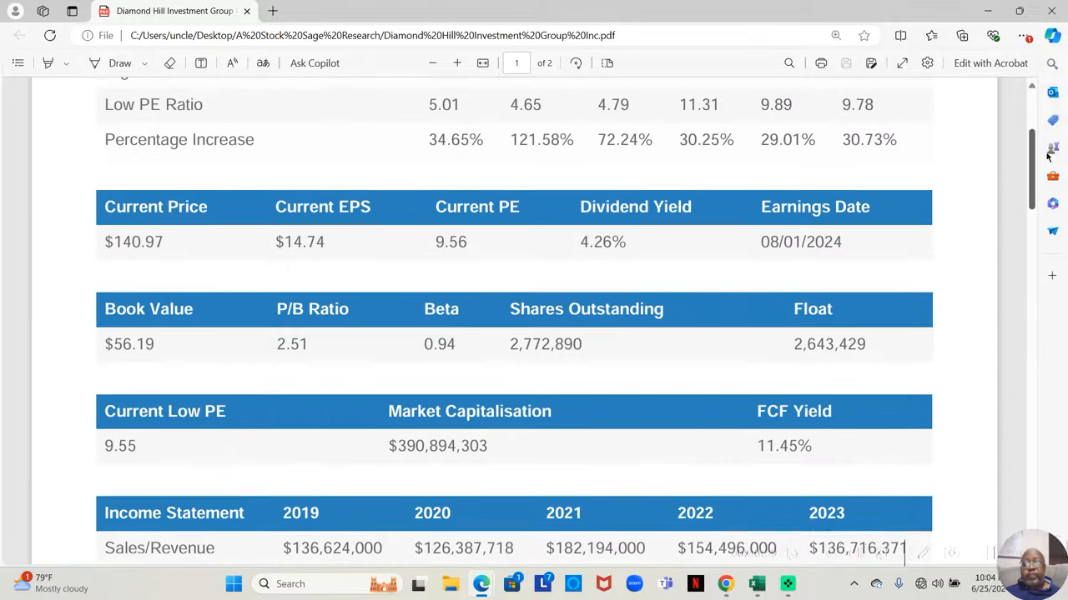
{"action": "scroll", "scroll_direction": "up", "scroll_amount": 3}
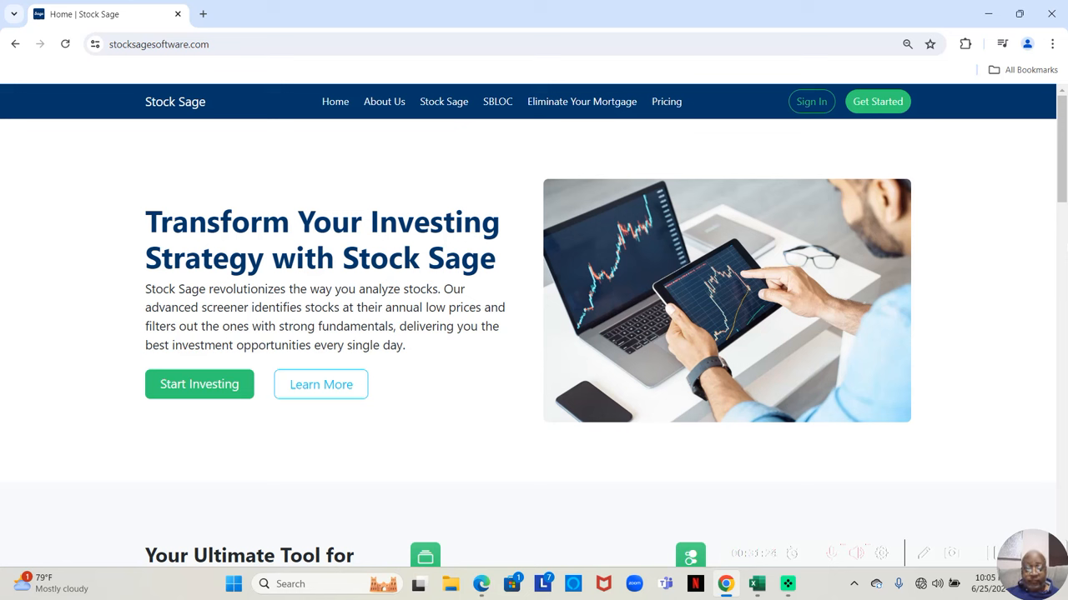
{"action": "mouse_move", "coordinate": [682, 122]}
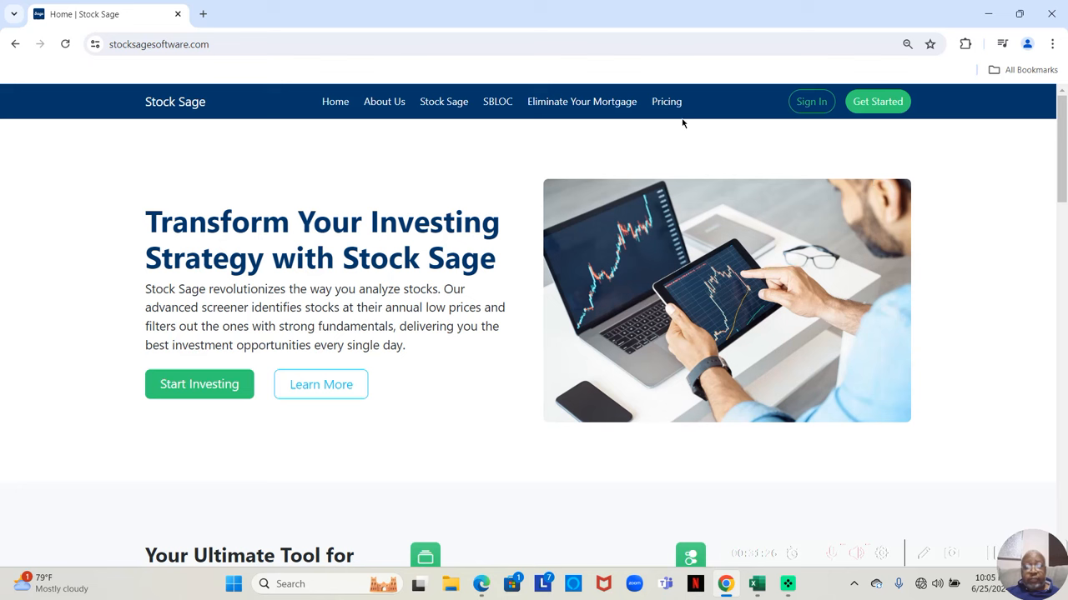
Go to the Pricing page showing the $129 annual plan with 7-day trial.
{"action": "left_click", "coordinate": [666, 101]}
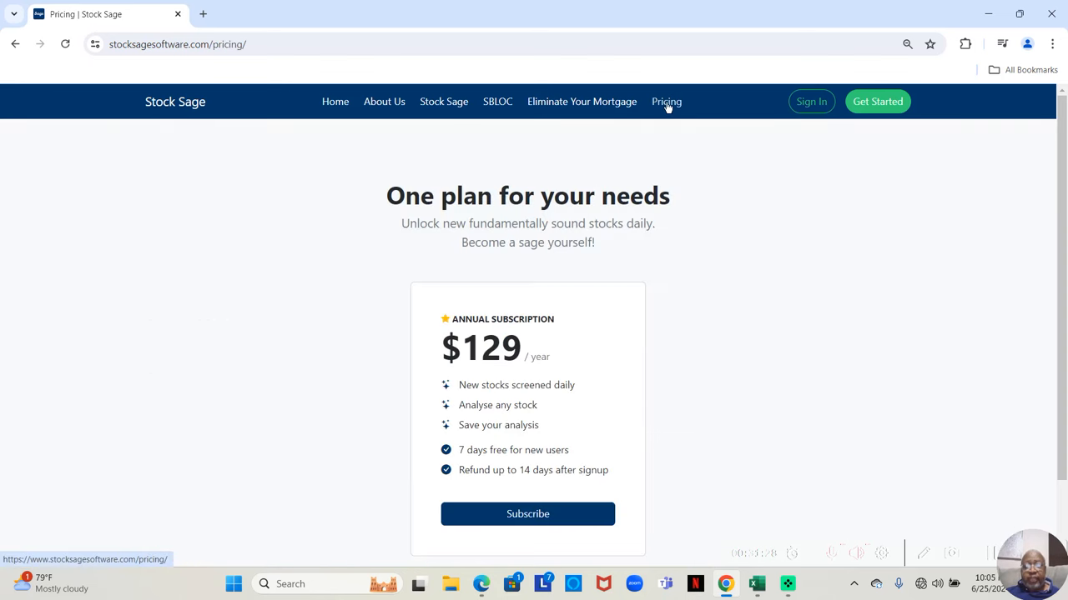